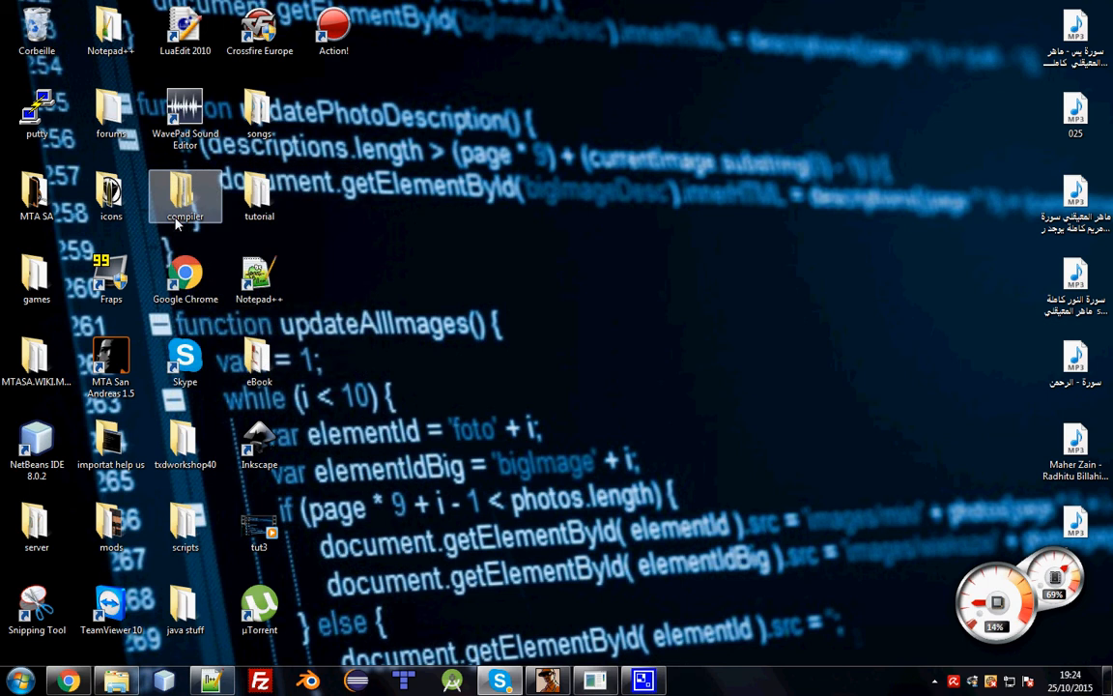
{"action": "mouse_move", "coordinate": [332, 209]}
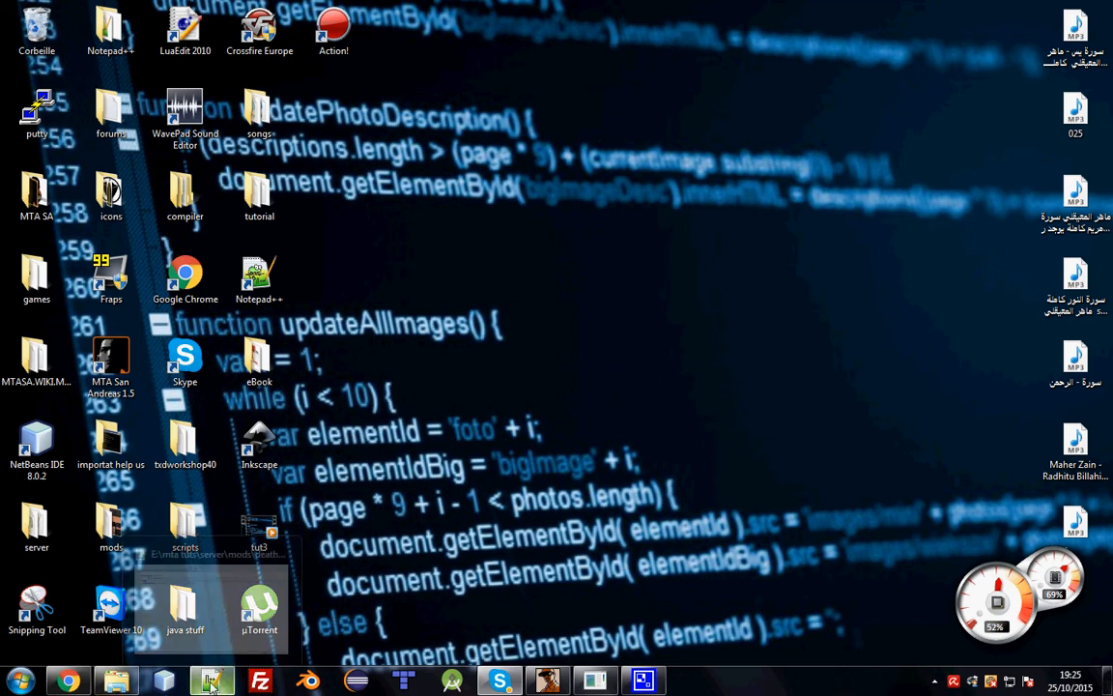
- Switch to Notepad++, try typing 'int a = 15', then clear all code from script.lua
{"action": "left_click", "coordinate": [200, 675]}
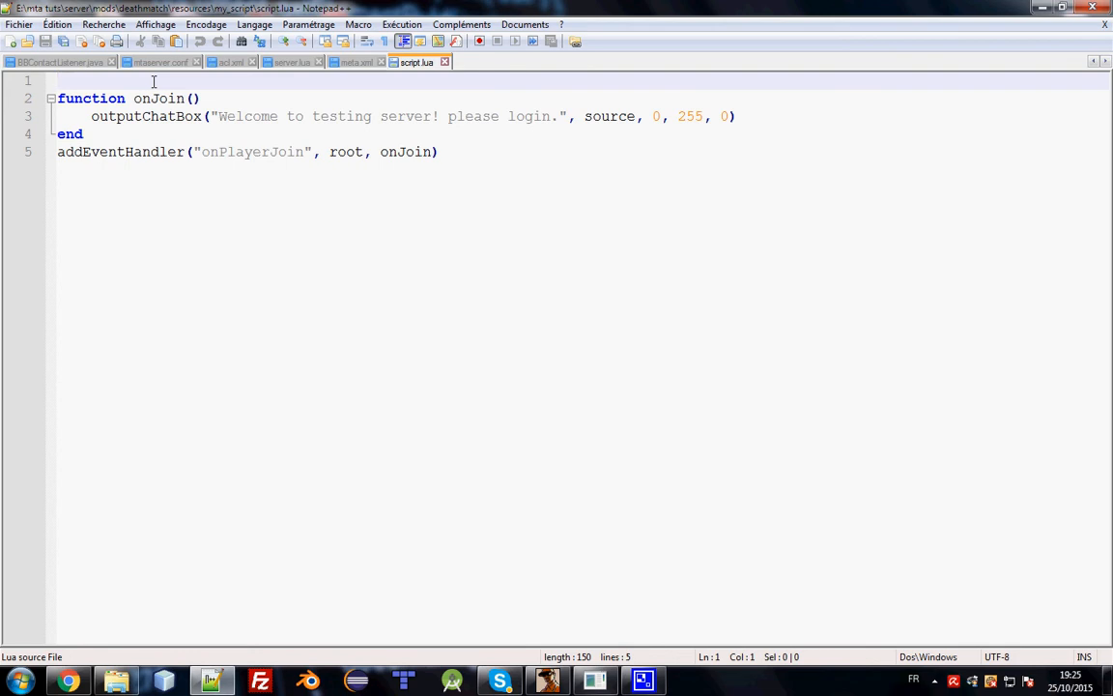
{"action": "type", "text": "i"}
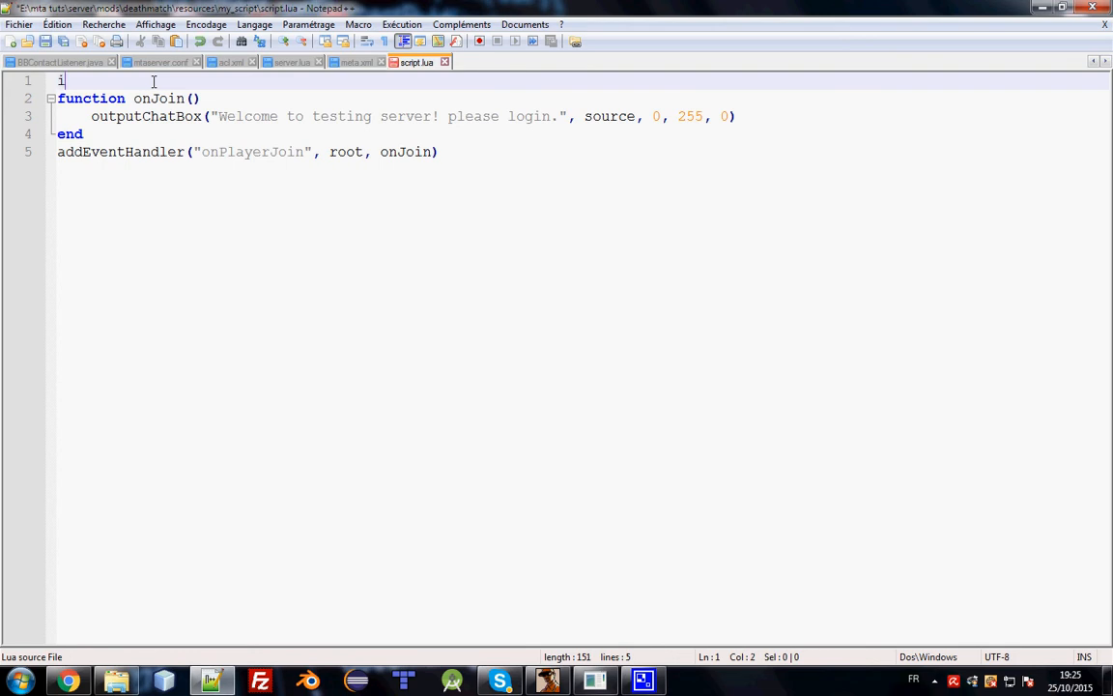
{"action": "type", "text": "nt a"}
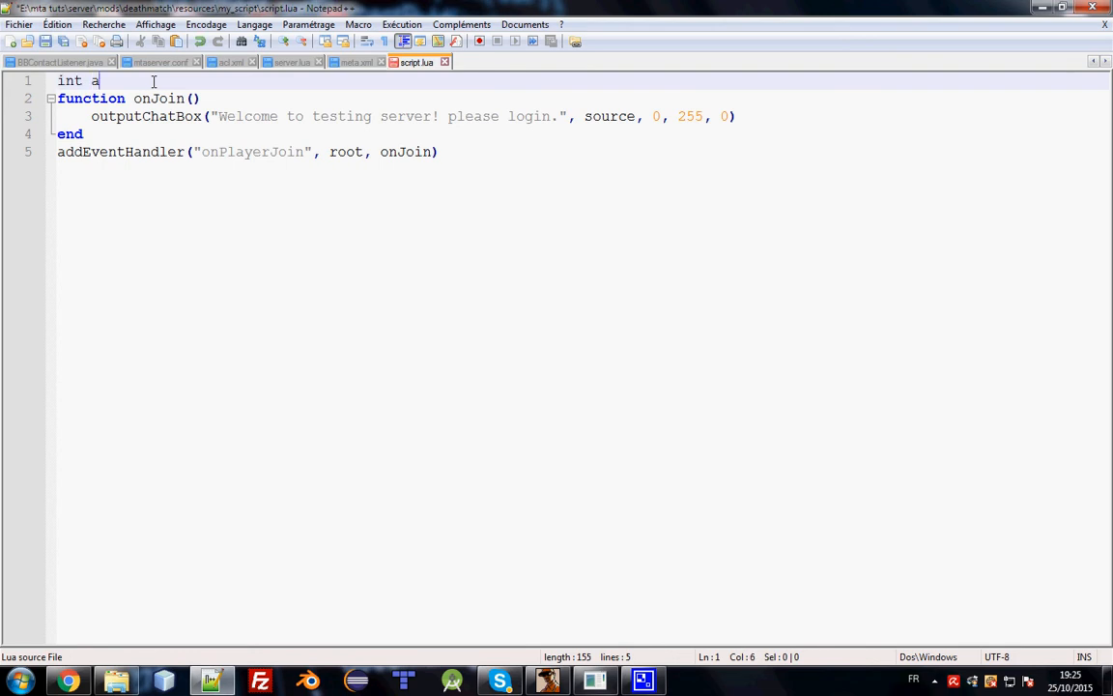
{"action": "type", "text": "="}
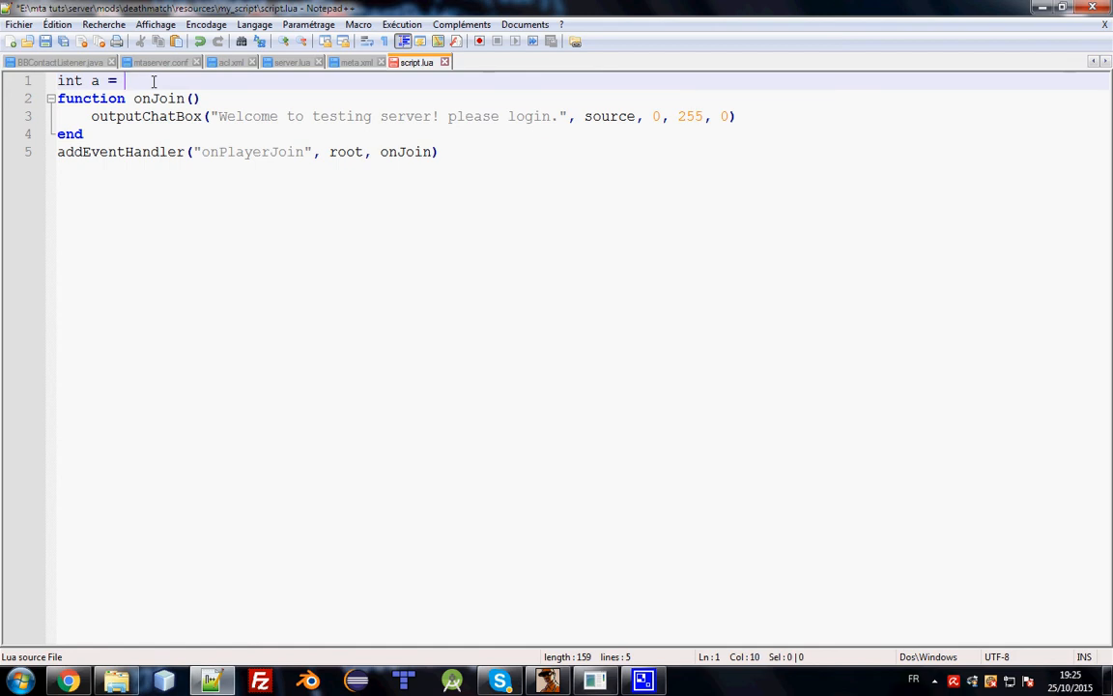
{"action": "type", "text": "15"}
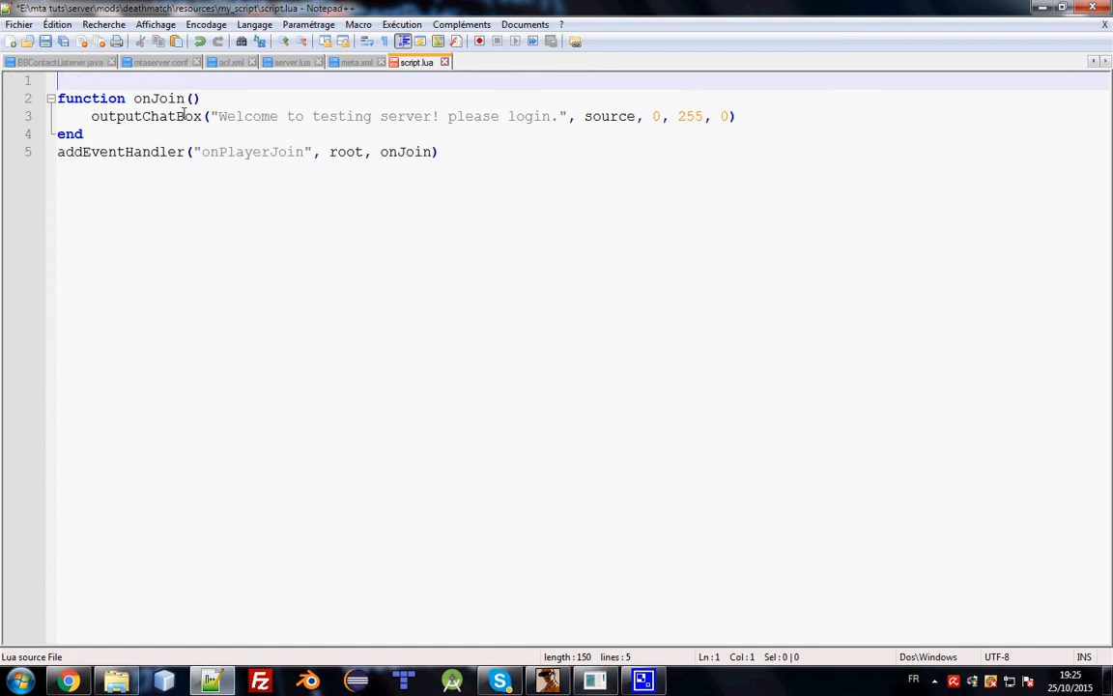
{"action": "mouse_move", "coordinate": [244, 109]}
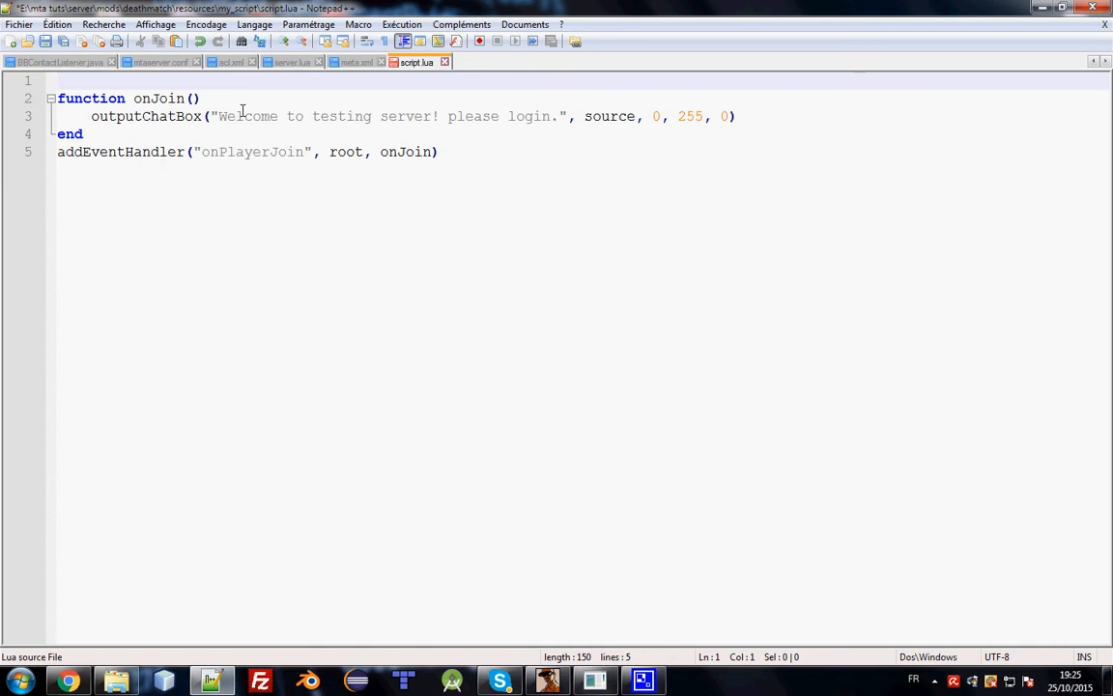
{"action": "type", "text": "a = 15"}
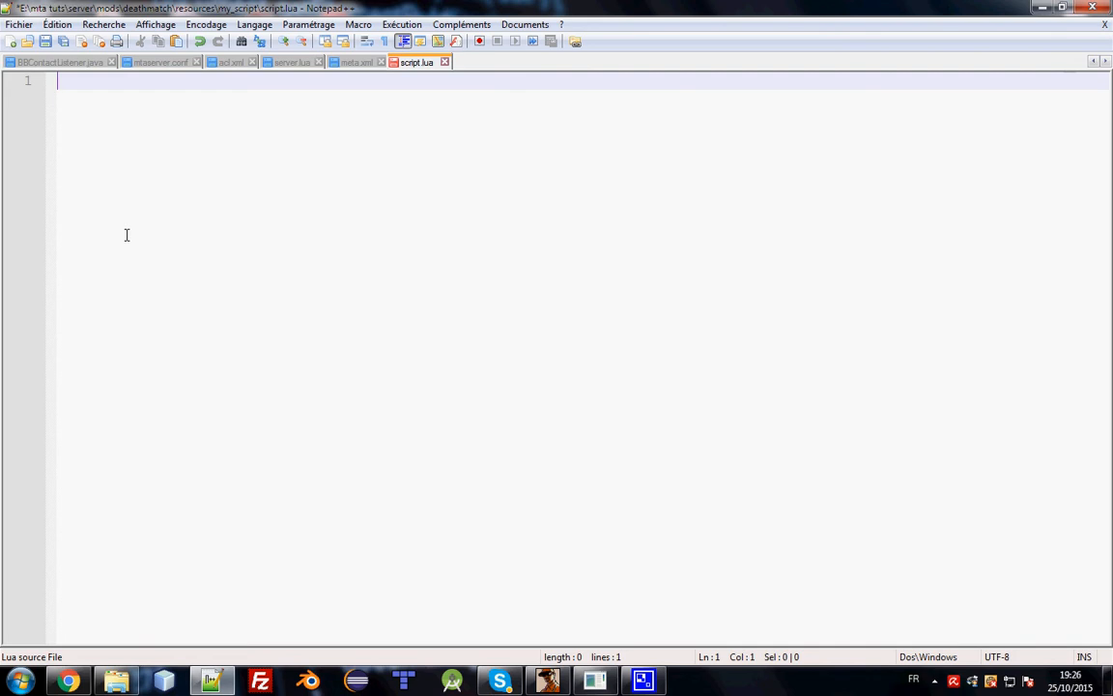
- Write a = 15 --> this is a number on the first line
{"action": "type", "text": "a = 15"}
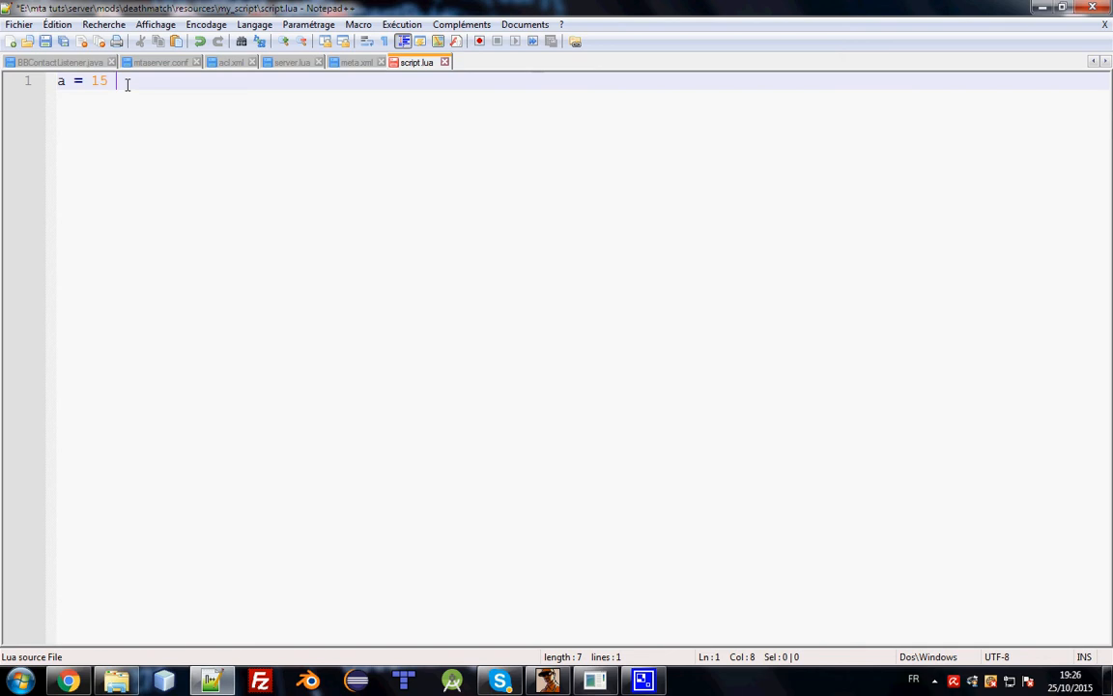
{"action": "type", "text": "/"}
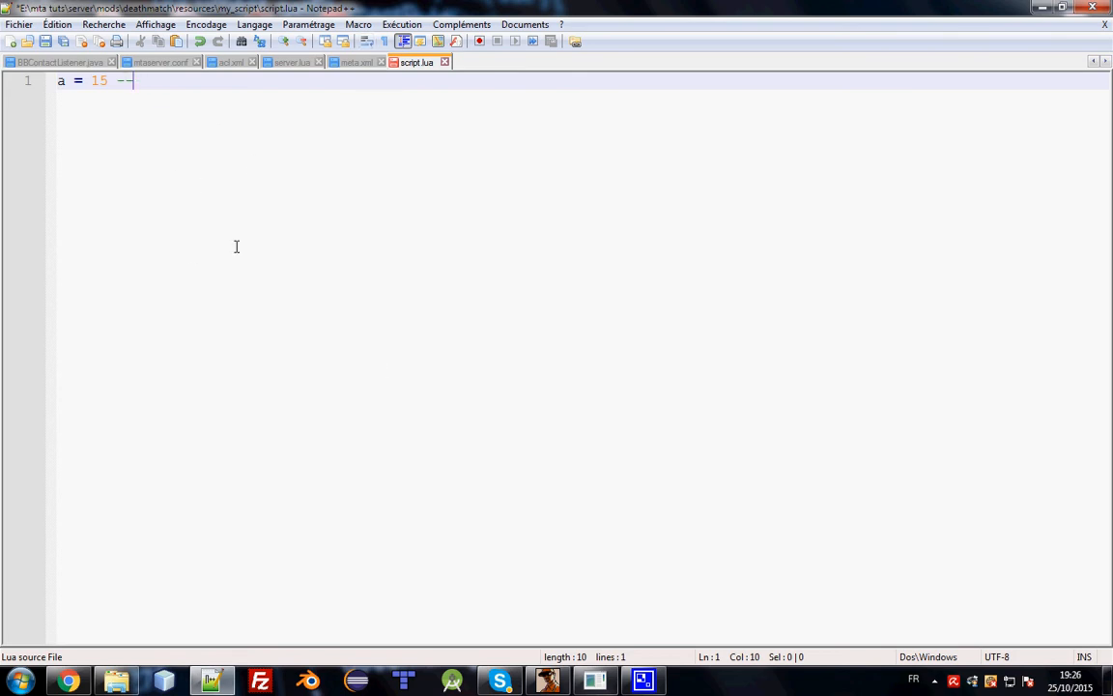
{"action": "type", "text": ">"}
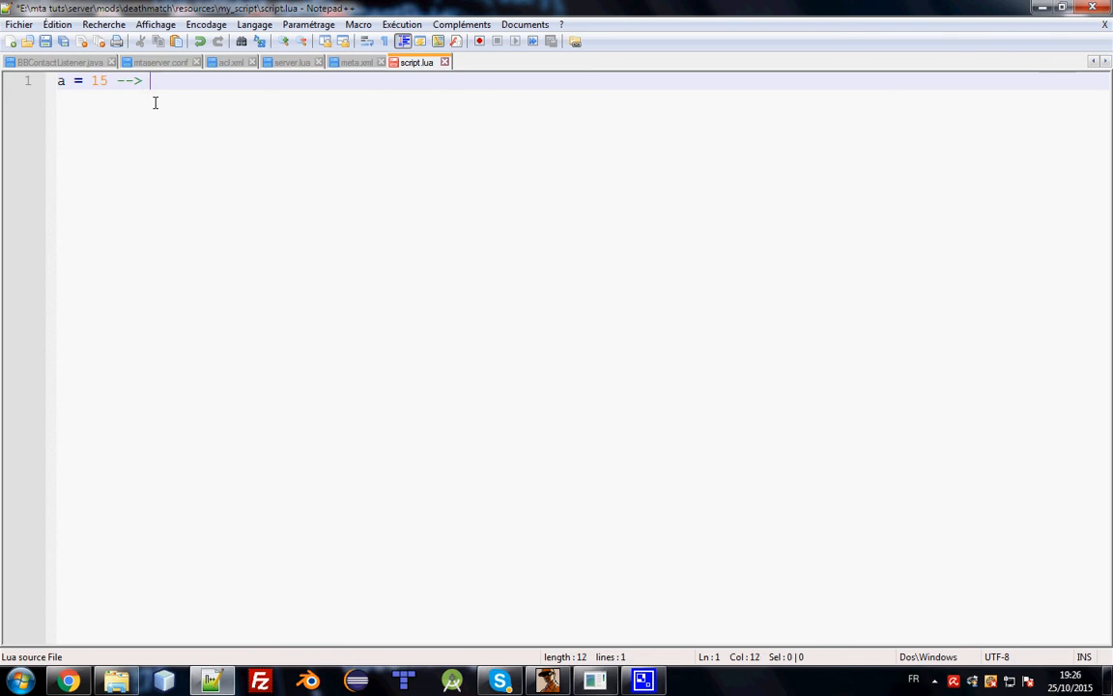
{"action": "type", "text": "this is a"}
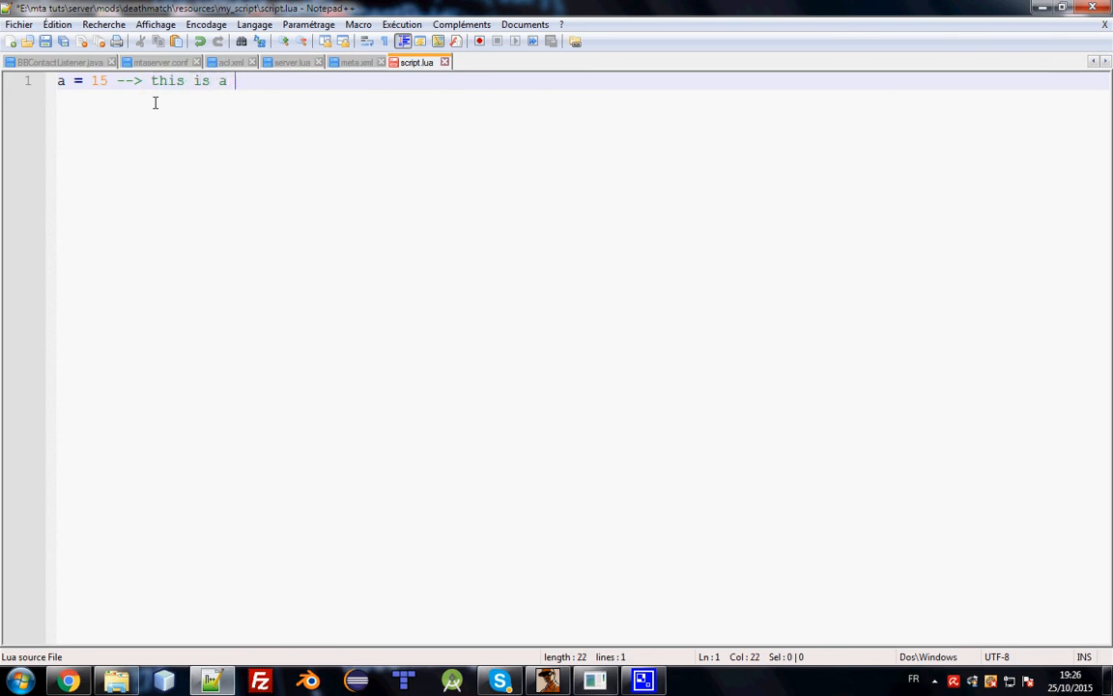
{"action": "type", "text": "number"}
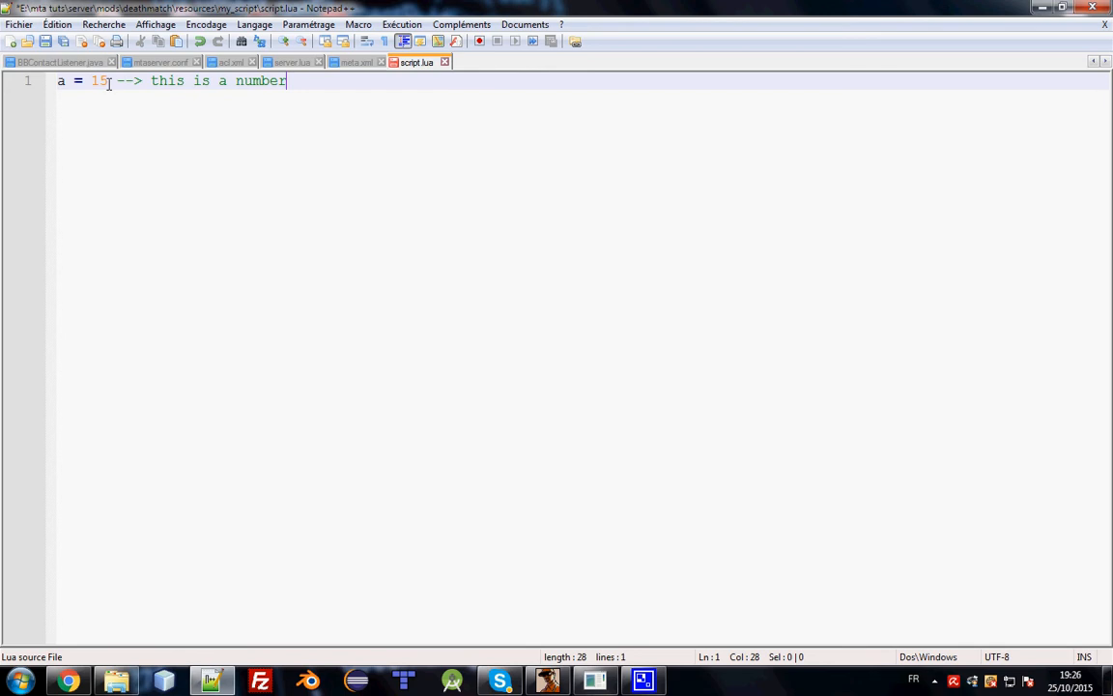
{"action": "key", "text": "Enter"}
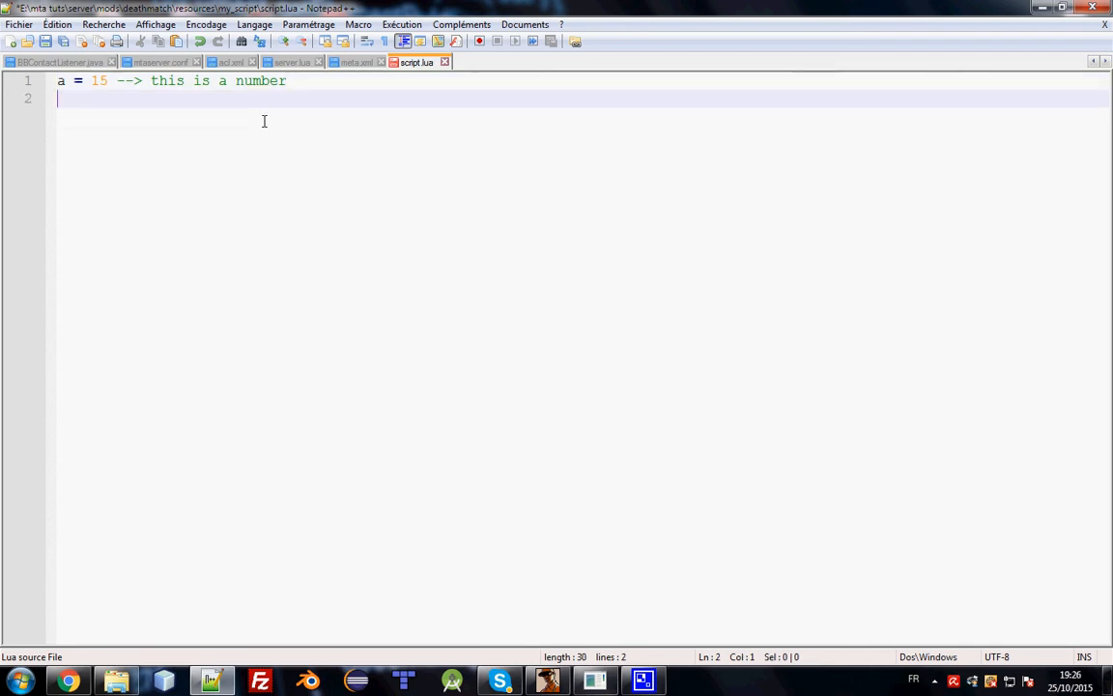
- Add hello = "Hello There" --> this is a string on the next line
{"action": "type", "text": "he"}
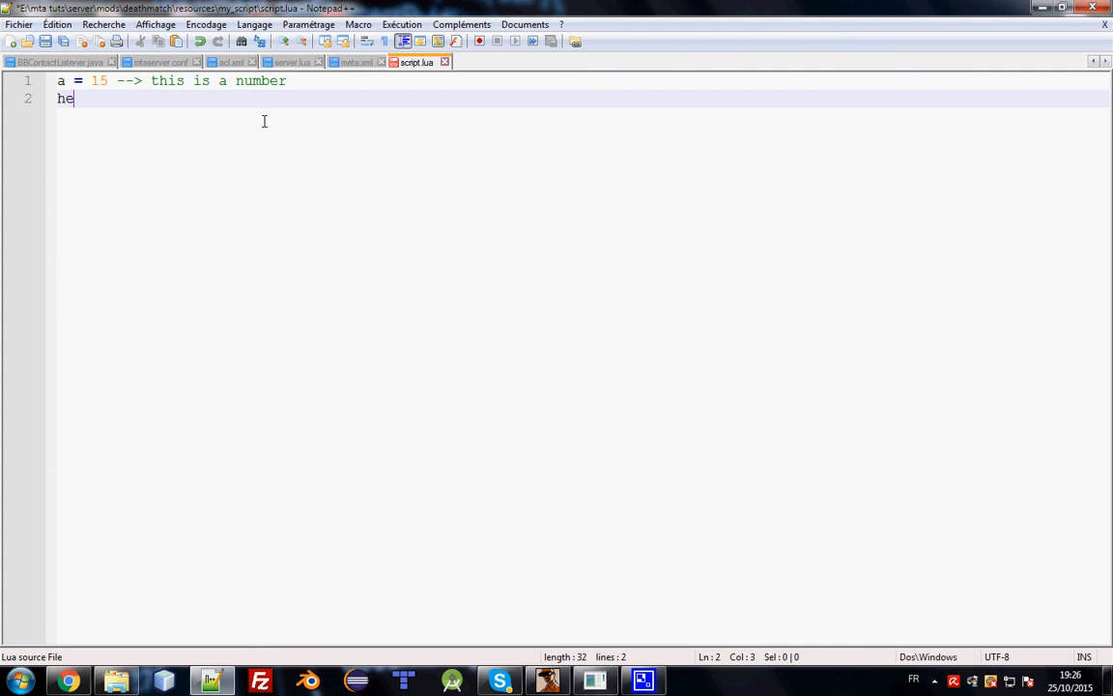
{"action": "type", "text": "llo ="}
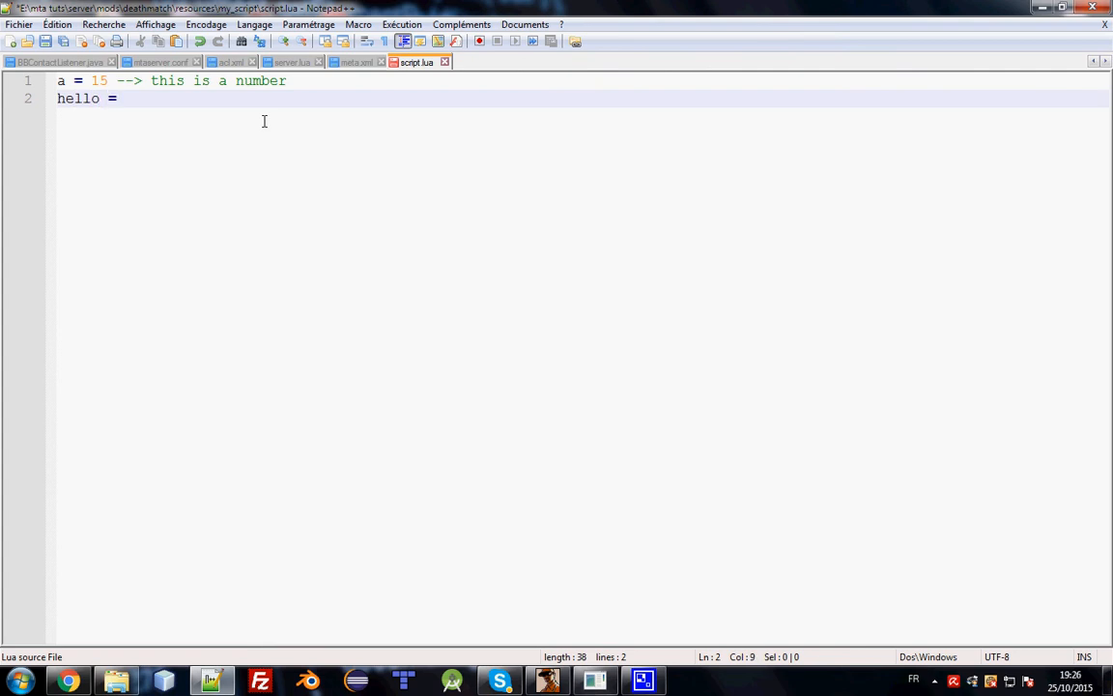
{"action": "type", "text": "\"Hello \""}
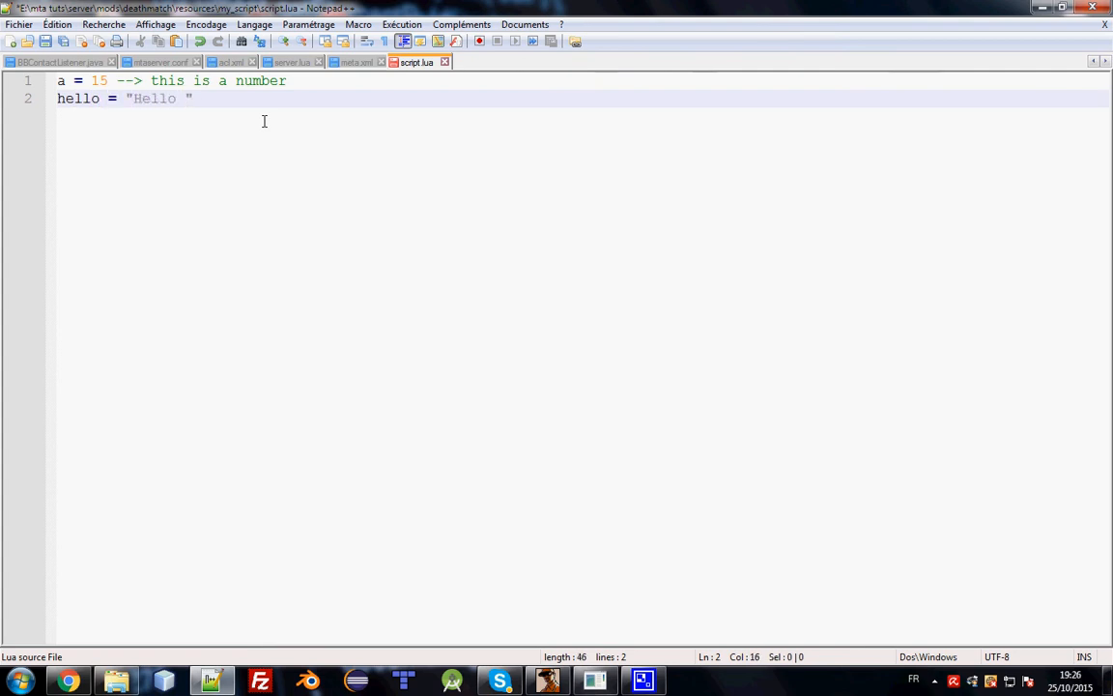
{"action": "type", "text": "There"}
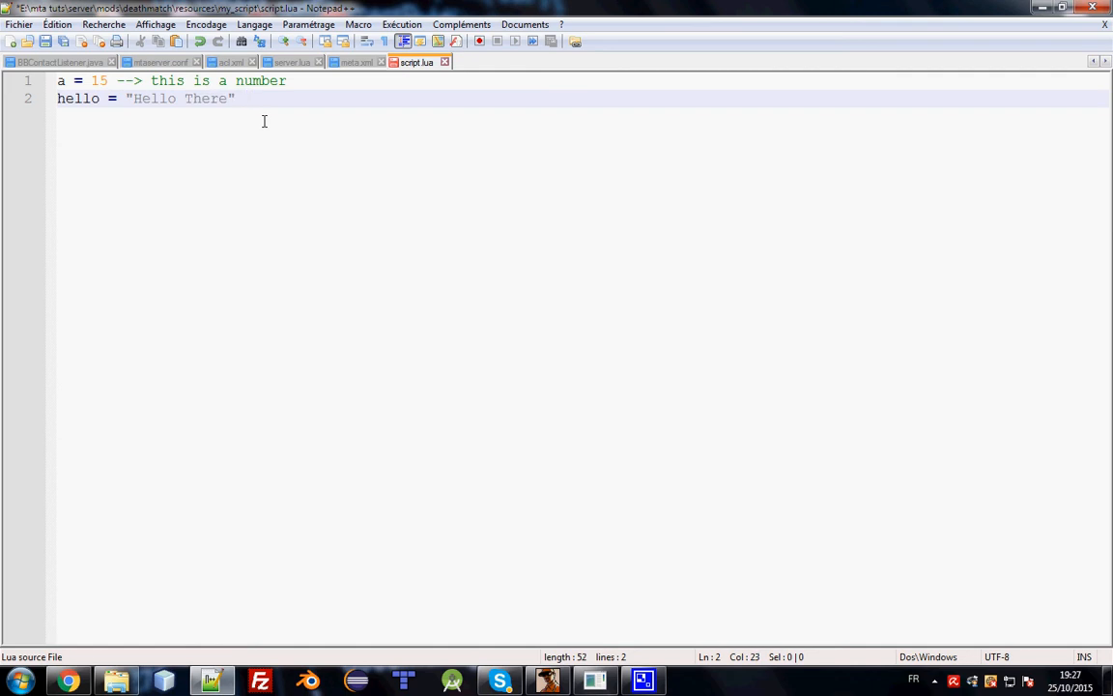
{"action": "left_click_drag", "start_coordinate": [134, 98], "coordinate": [224, 99]}
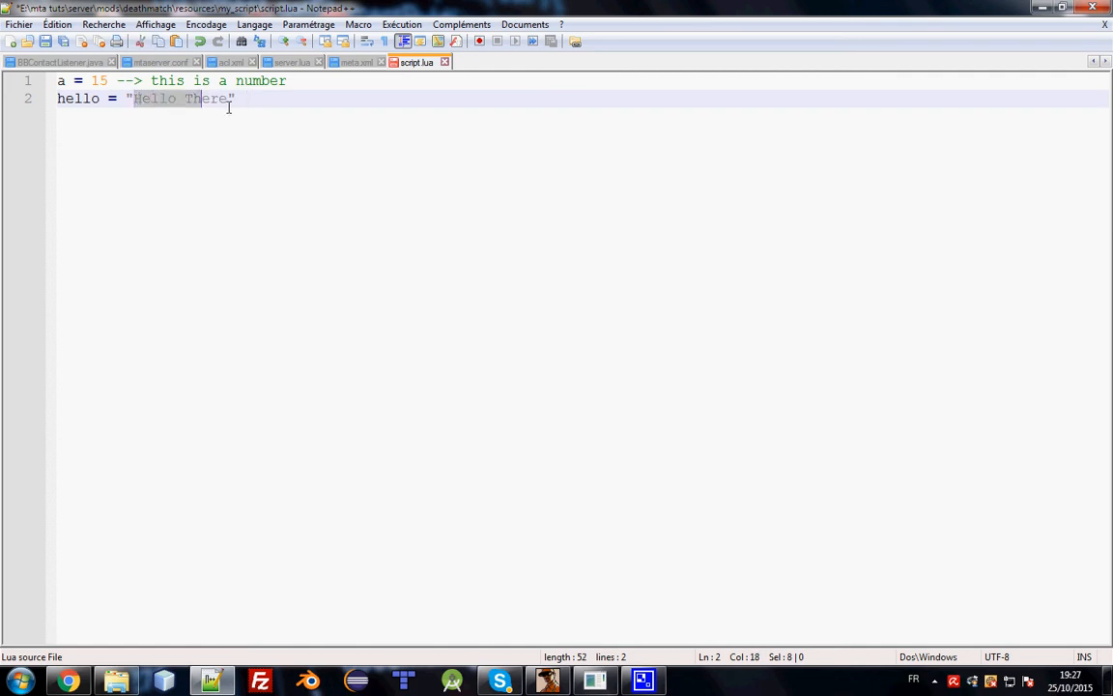
{"action": "left_click", "coordinate": [235, 102]}
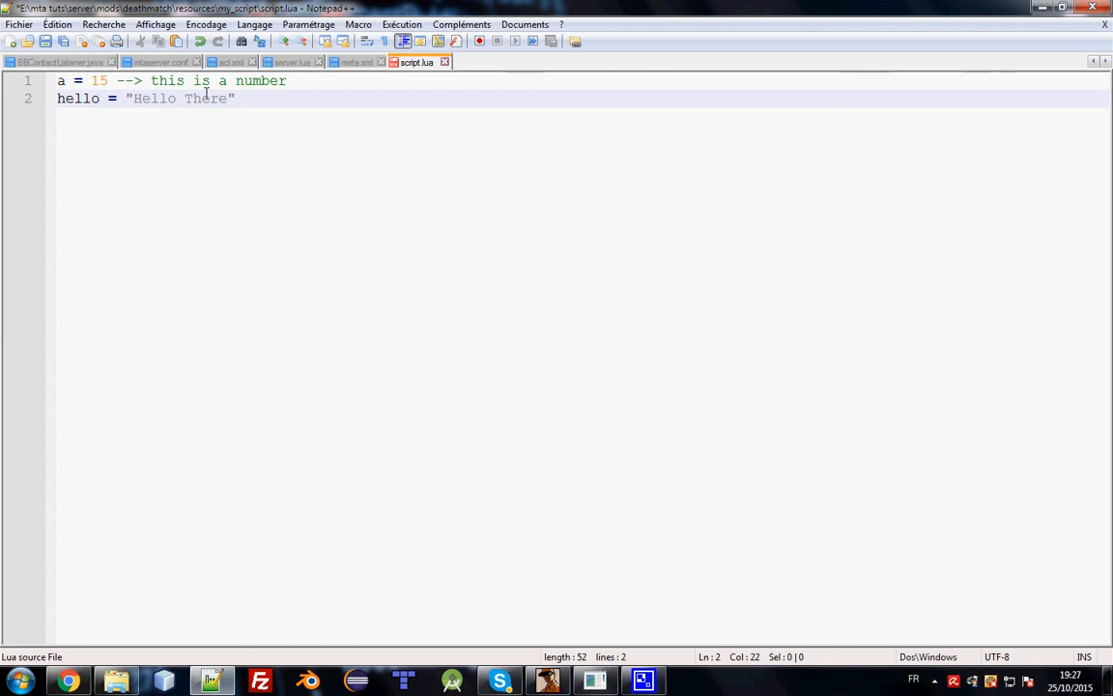
{"action": "type", "text": "--> thi"}
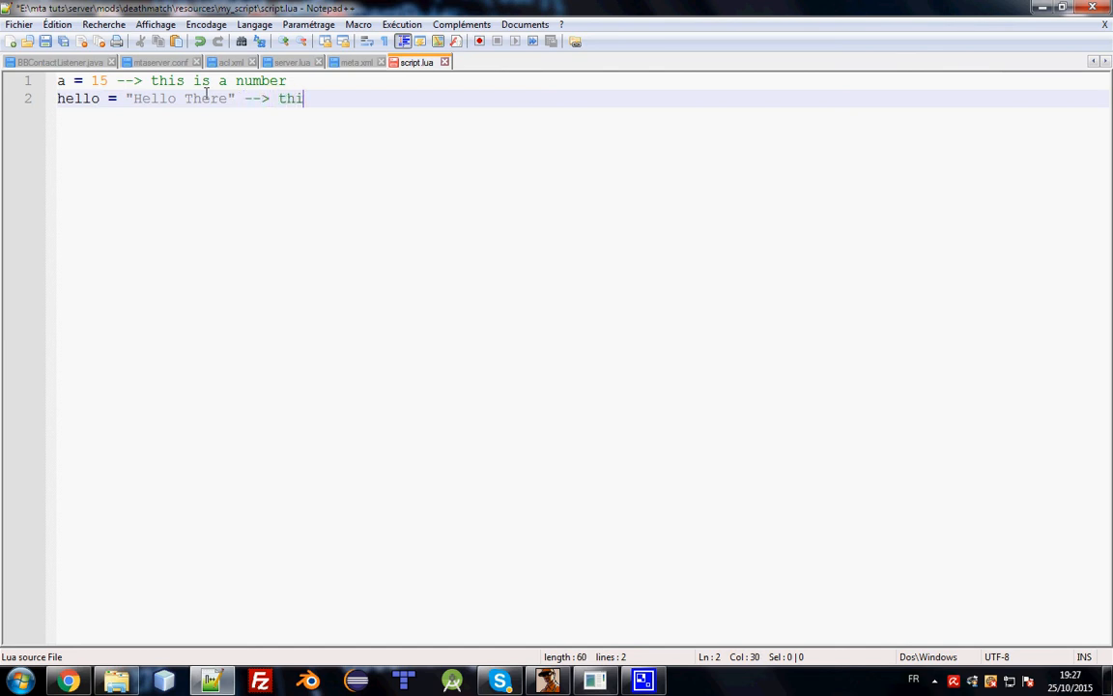
{"action": "type", "text": "s is a string"}
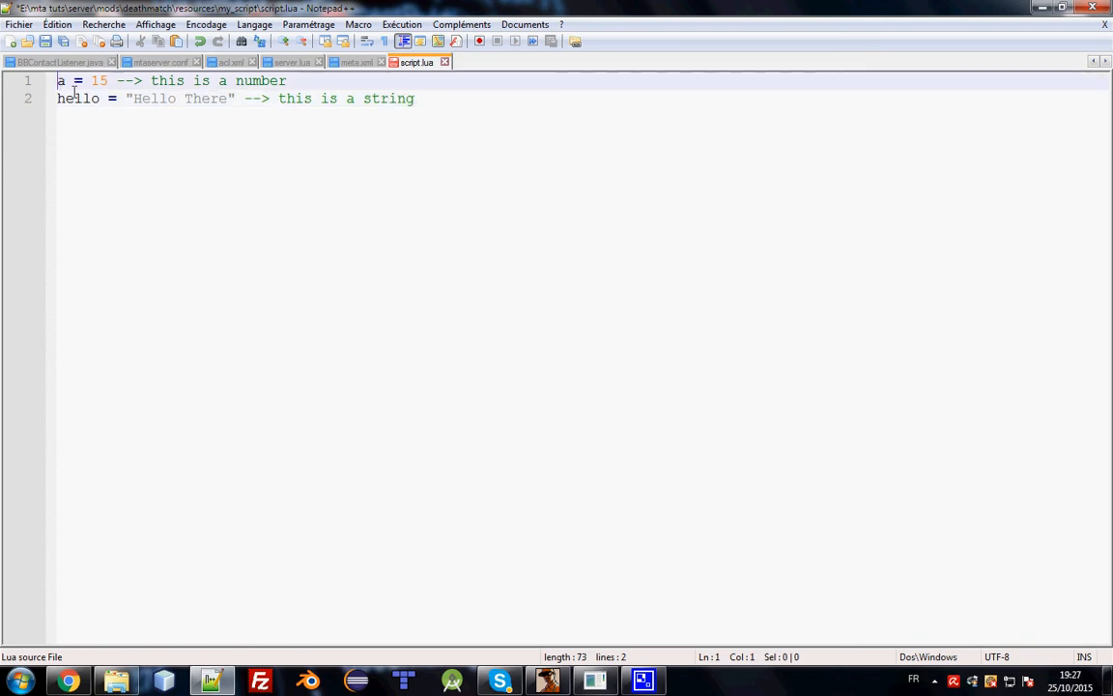
- Add heading comment '-- Varriables Type in LUA programming Languge --' and start a comment line below
{"action": "type", "text": "--"}
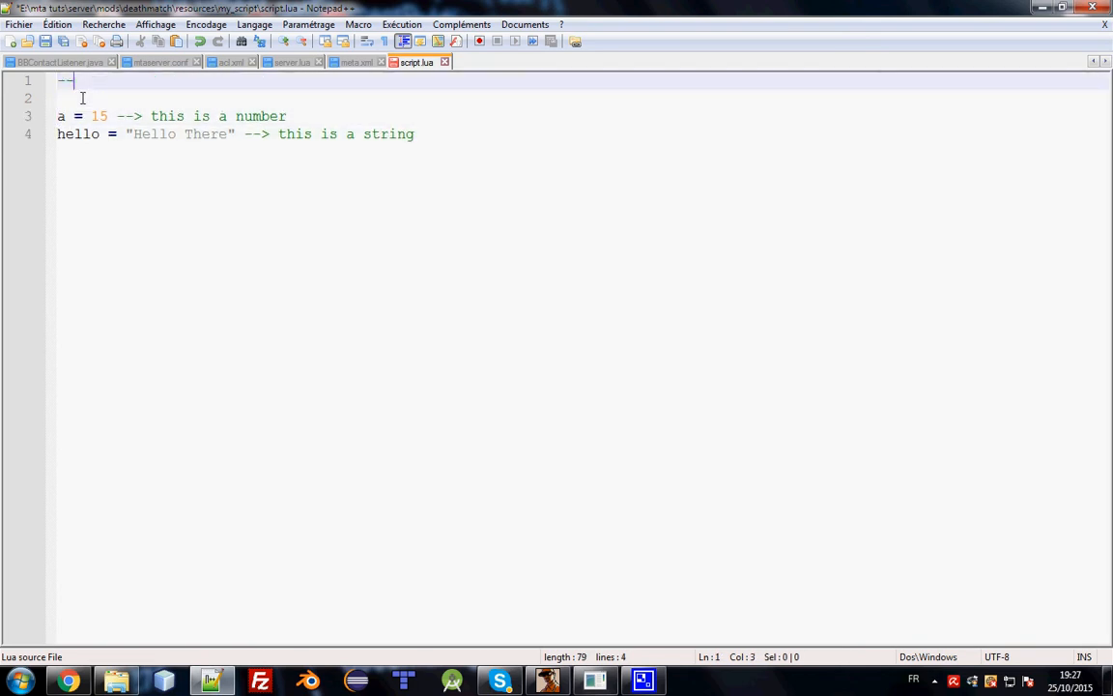
{"action": "type", "text": "Varriab"}
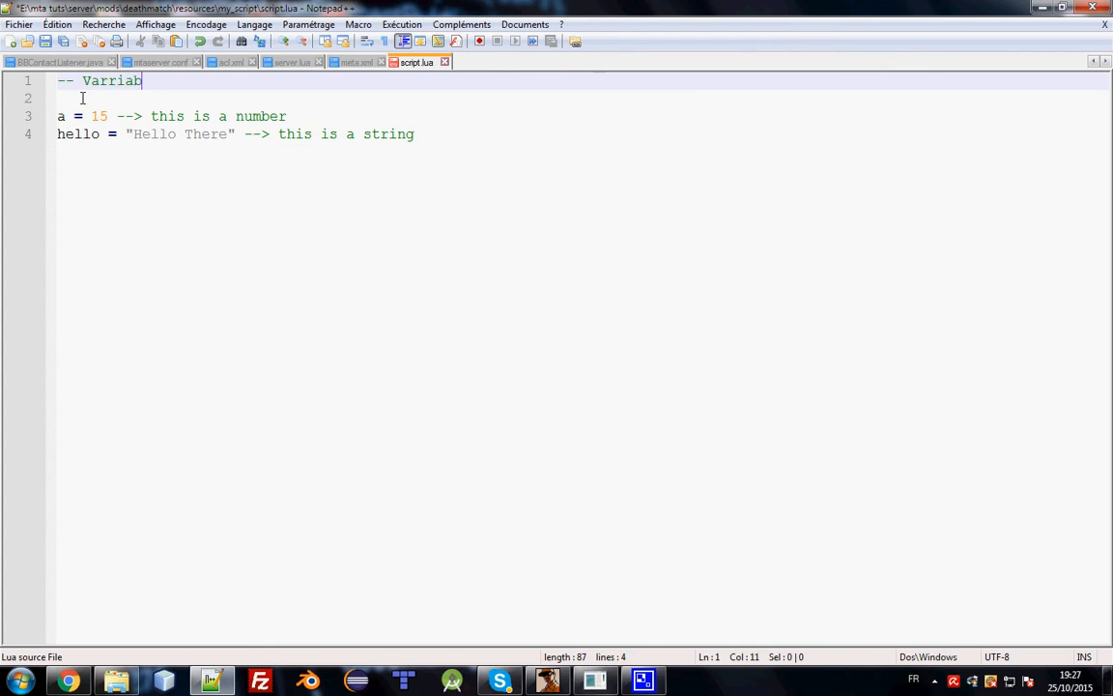
{"action": "type", "text": "les Type"}
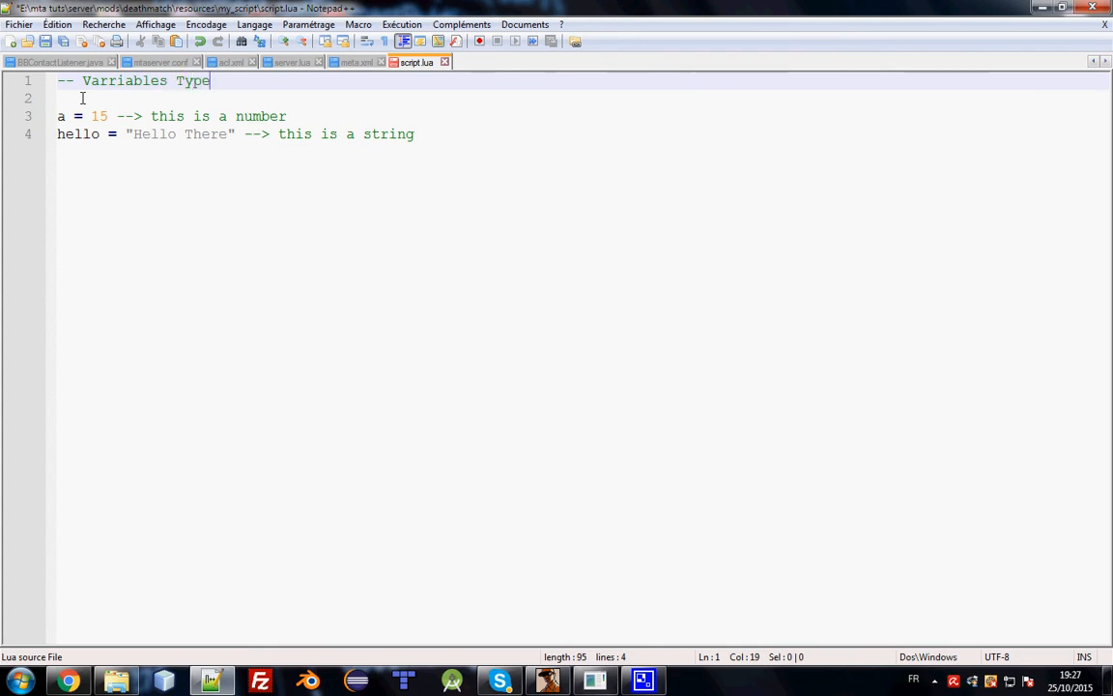
{"action": "type", "text": "in LUA progra"}
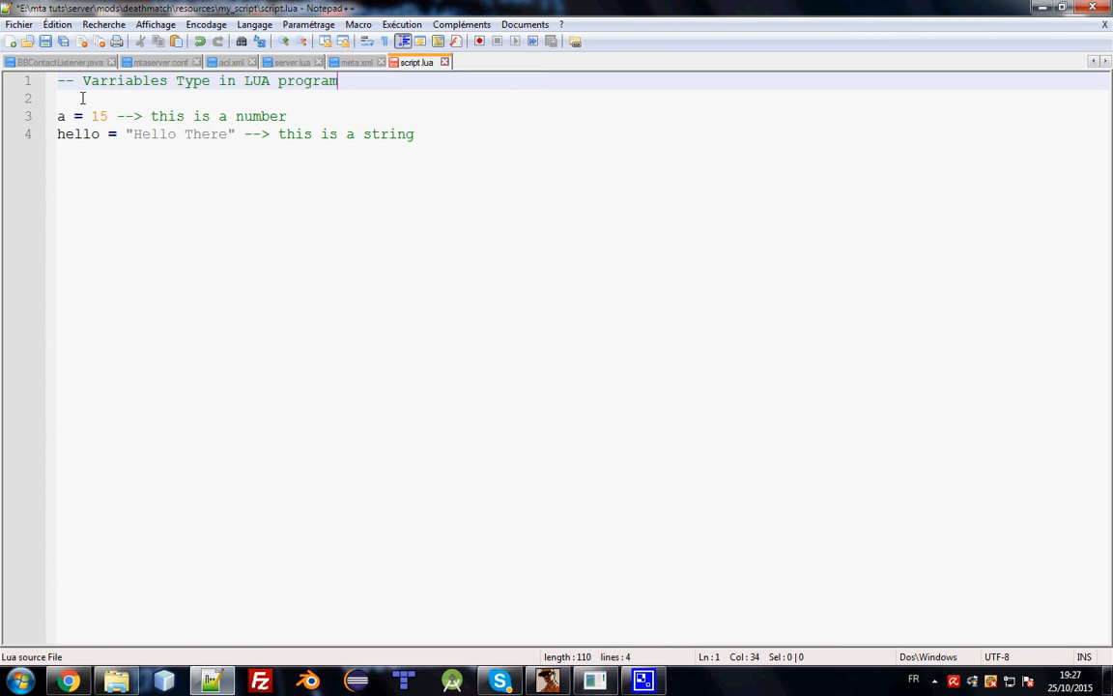
{"action": "type", "text": "ming L"}
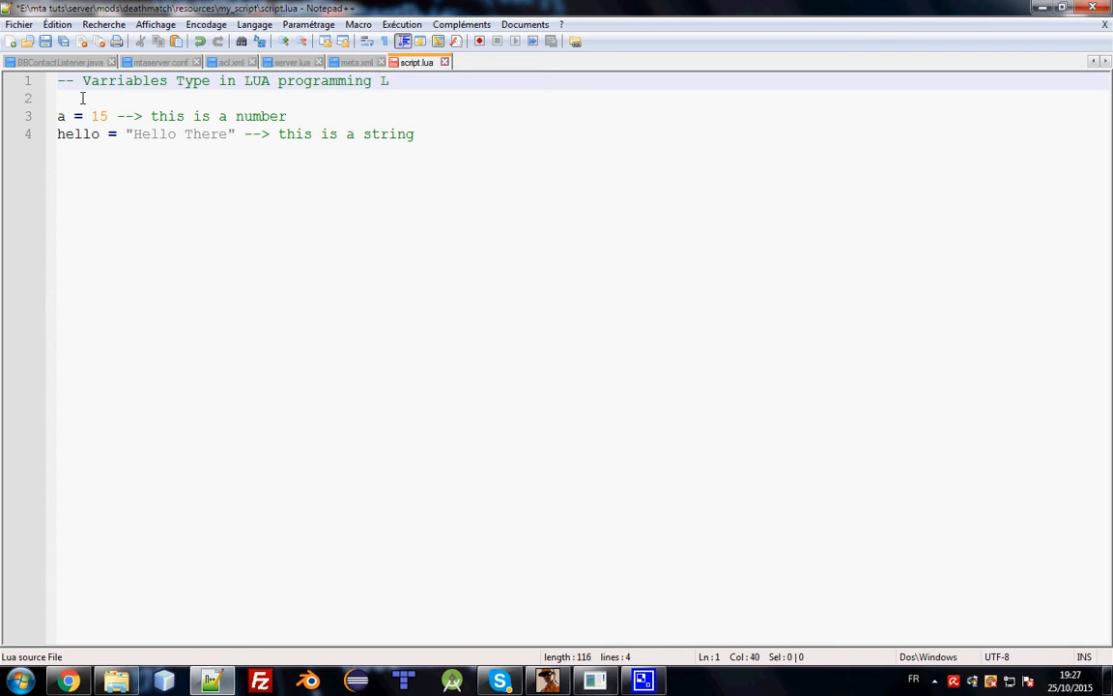
{"action": "type", "text": "anguges"}
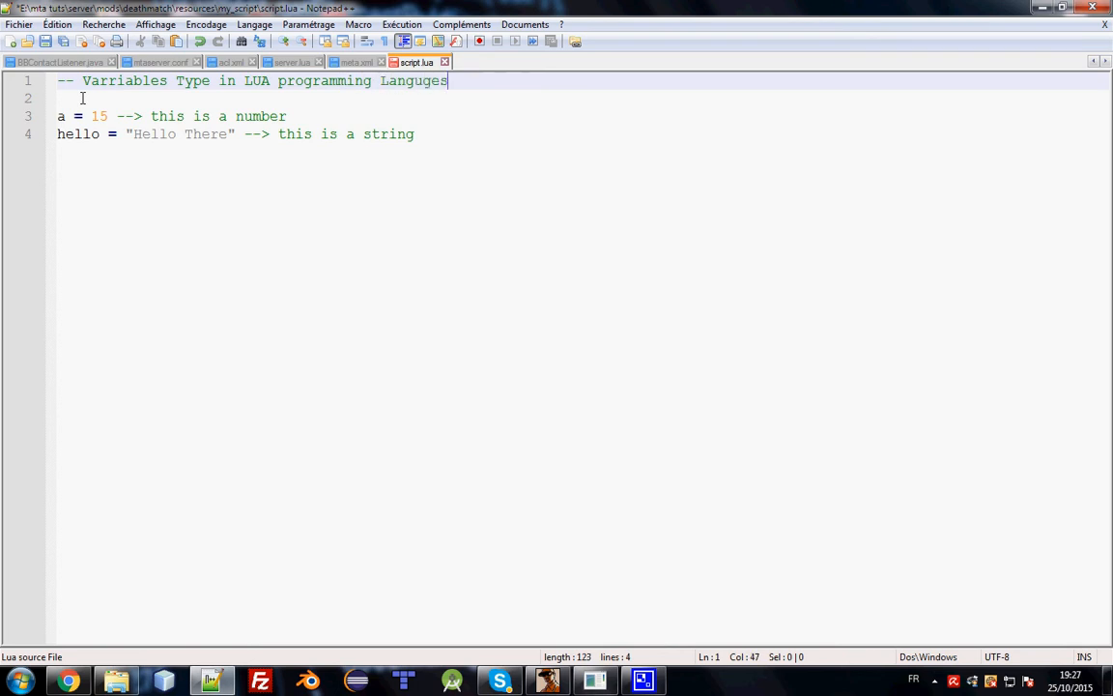
{"action": "type", "text": "--"}
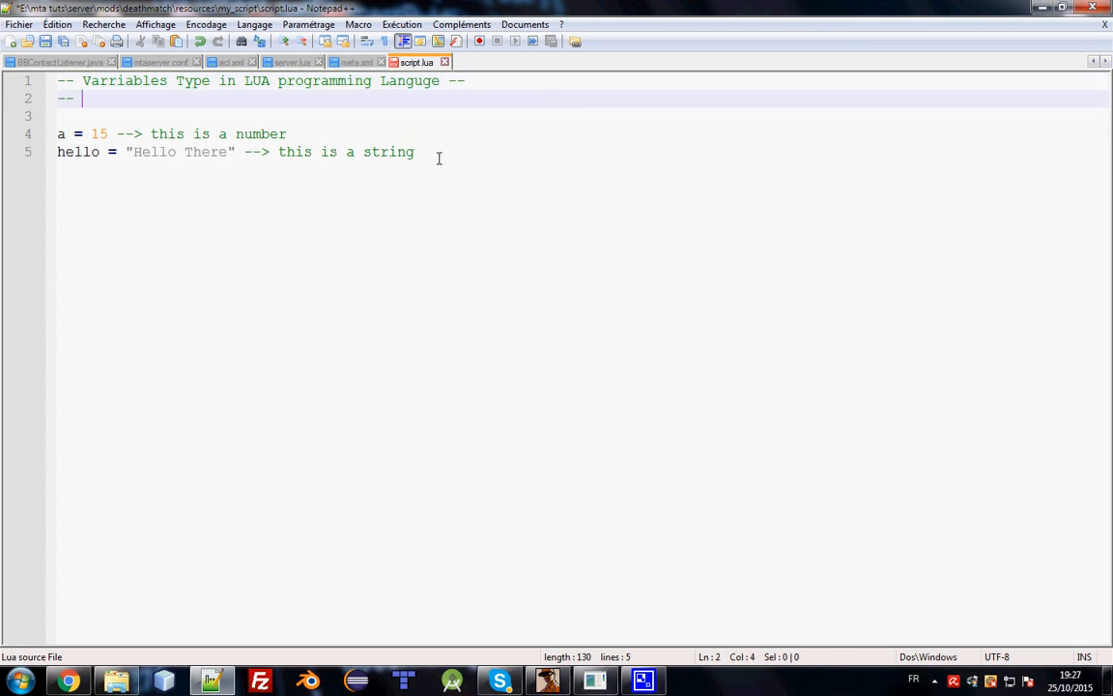
- Complete line 2's comment: number, string, table, boolean, nil, function, thread, userdata
{"action": "left_click", "coordinate": [185, 151]}
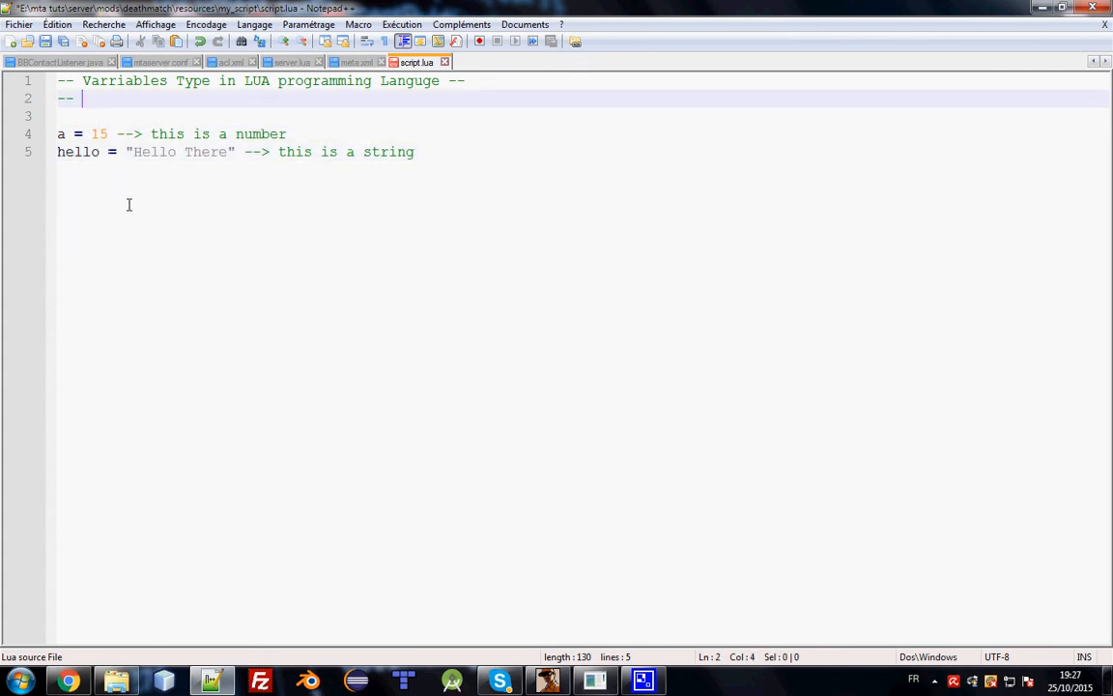
{"action": "type", "text": "there is eight d"}
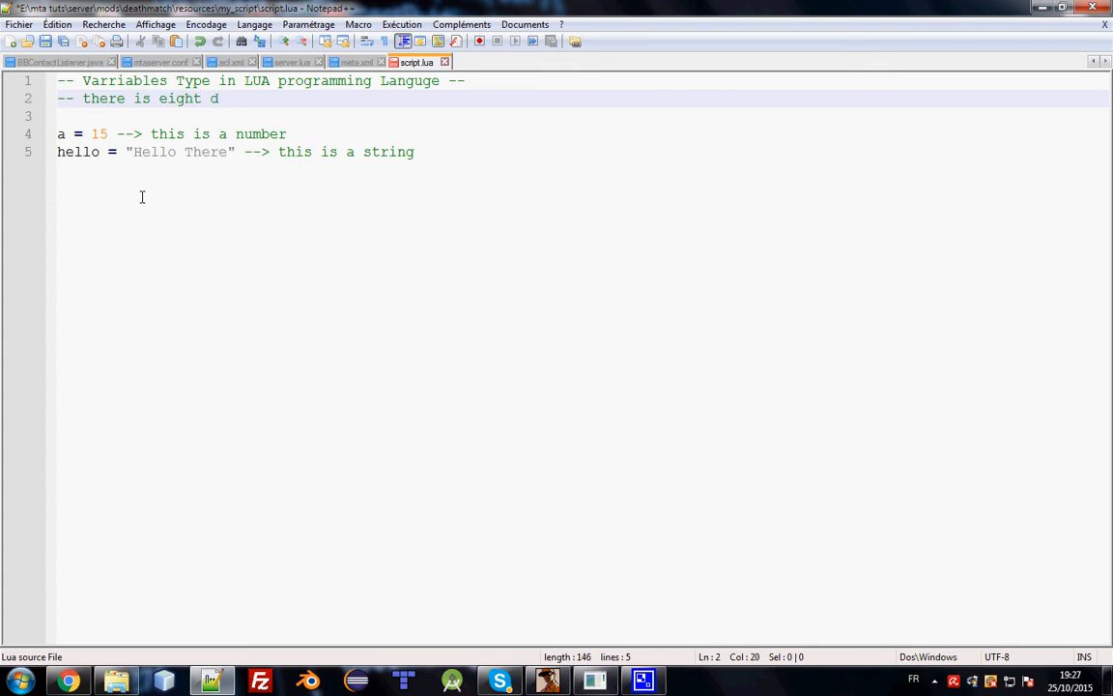
{"action": "type", "text": "ifferent var ty"}
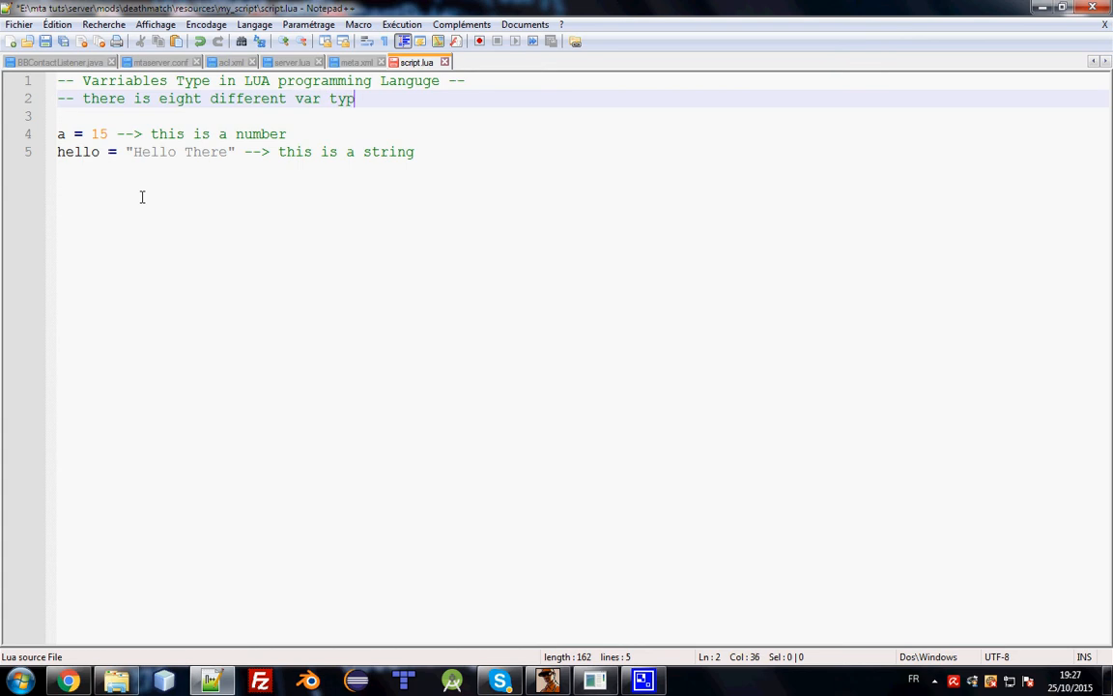
{"action": "type", "text": "pe"}
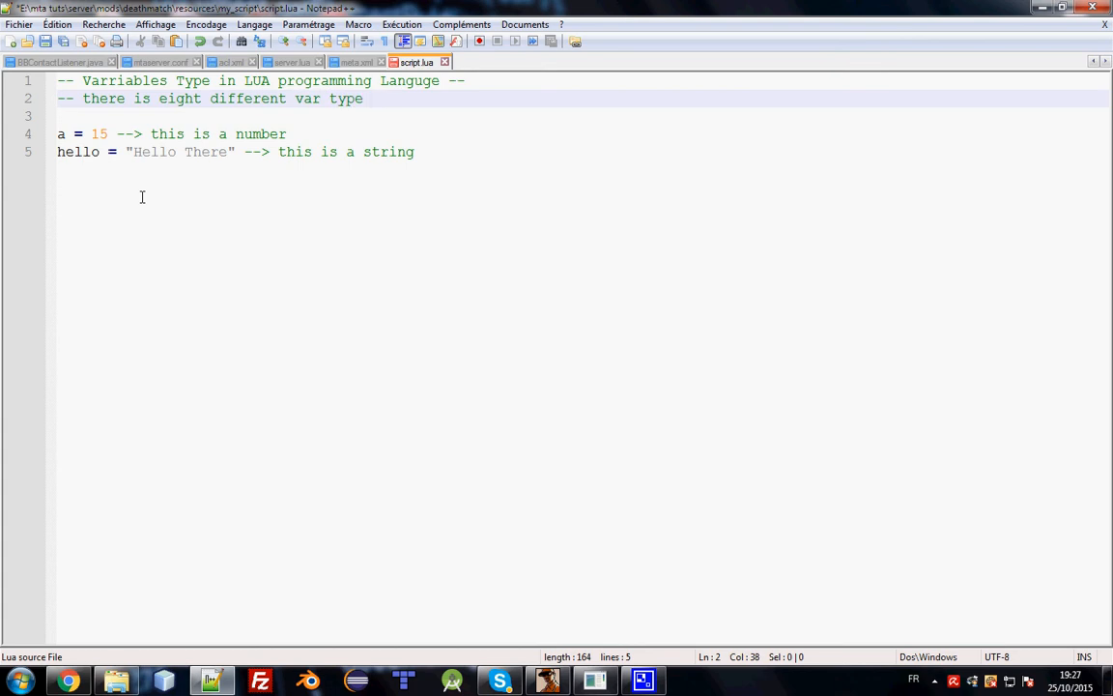
{"action": "type", "text": ": number"}
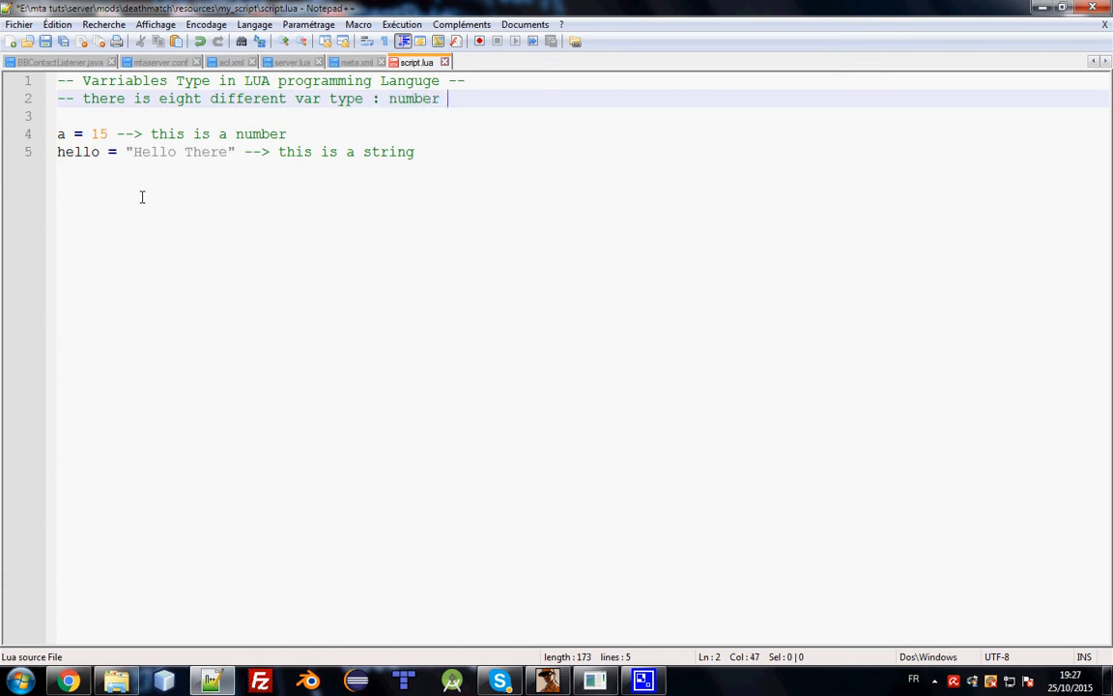
{"action": "type", "text": ", string ta"}
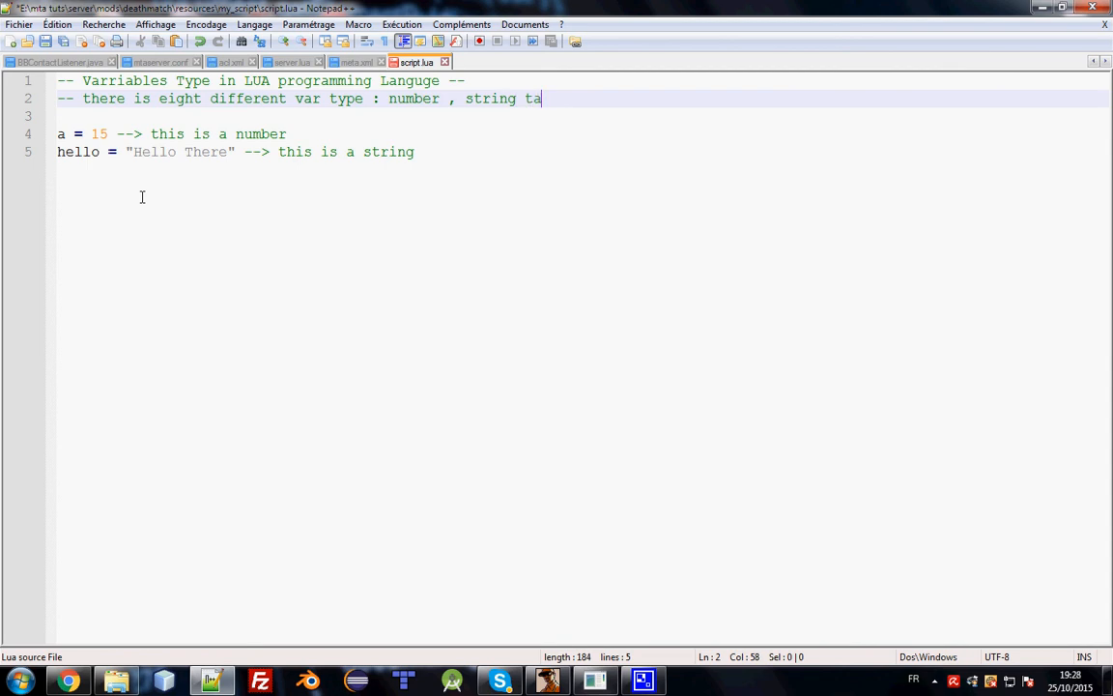
{"action": "type", "text": "ble, boolean, ni"}
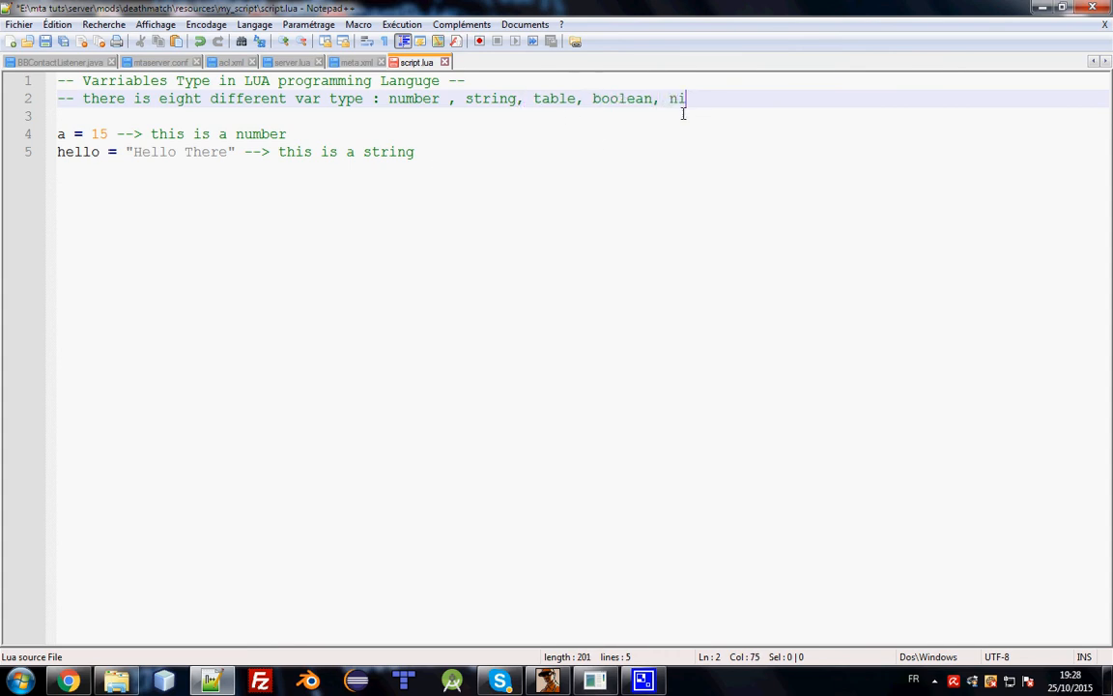
{"action": "type", "text": "l,"}
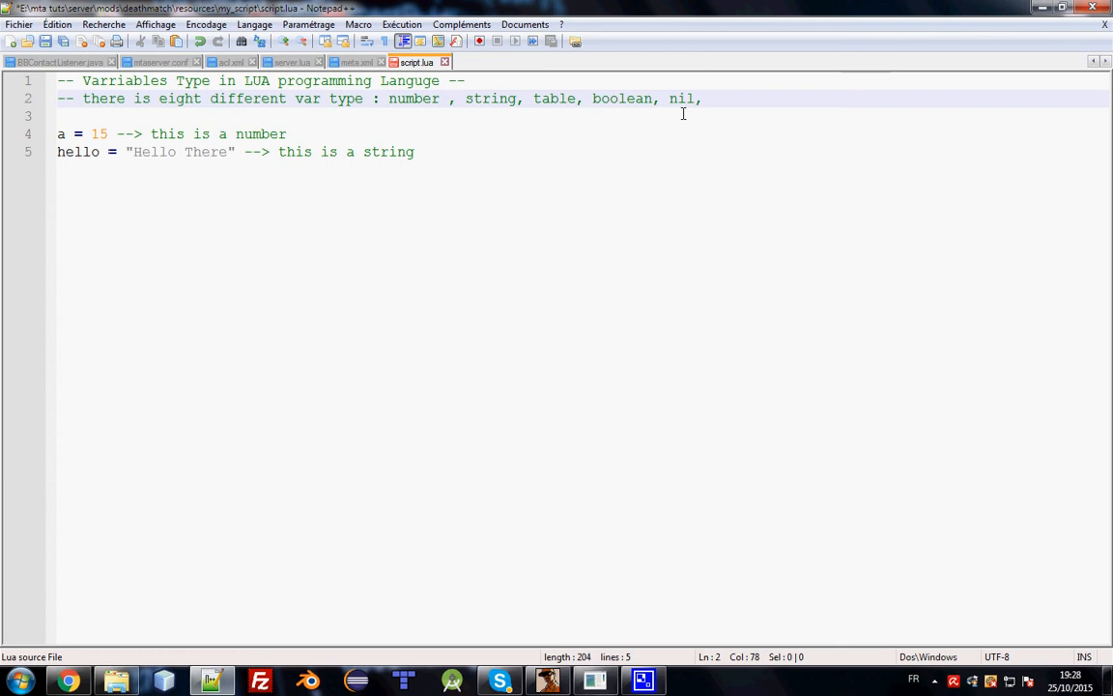
{"action": "type", "text": "funct"}
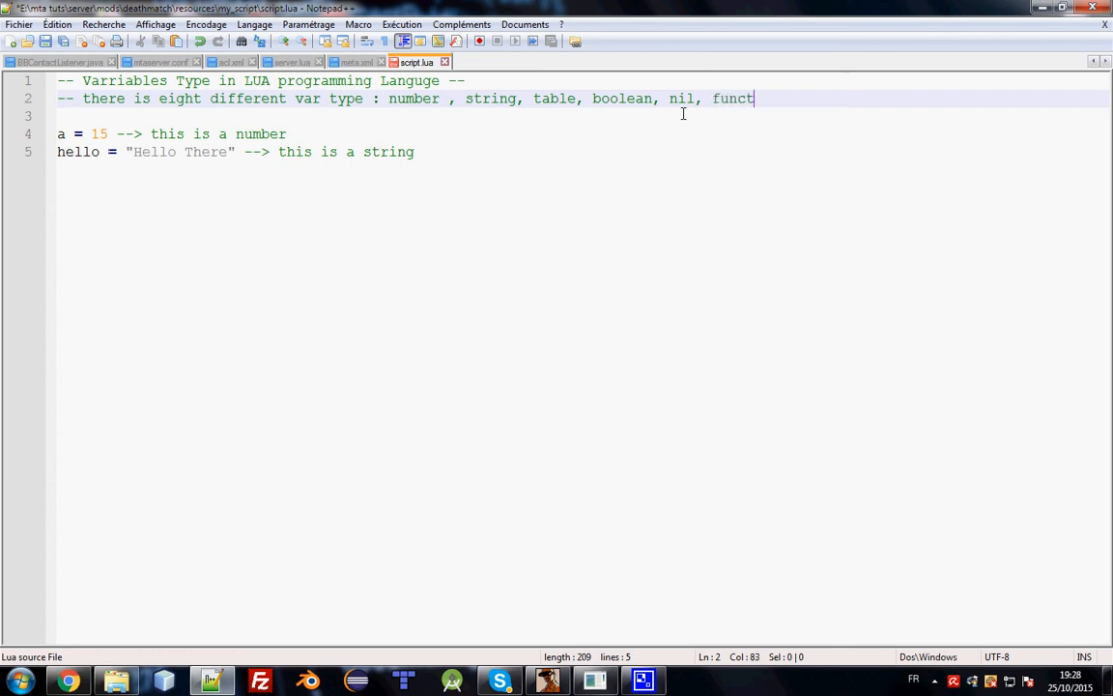
{"action": "type", "text": "ion thread"}
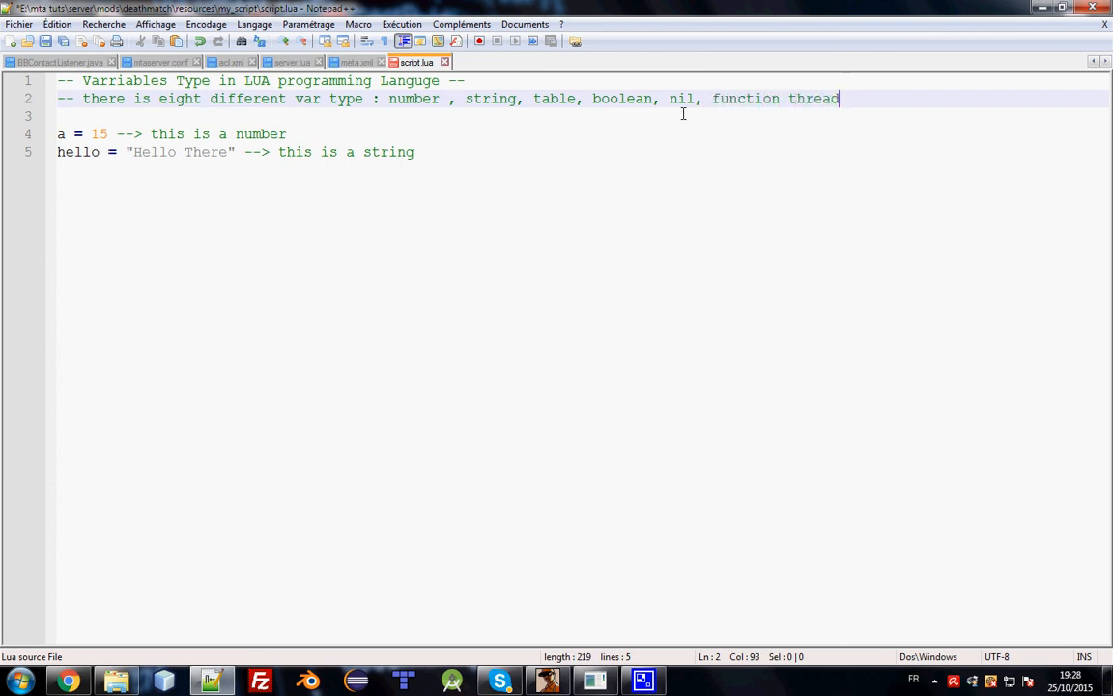
{"action": "type", "text": ","}
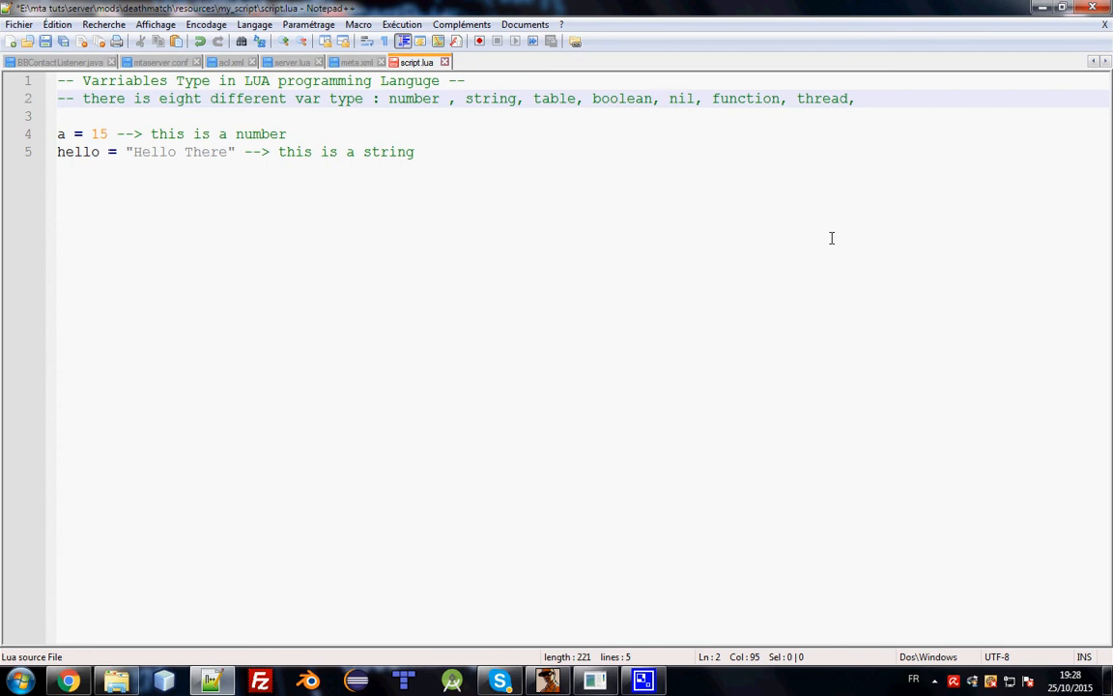
{"action": "type", "text": "userdata"}
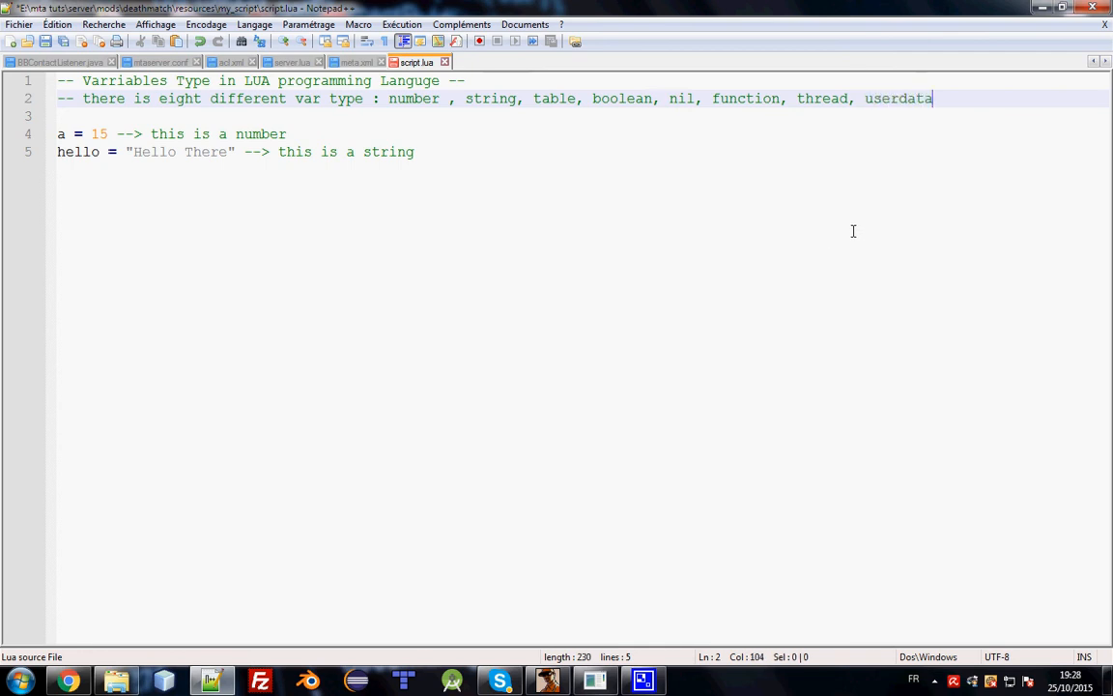
{"action": "mouse_move", "coordinate": [245, 133]}
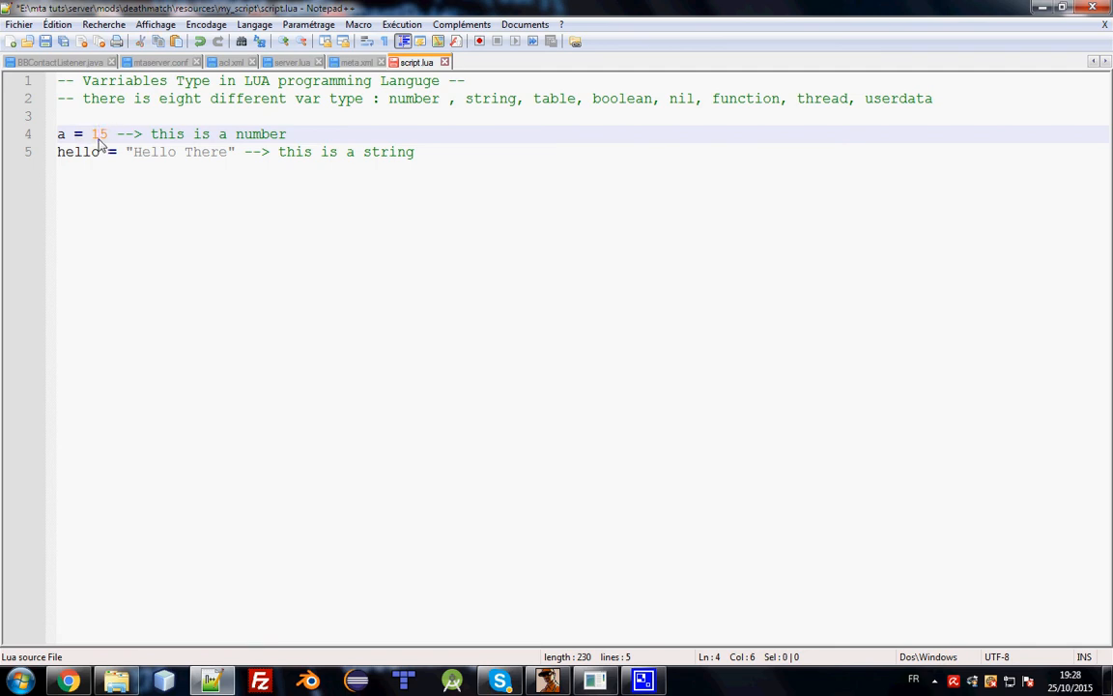
- Change a to 5, replace hello's greeting with "Hi!", and begin Table = {"Hi"}
{"action": "double_click", "coordinate": [97, 134]}
{"action": "type", "text": "-10"}
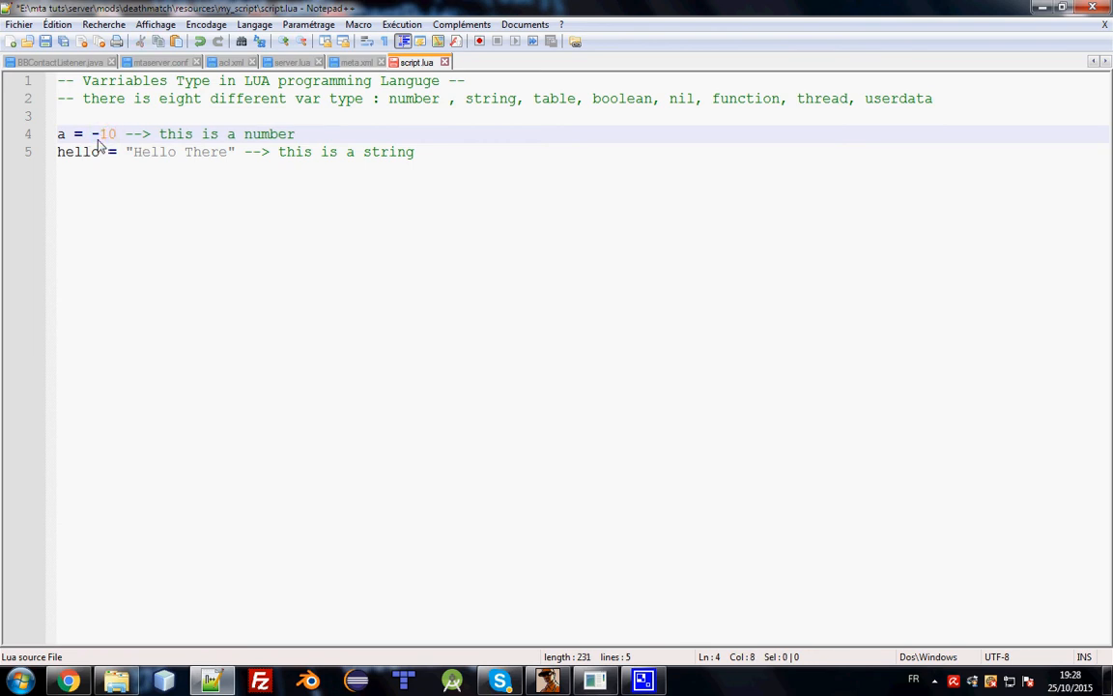
{"action": "type", "text": "5"}
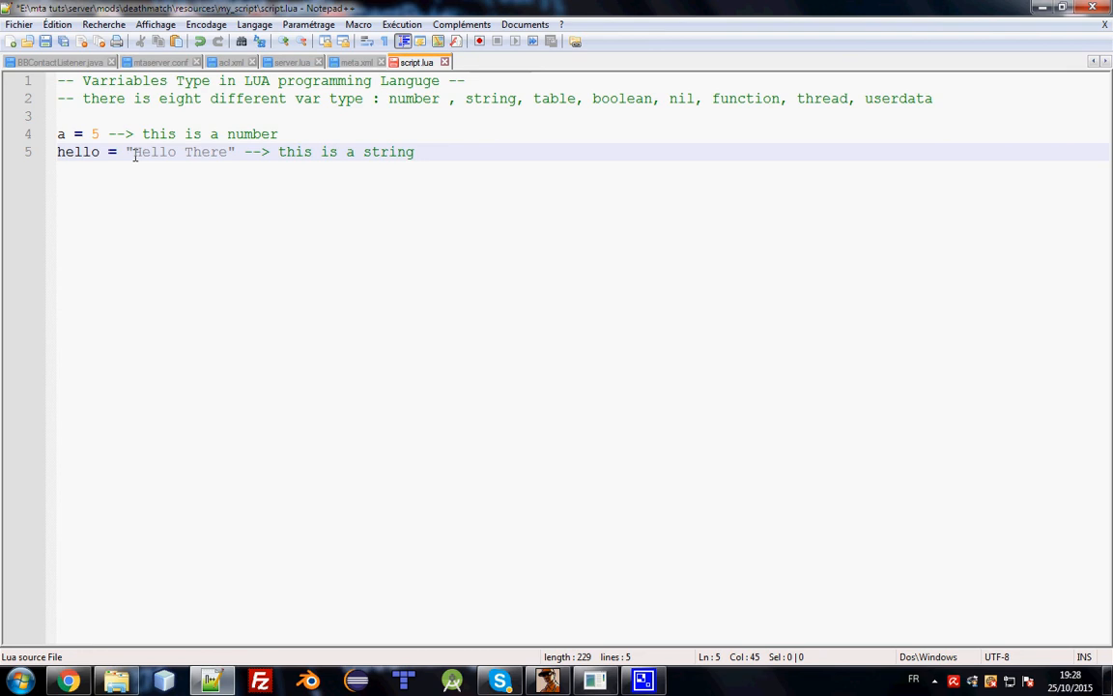
{"action": "type", "text": "Hi, How a"}
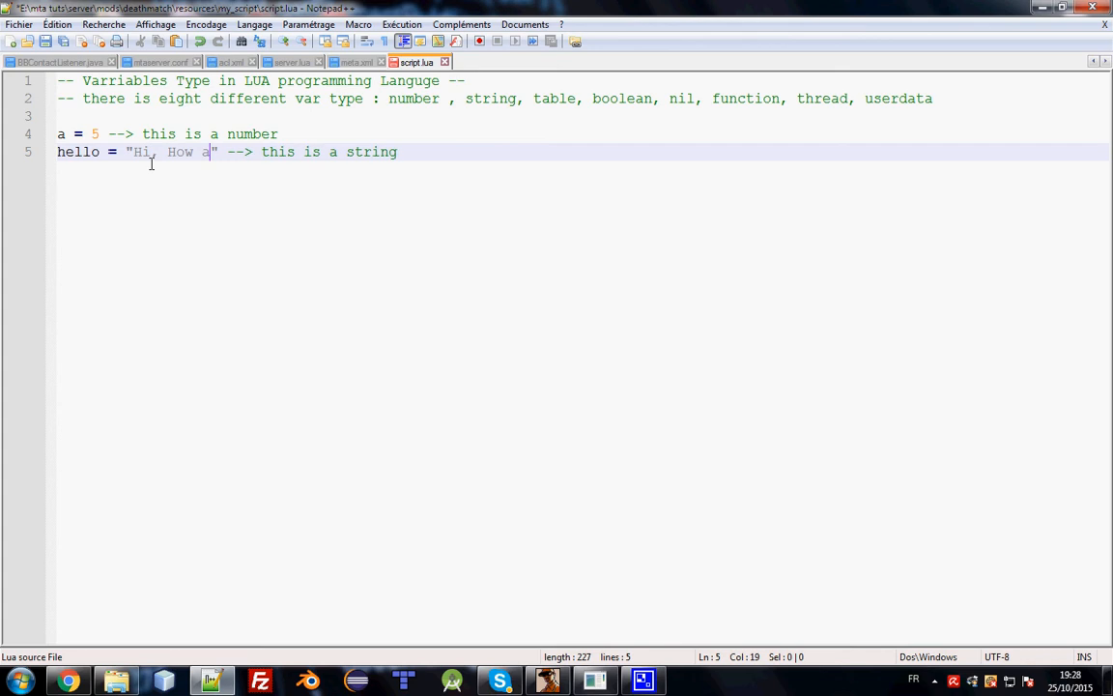
{"action": "type", "text": "re you ?"}
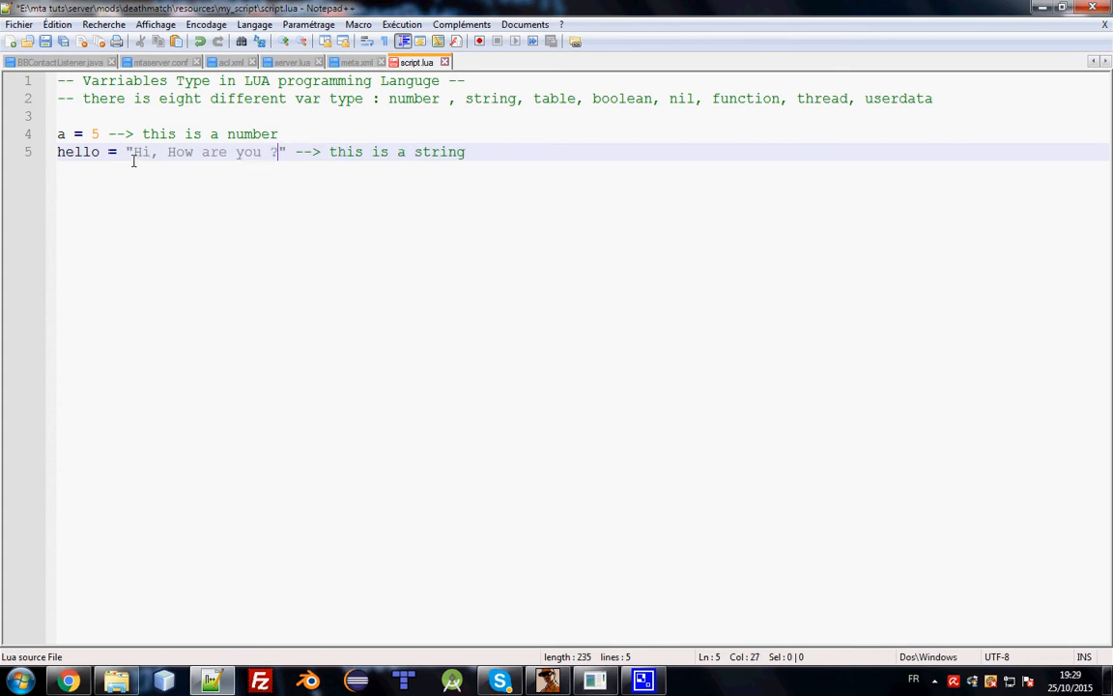
{"action": "left_click_drag", "start_coordinate": [277, 152], "coordinate": [150, 152]}
{"action": "type", "text": "!"}
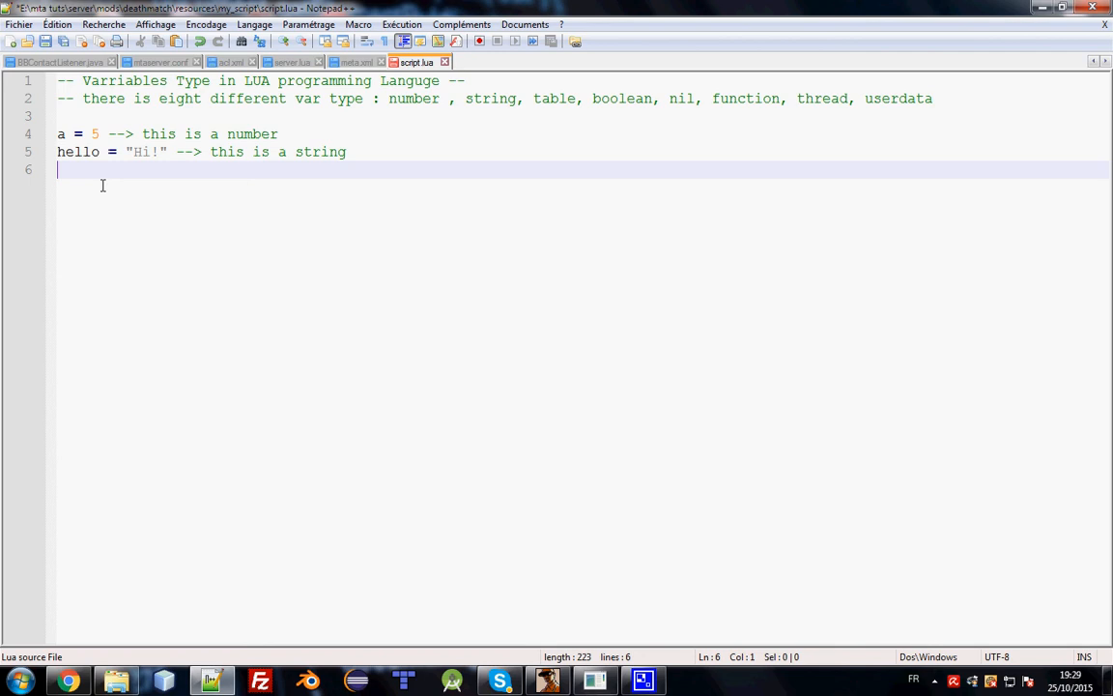
{"action": "type", "text": "Table = {\"Hi\"}"}
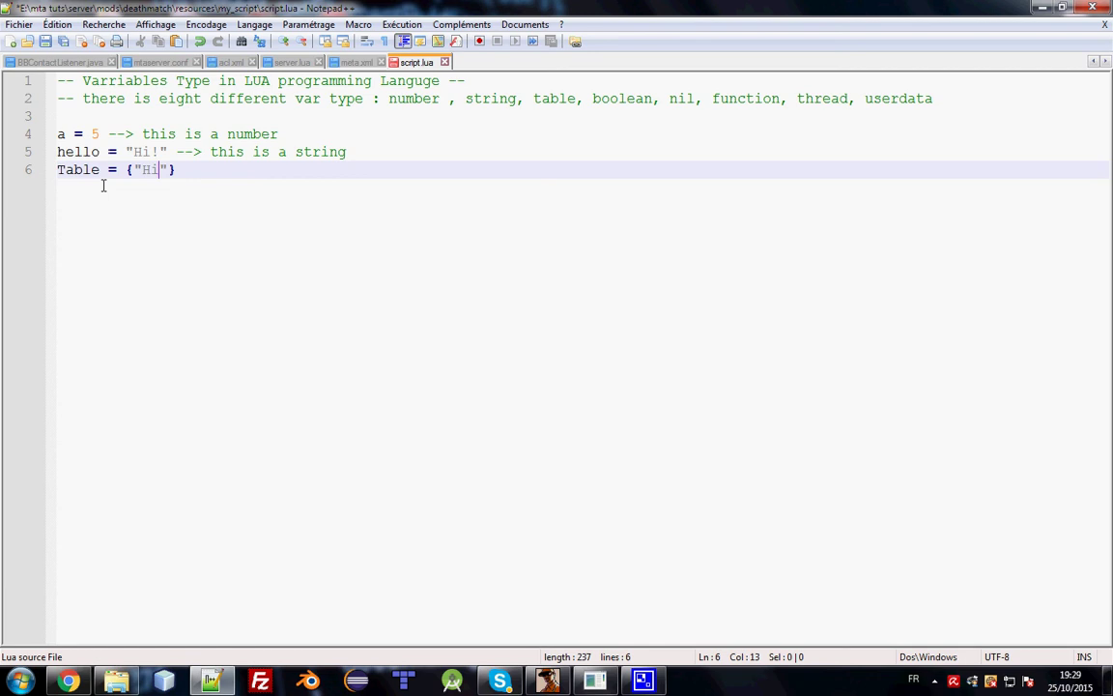
- Fill the table with "Hi", 9, 1, 2 and add boolean1 = true, boolean2 = false
{"action": "type", "text": ", 9, 1, a"}
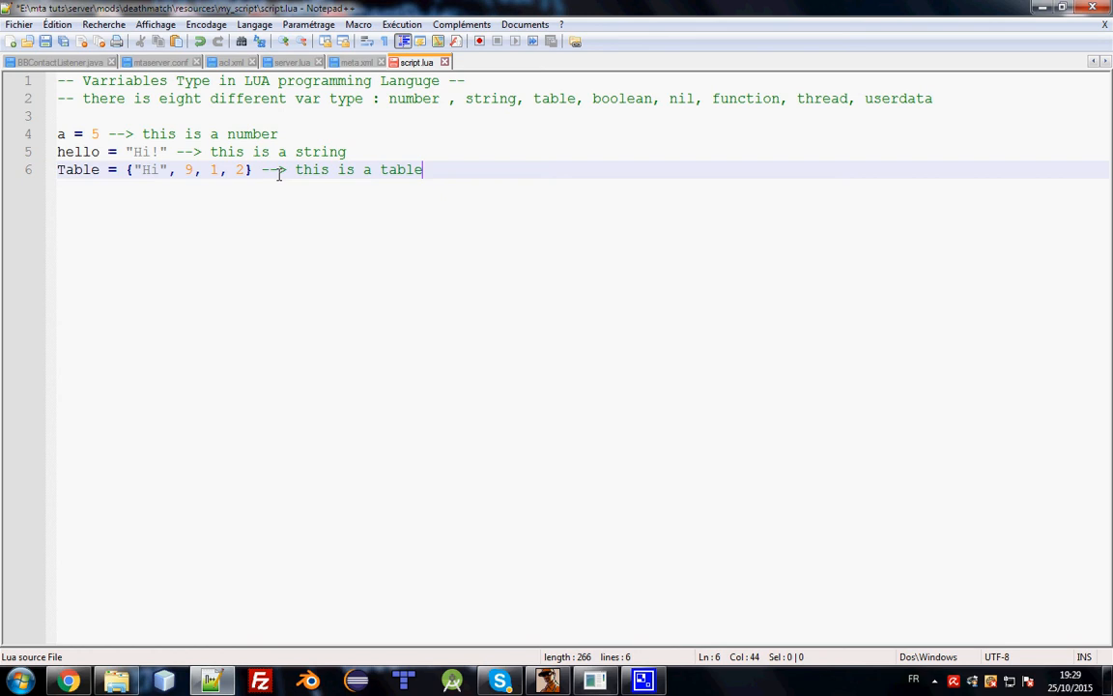
{"action": "type", "text": "boolean = true"}
{"action": "type", "text": "a ="}
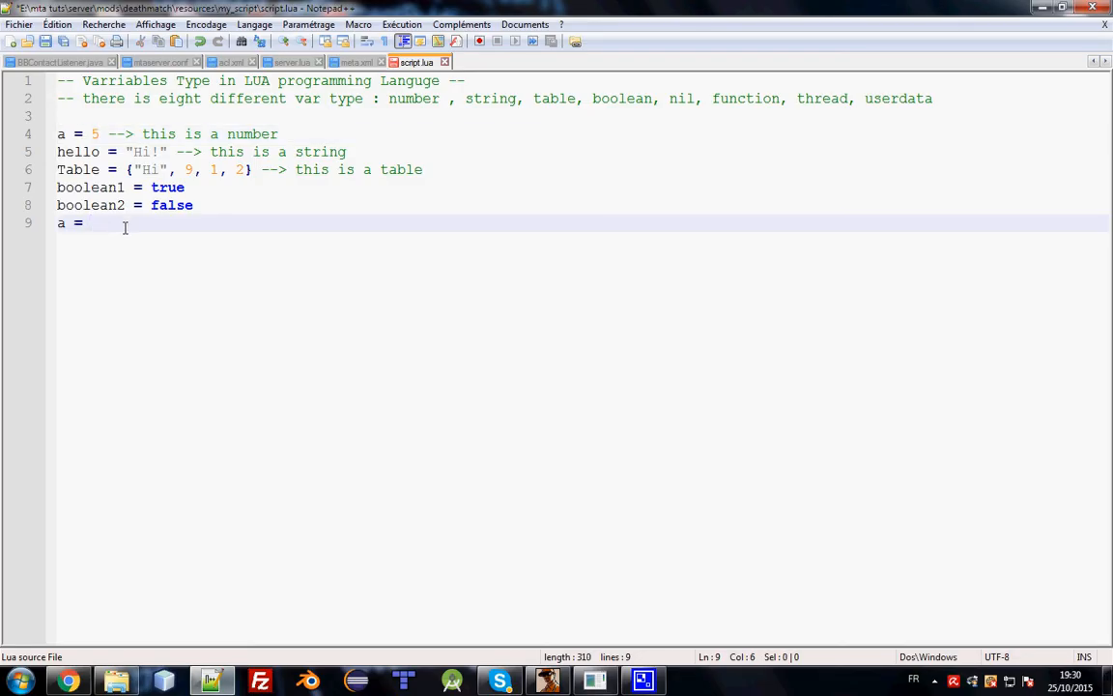
- Set a = nil on line 9 and add blank lines below it
{"action": "type", "text": "nil"}
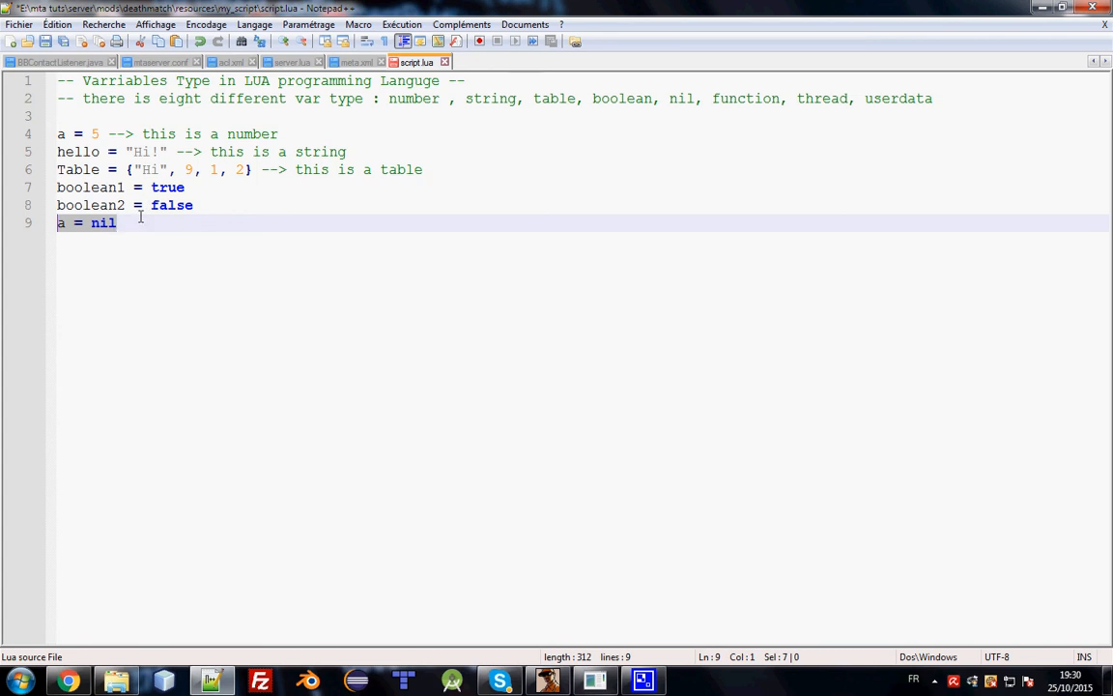
{"action": "left_click", "coordinate": [127, 222]}
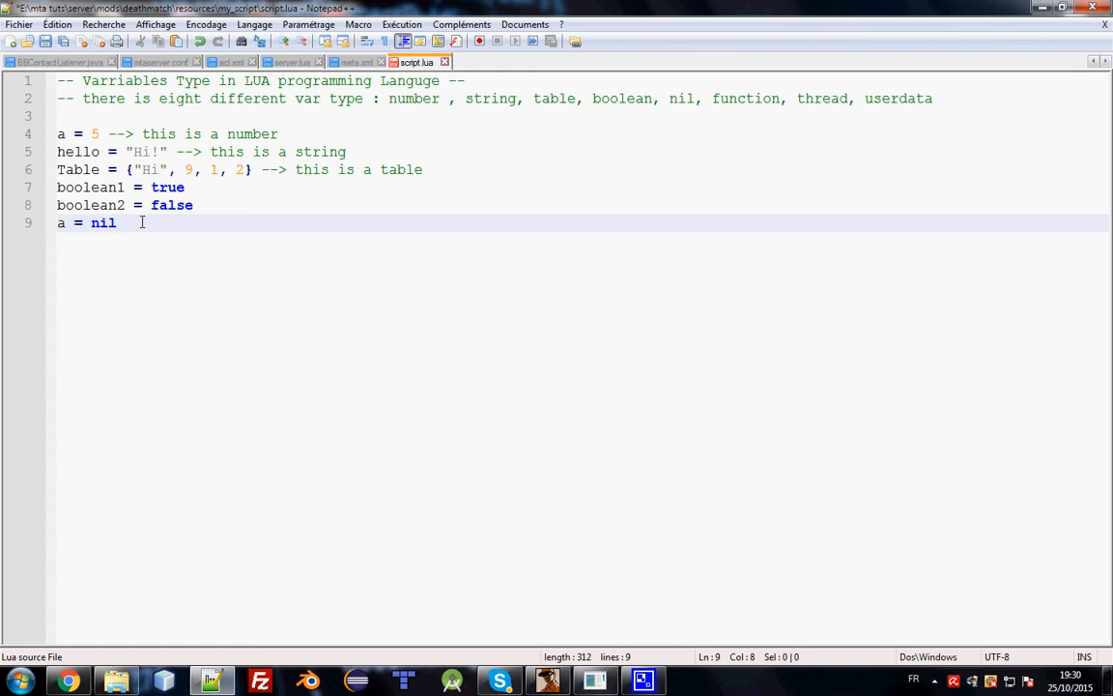
{"action": "key", "text": "Enter"}
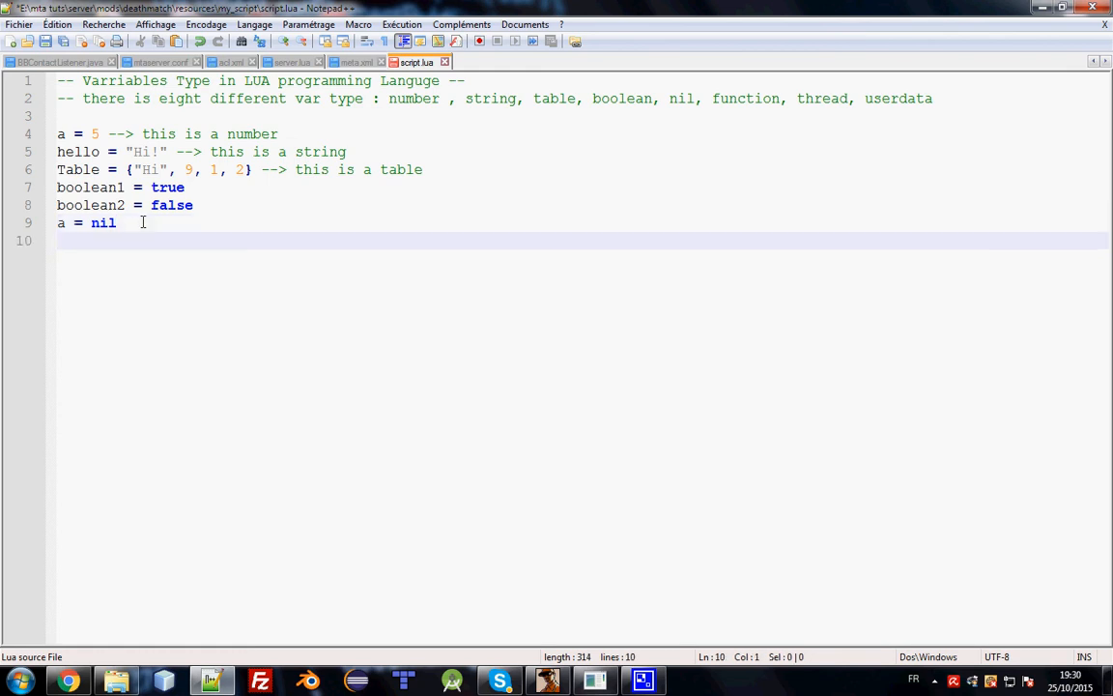
{"action": "key", "text": "Enter"}
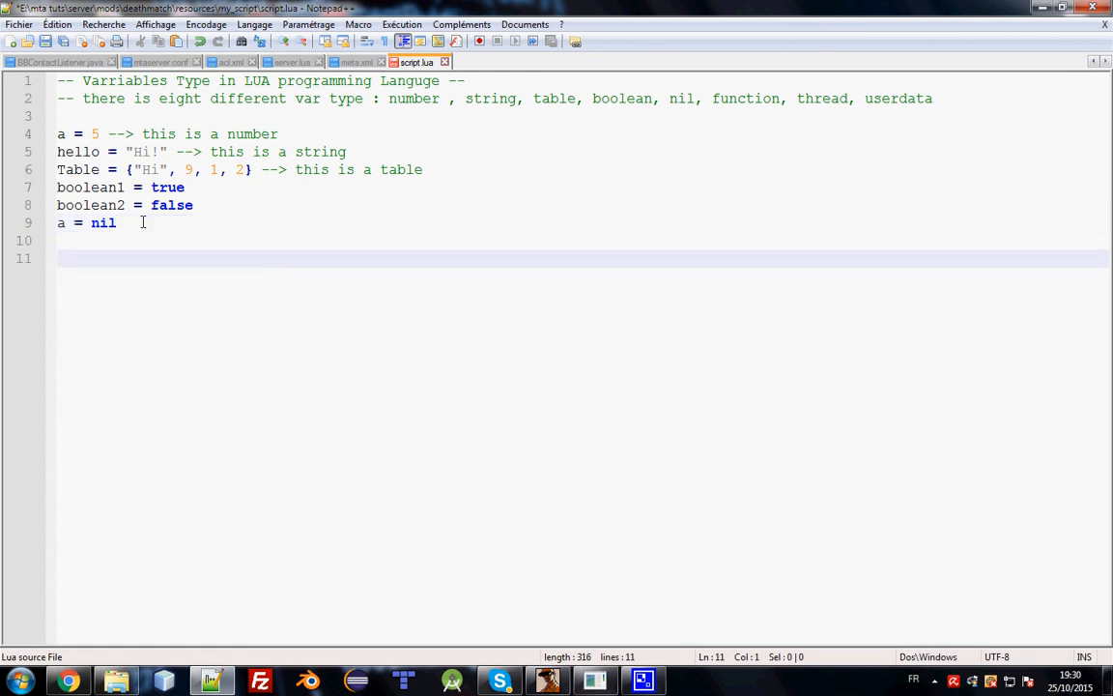
- Write func = function aFunction() end, renaming function a to aFunction
{"action": "type", "text": "fu"}
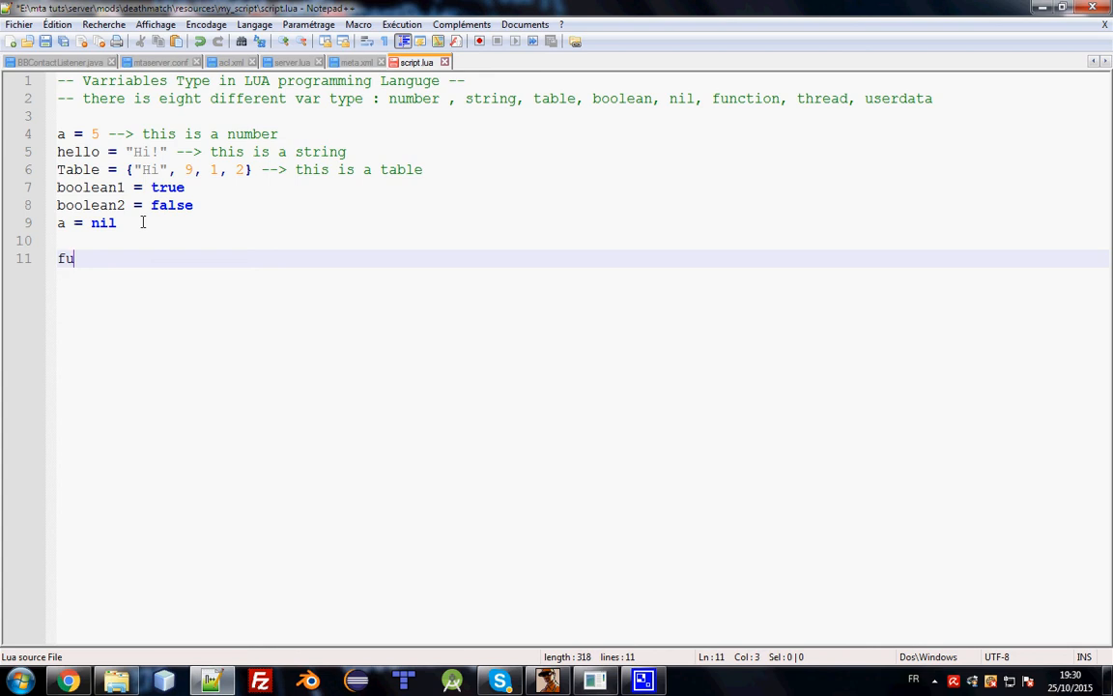
{"action": "type", "text": "nction a() e"}
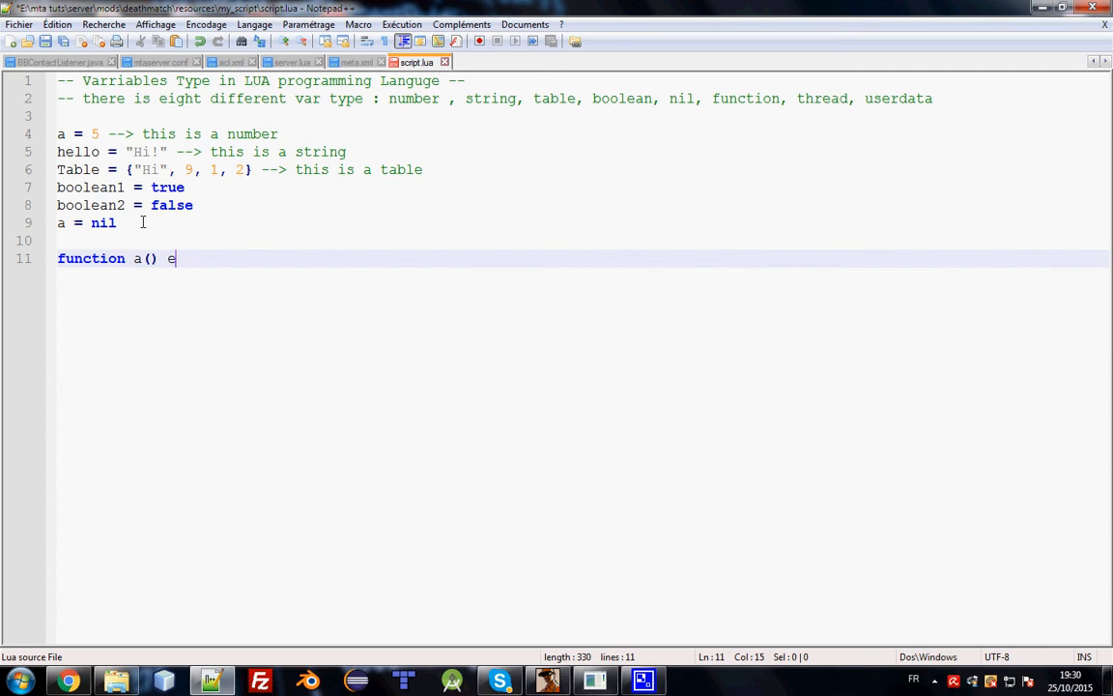
{"action": "type", "text": "nd"}
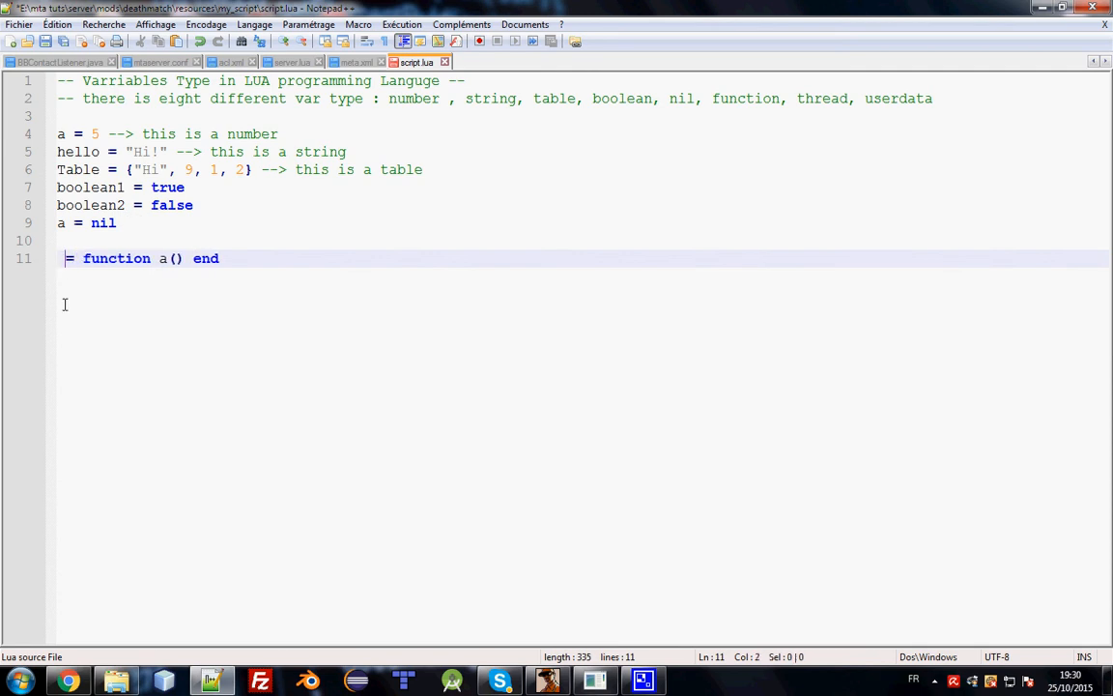
{"action": "type", "text": "fu"}
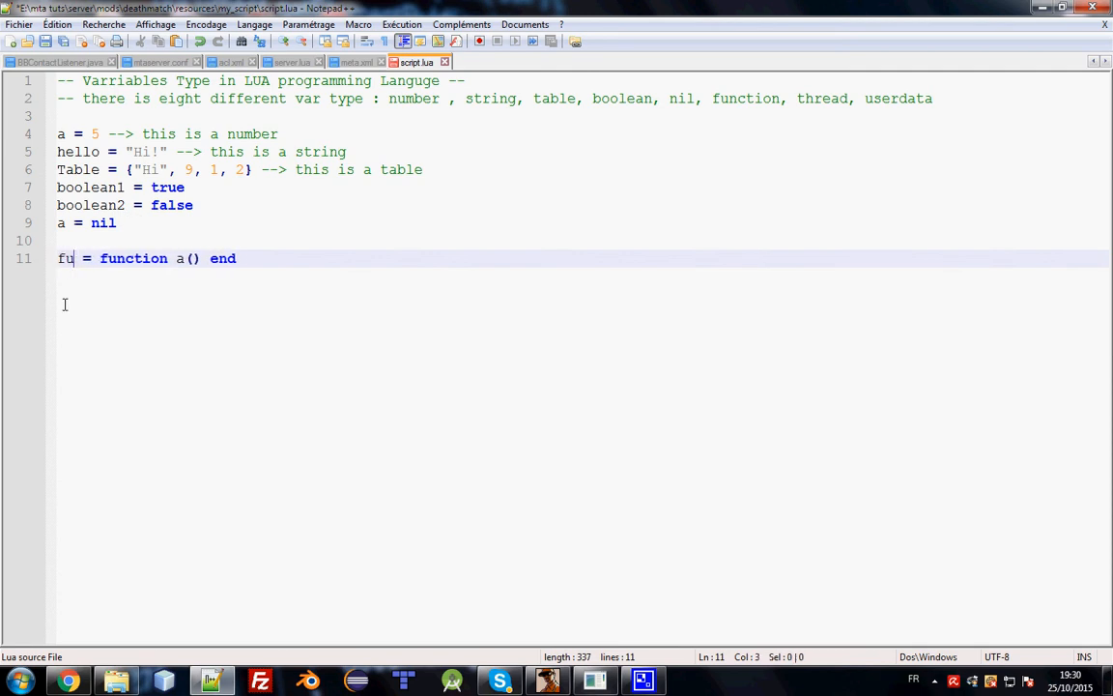
{"action": "type", "text": "nc"}
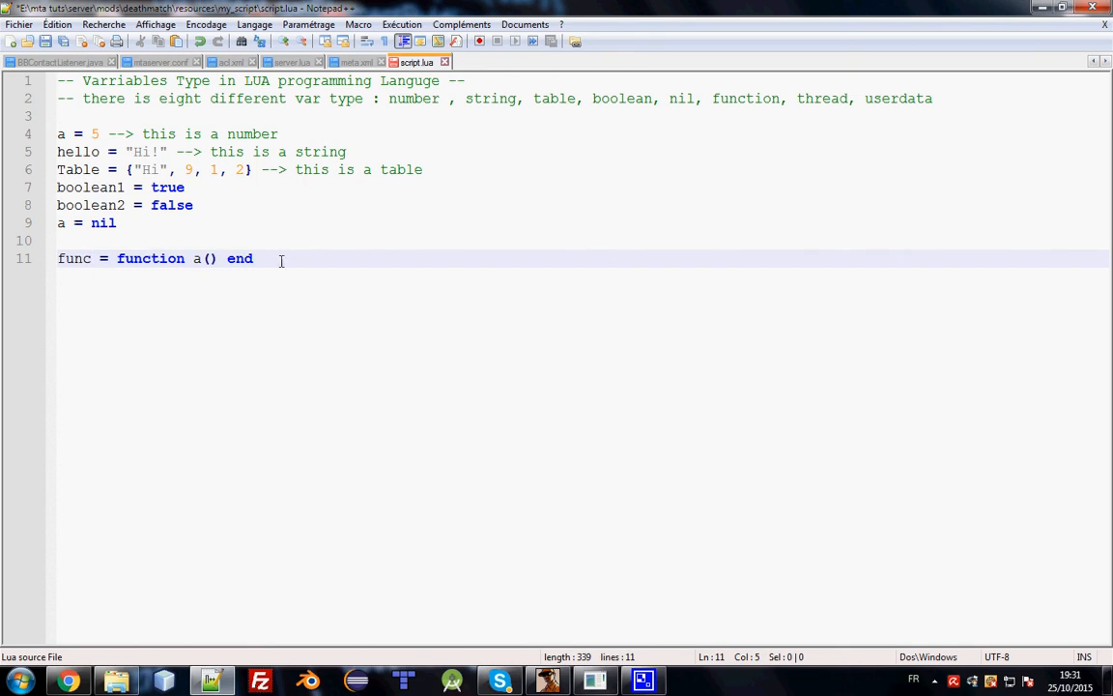
{"action": "left_click", "coordinate": [198, 239]}
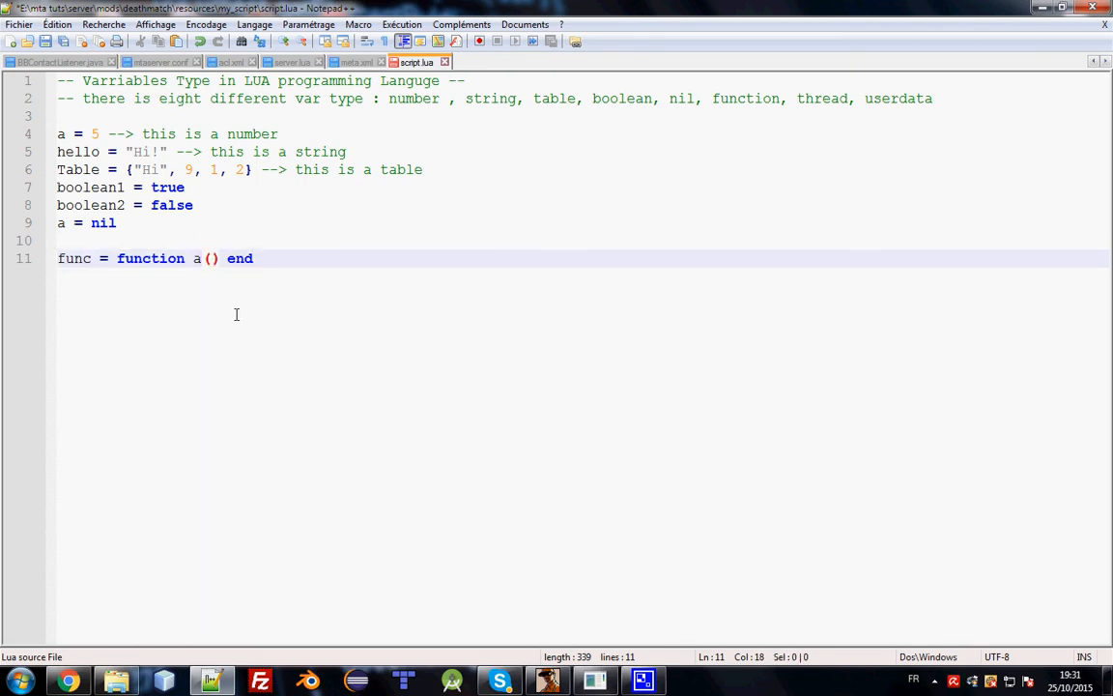
{"action": "key", "text": "BackSpace"}
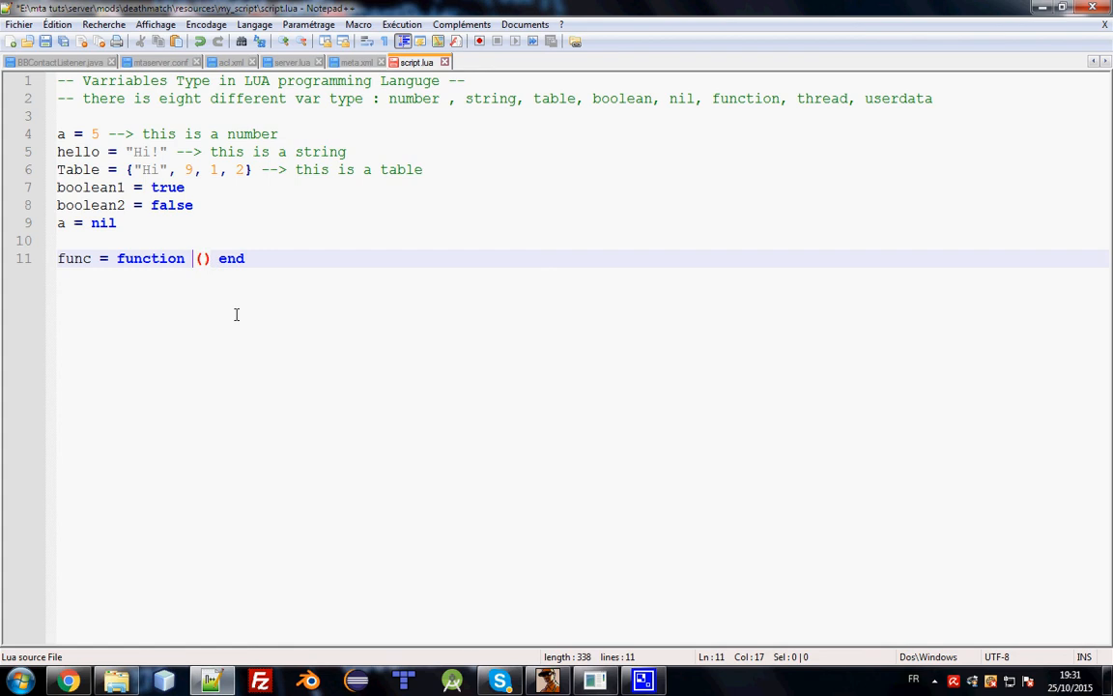
{"action": "type", "text": "a"}
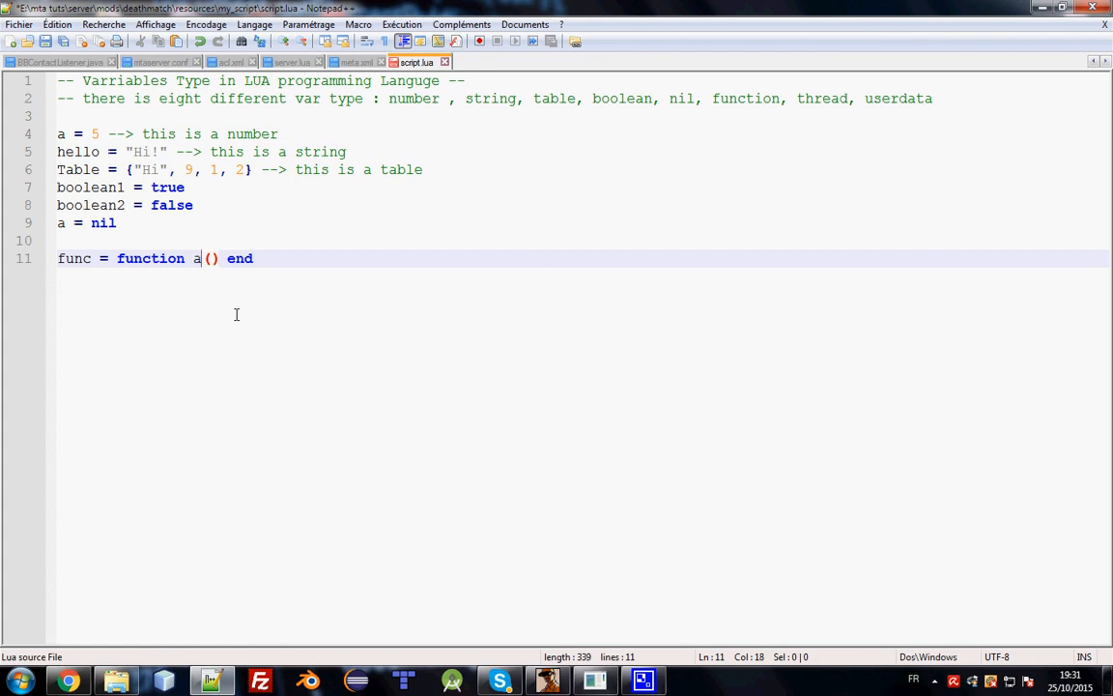
{"action": "type", "text": "Function"}
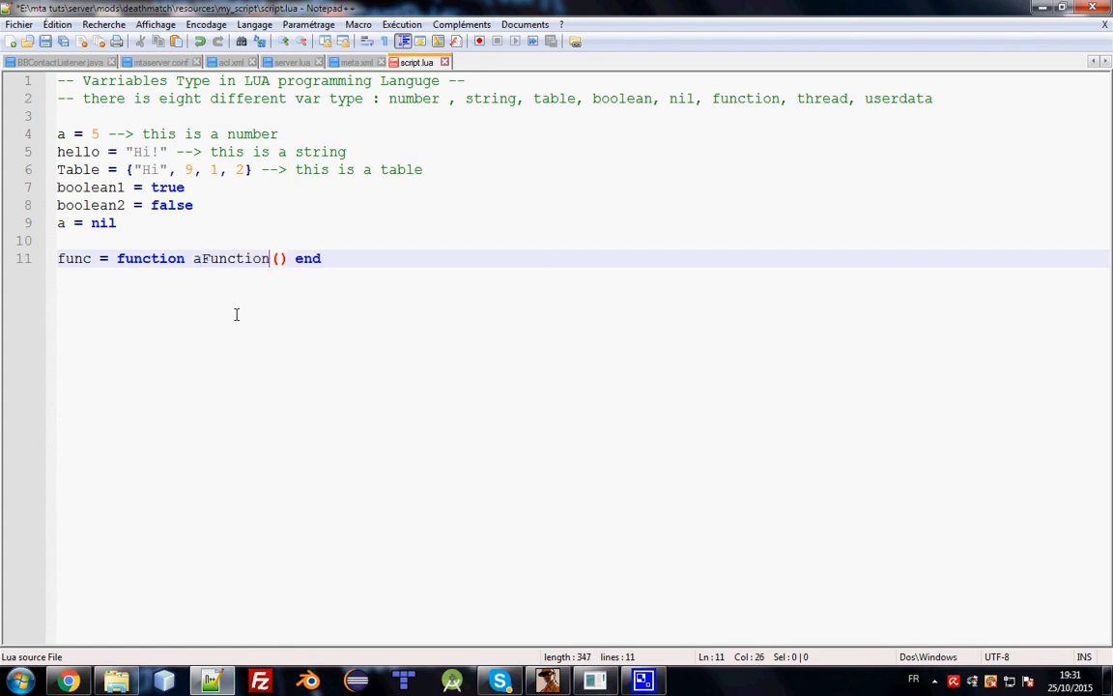
{"action": "key", "text": "Enter"}
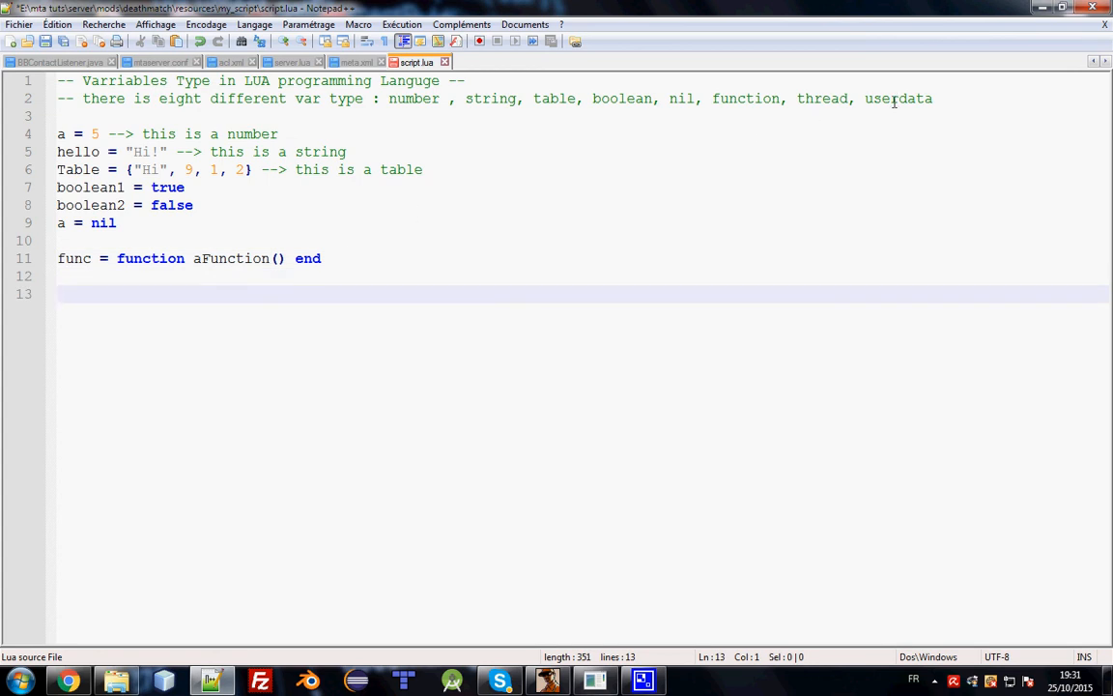
- Try a userdata = root example line, then delete it
{"action": "double_click", "coordinate": [825, 98]}
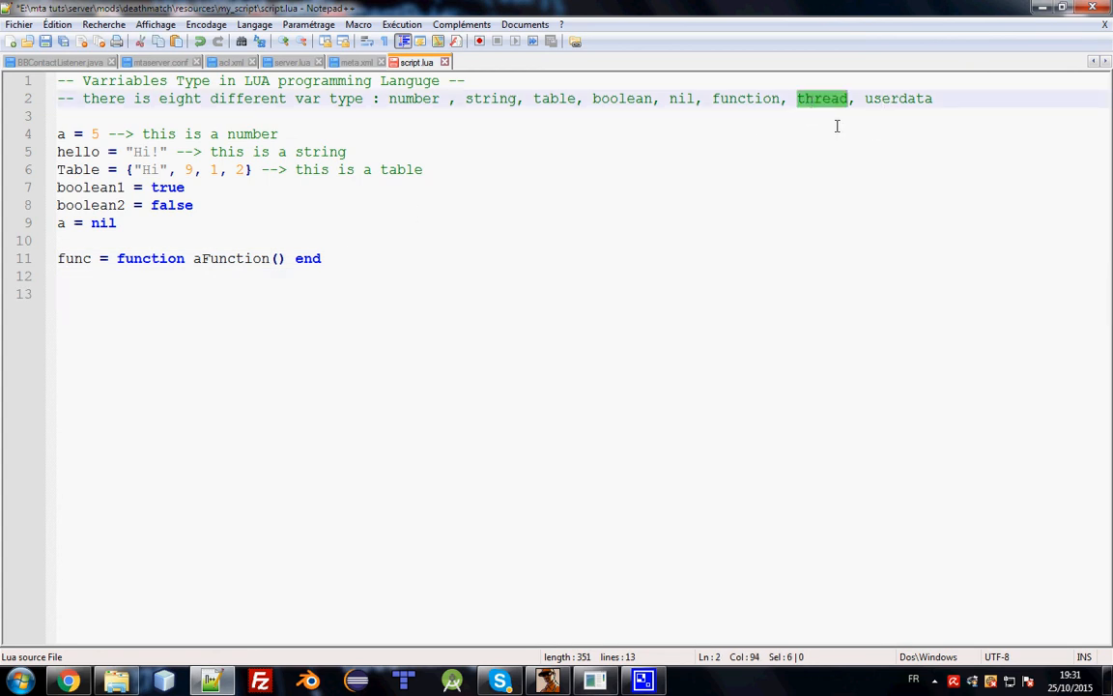
{"action": "double_click", "coordinate": [900, 98]}
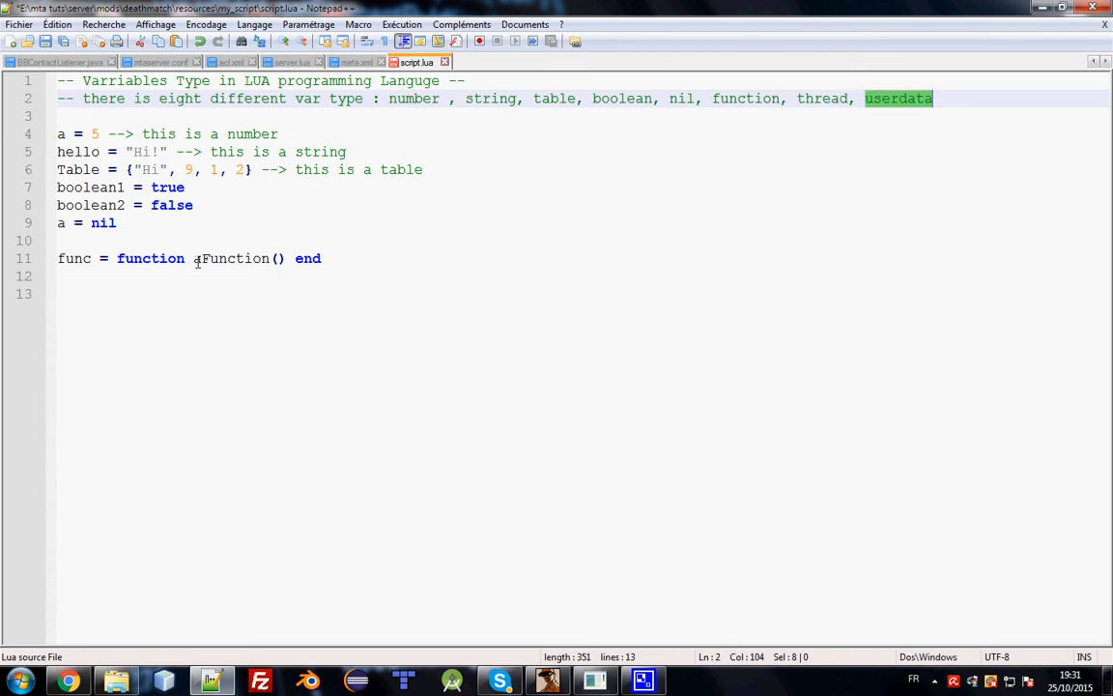
{"action": "type", "text": "u"}
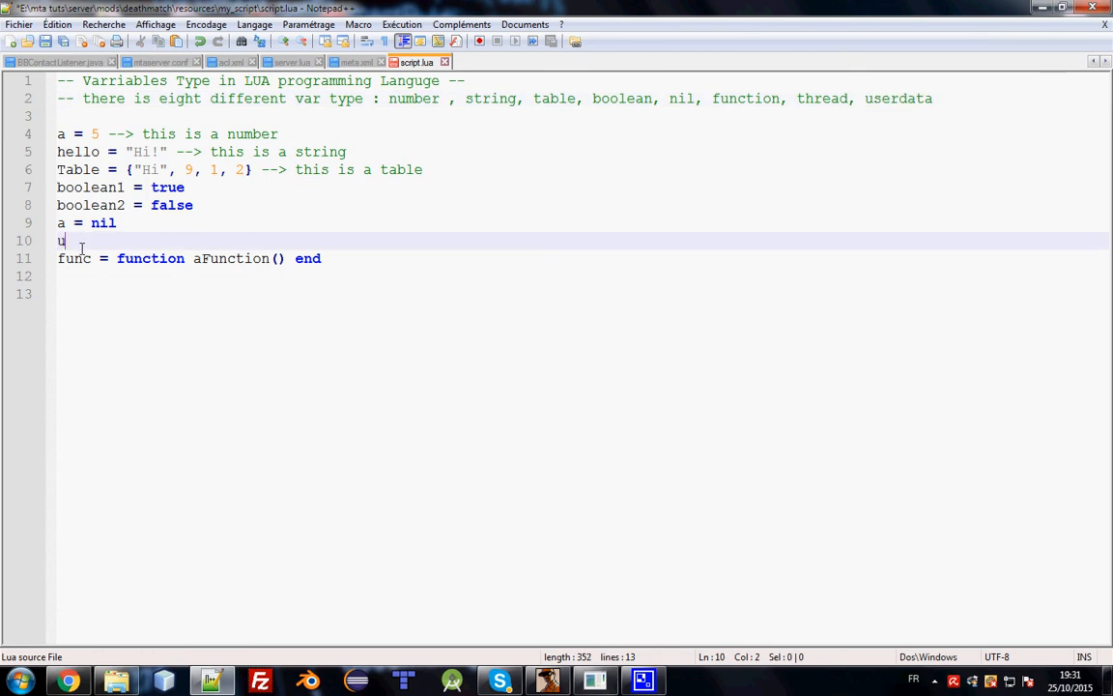
{"action": "type", "text": "serdata ="}
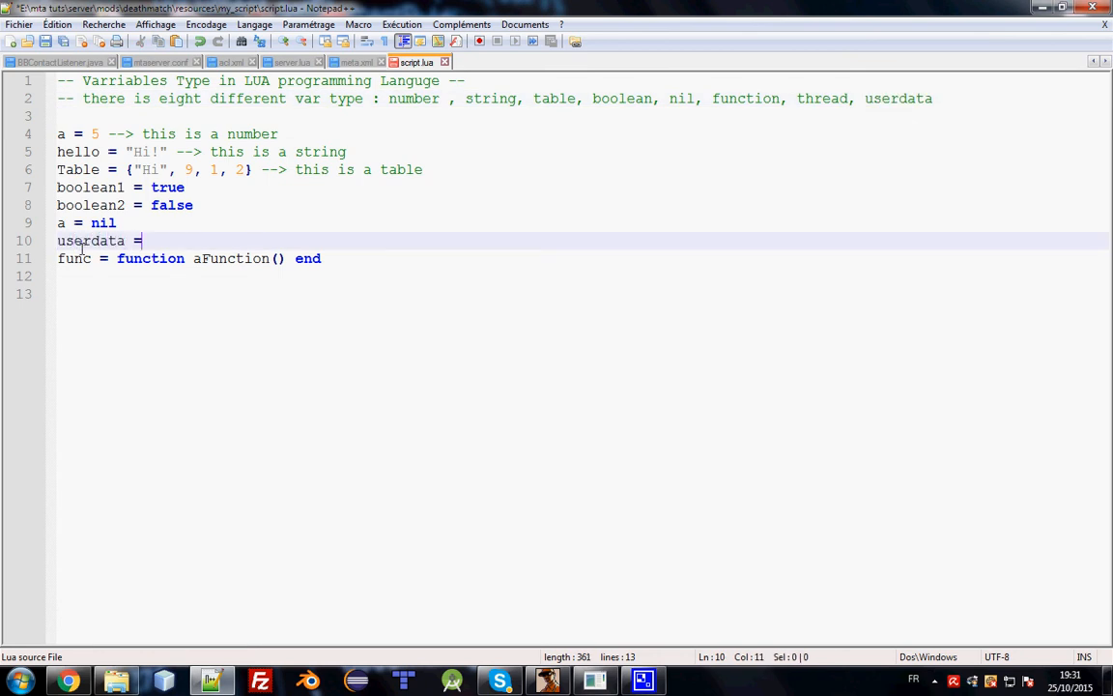
{"action": "type", "text": "source"}
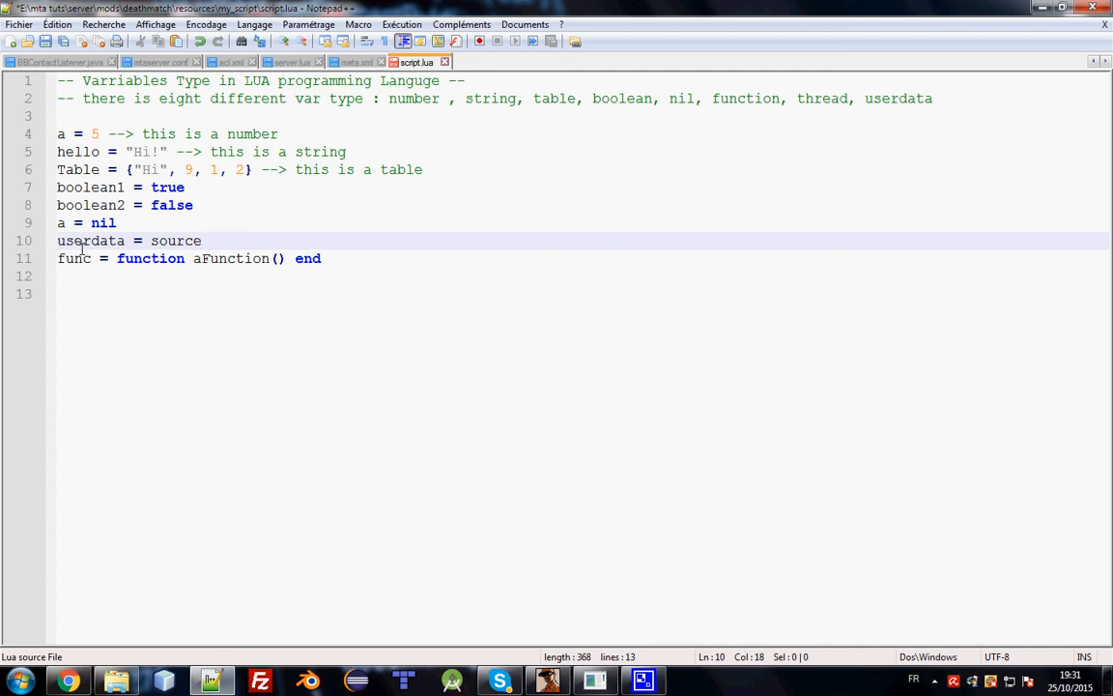
{"action": "type", "text": "roo"}
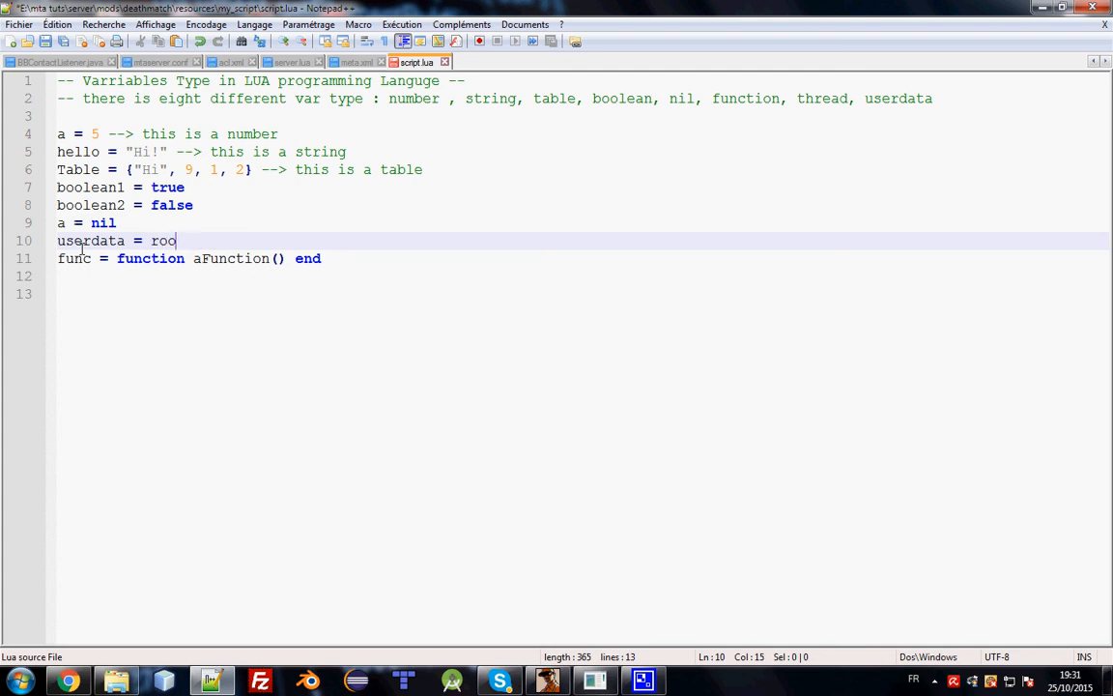
{"action": "type", "text": "t"}
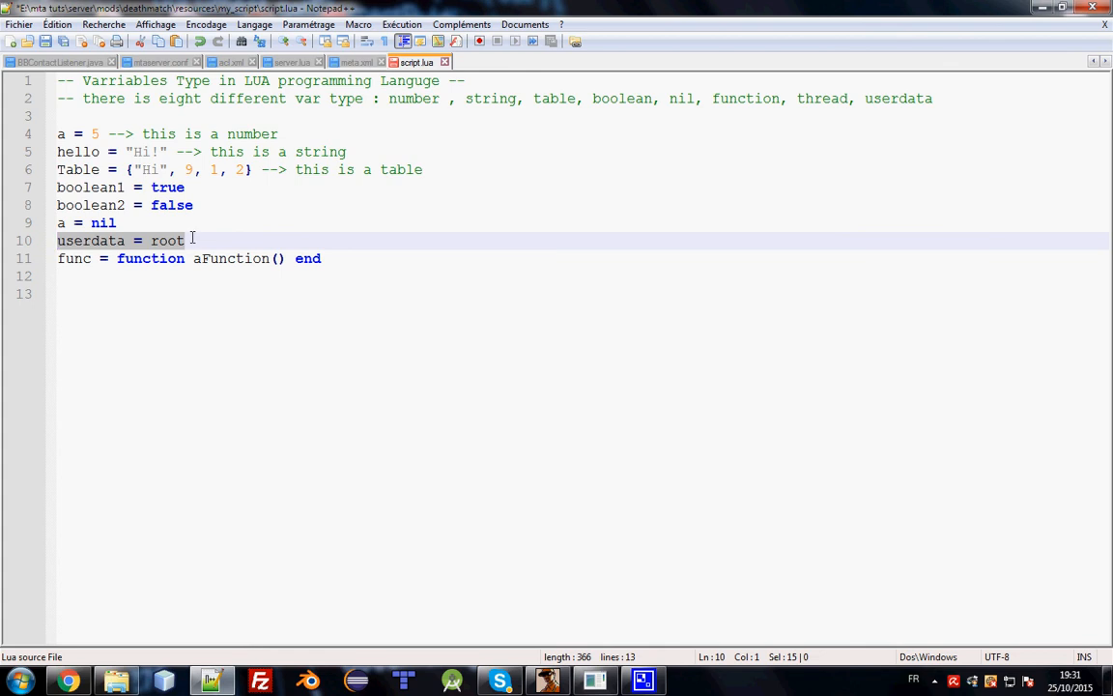
{"action": "key", "text": "Delete"}
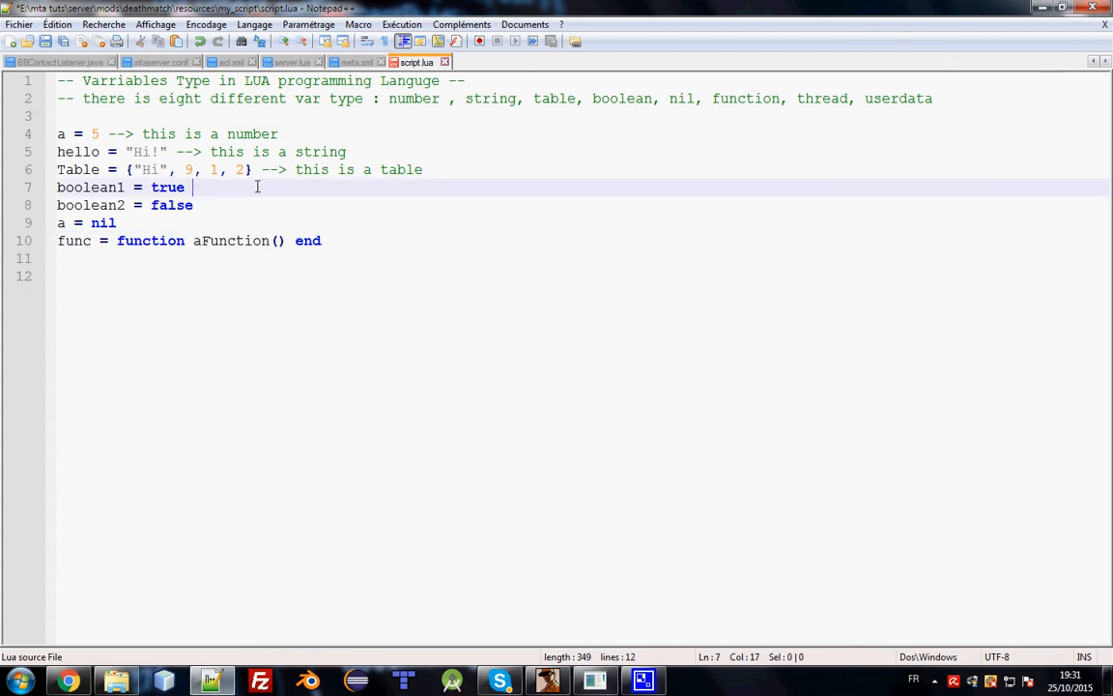
- Comment the boolean lines, and note on a = nil that nil deletes a variable from memory
{"action": "type", "text": "-- >"}
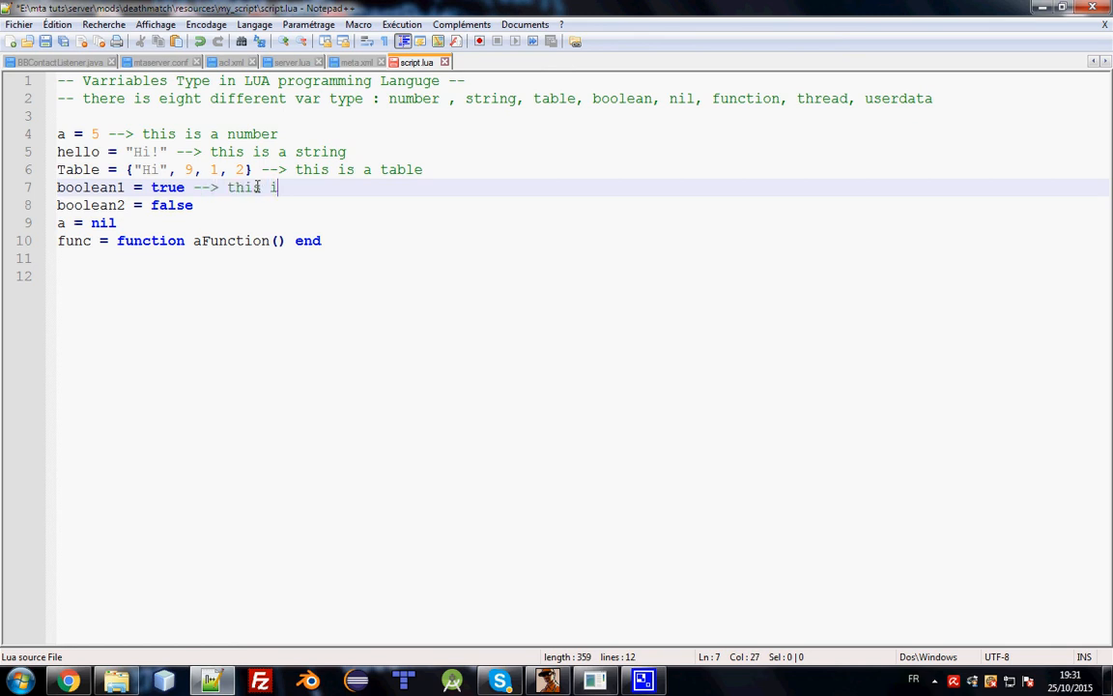
{"action": "type", "text": "s boolean"}
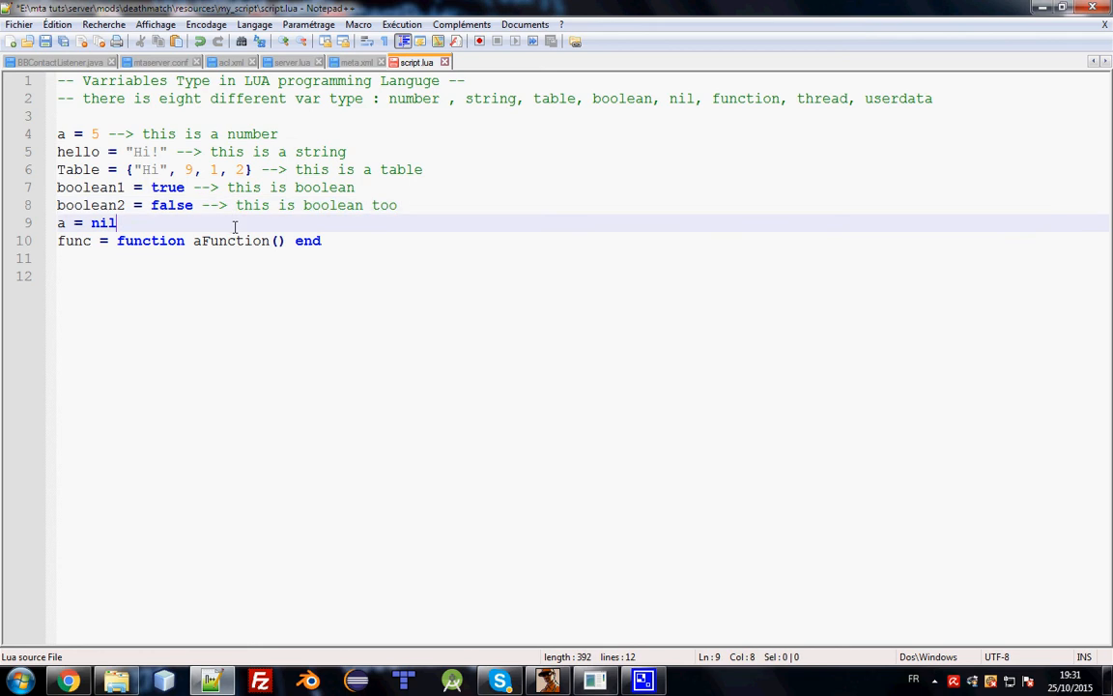
{"action": "type", "text": "--> this is to"}
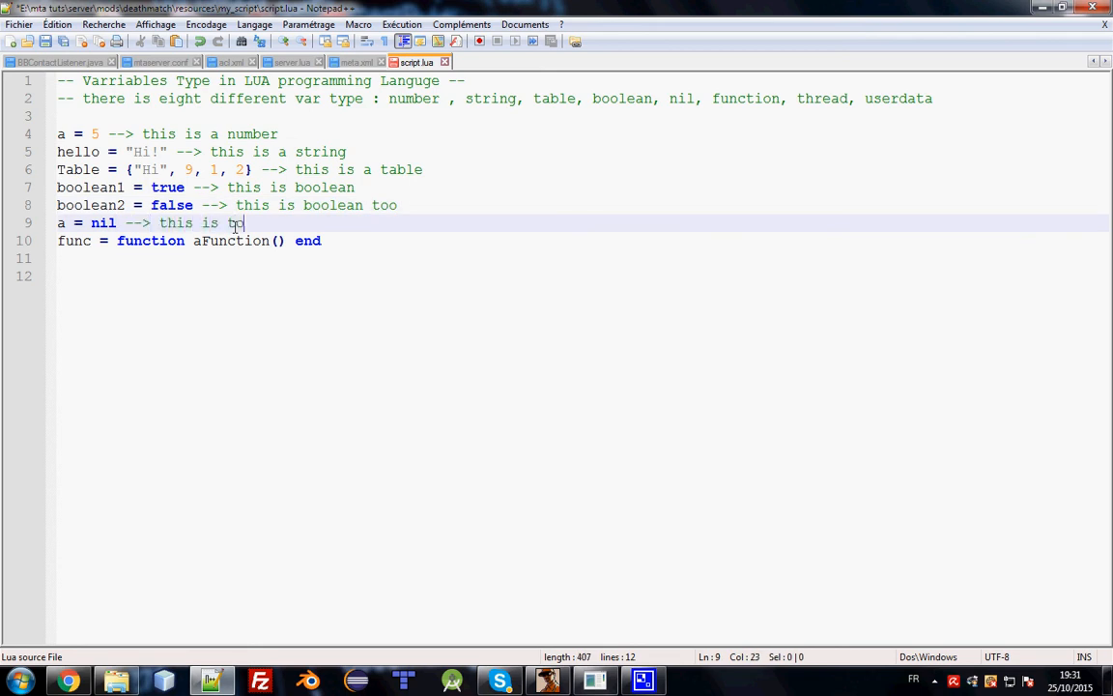
{"action": "type", "text": "deleta va"}
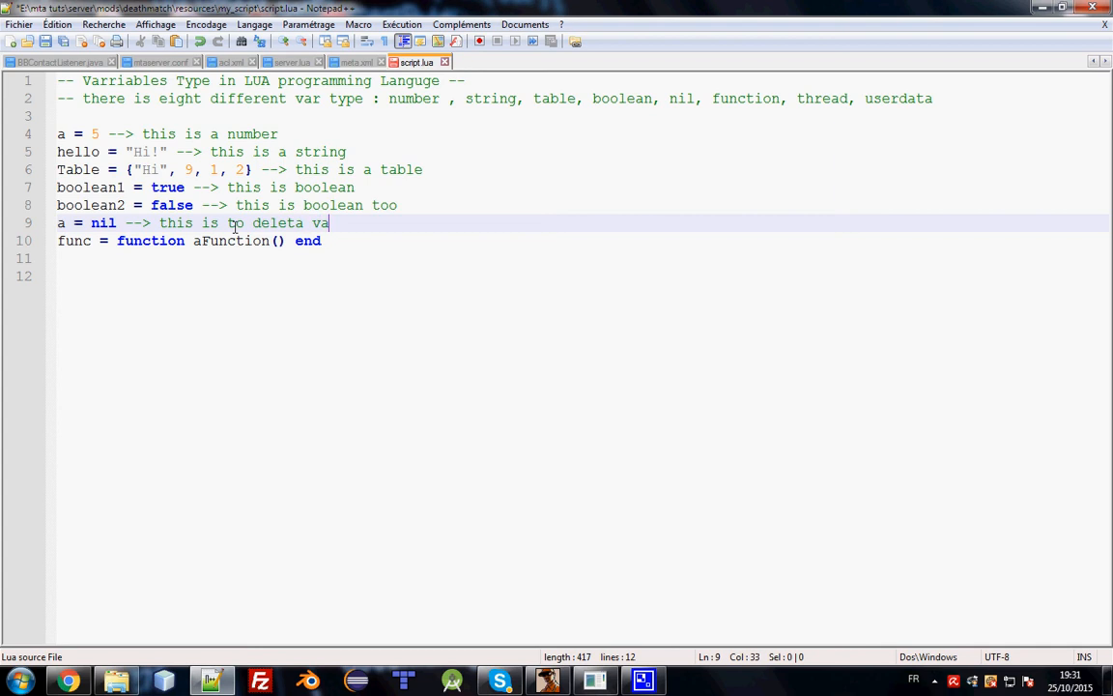
{"action": "type", "text": "rriable from"}
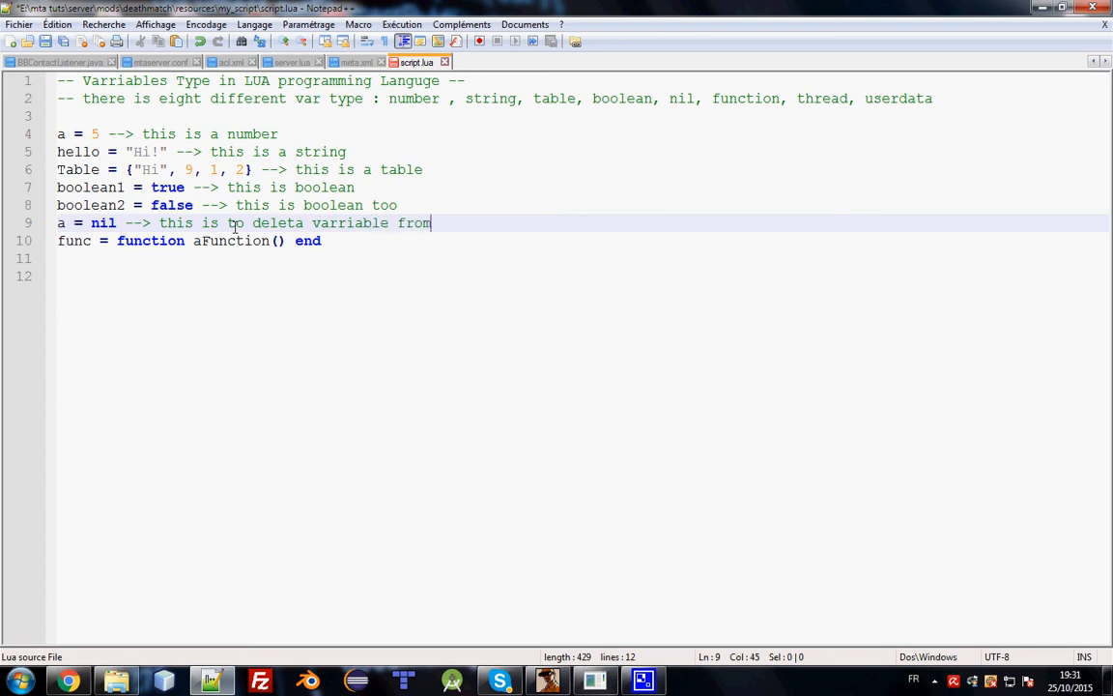
{"action": "type", "text": "meomry"}
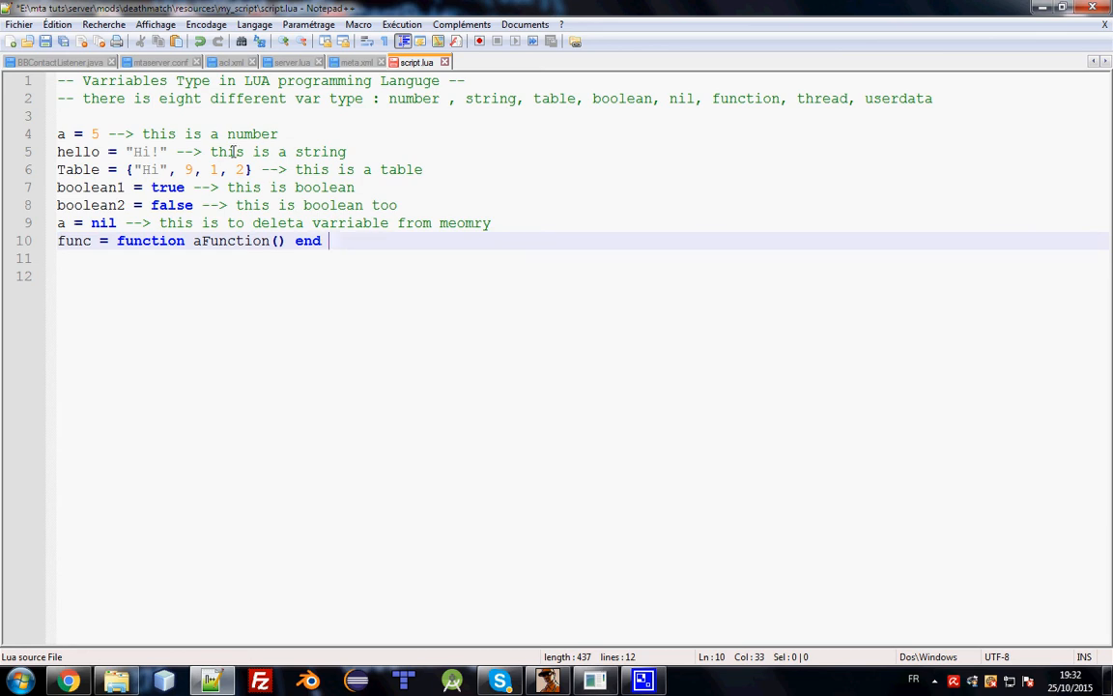
{"action": "mouse_move", "coordinate": [320, 97]}
{"action": "type", "text": "d"}
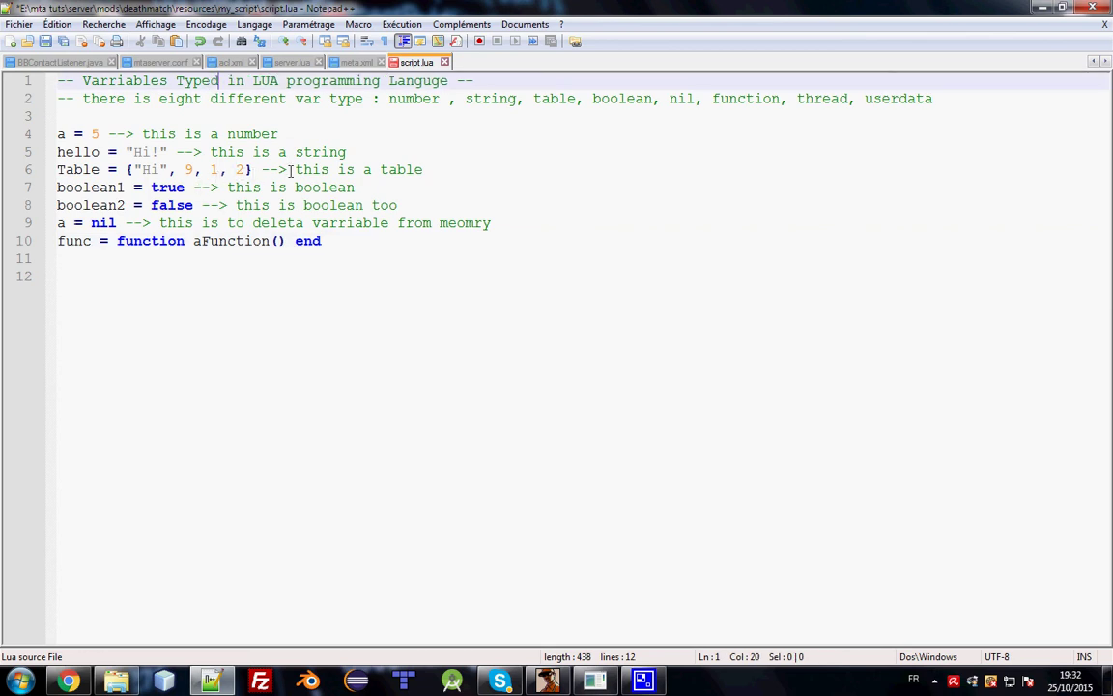
{"action": "mouse_move", "coordinate": [300, 222]}
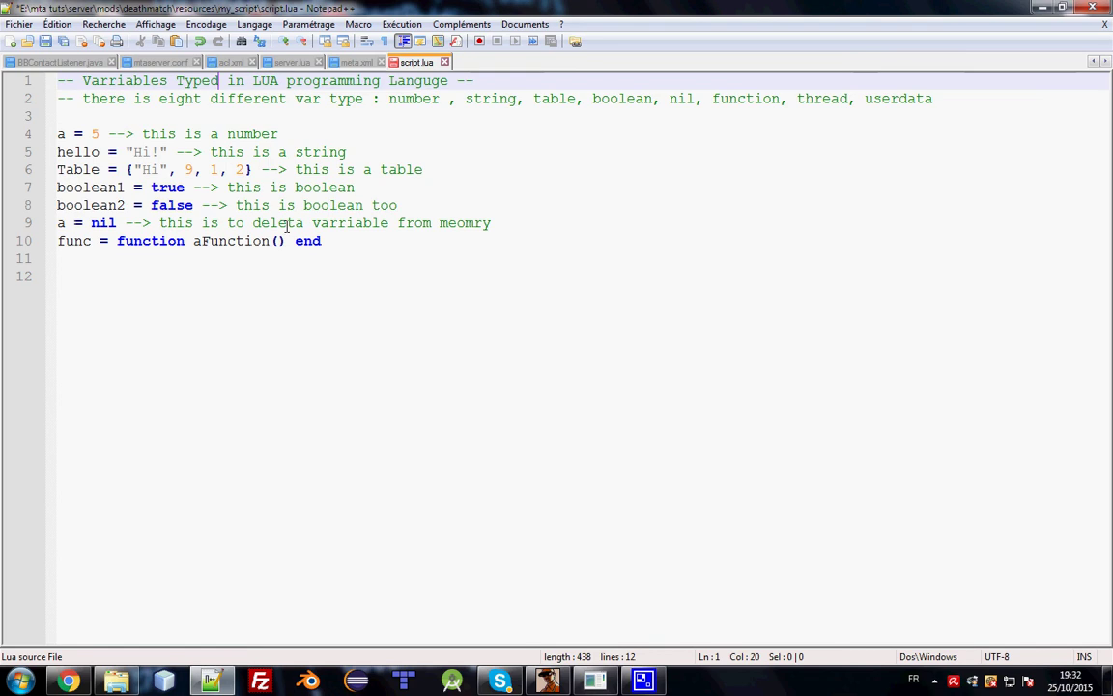
- Add outputChatBox(a) below the number example and save script.lua
{"action": "left_click", "coordinate": [325, 133]}
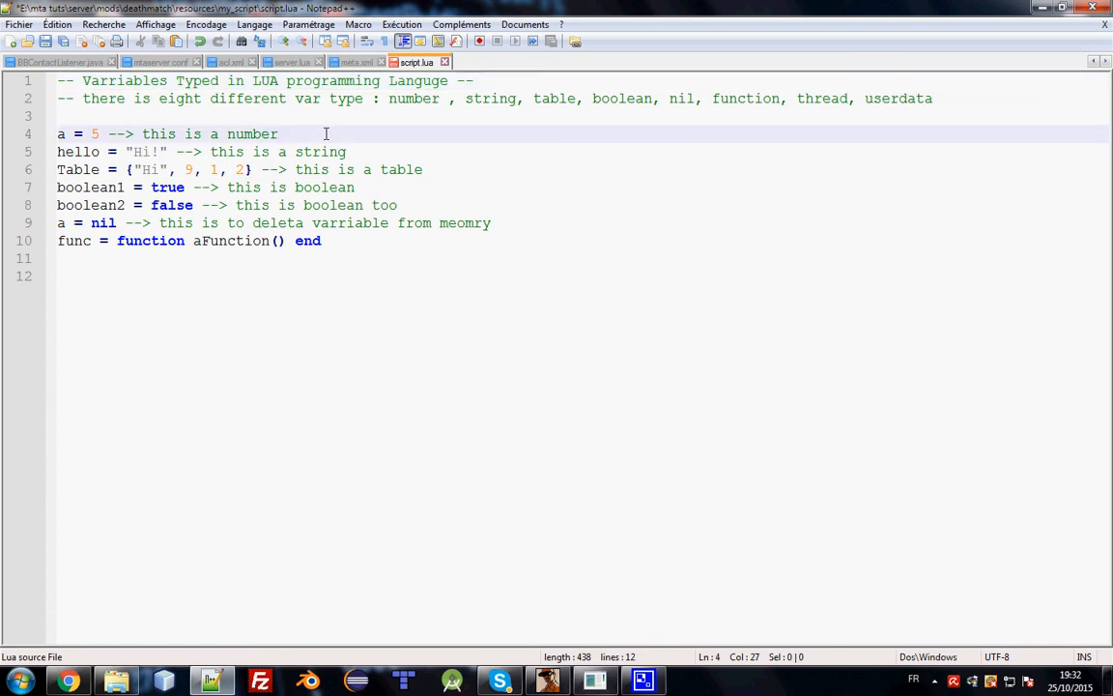
{"action": "key", "text": "Return"}
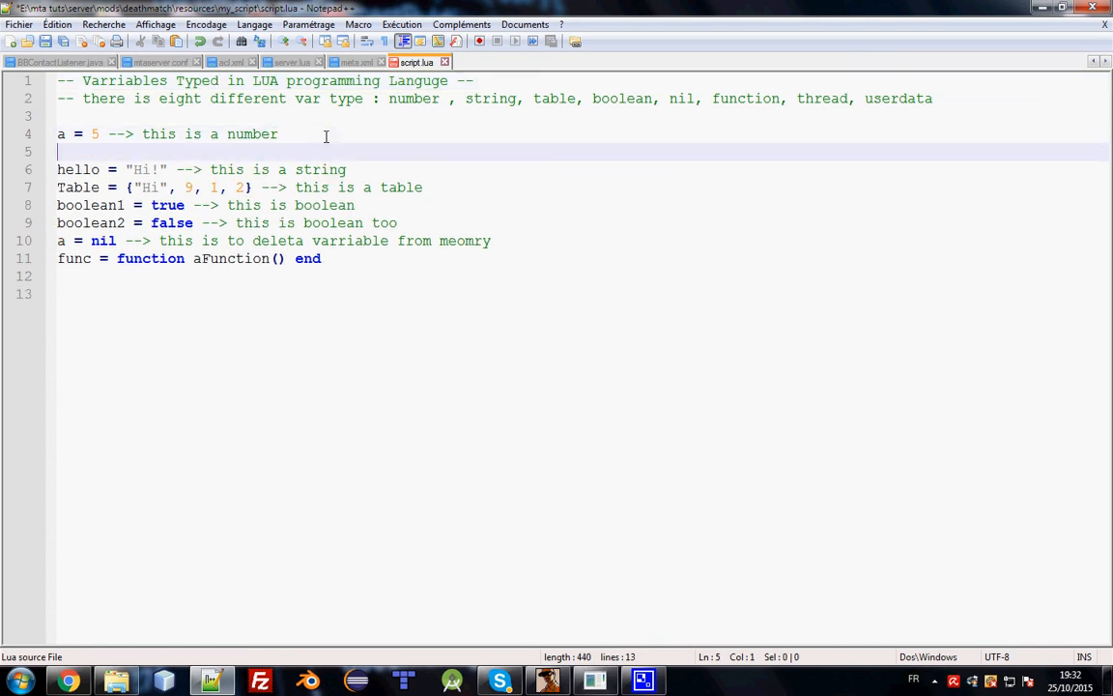
{"action": "type", "text": "outputC"}
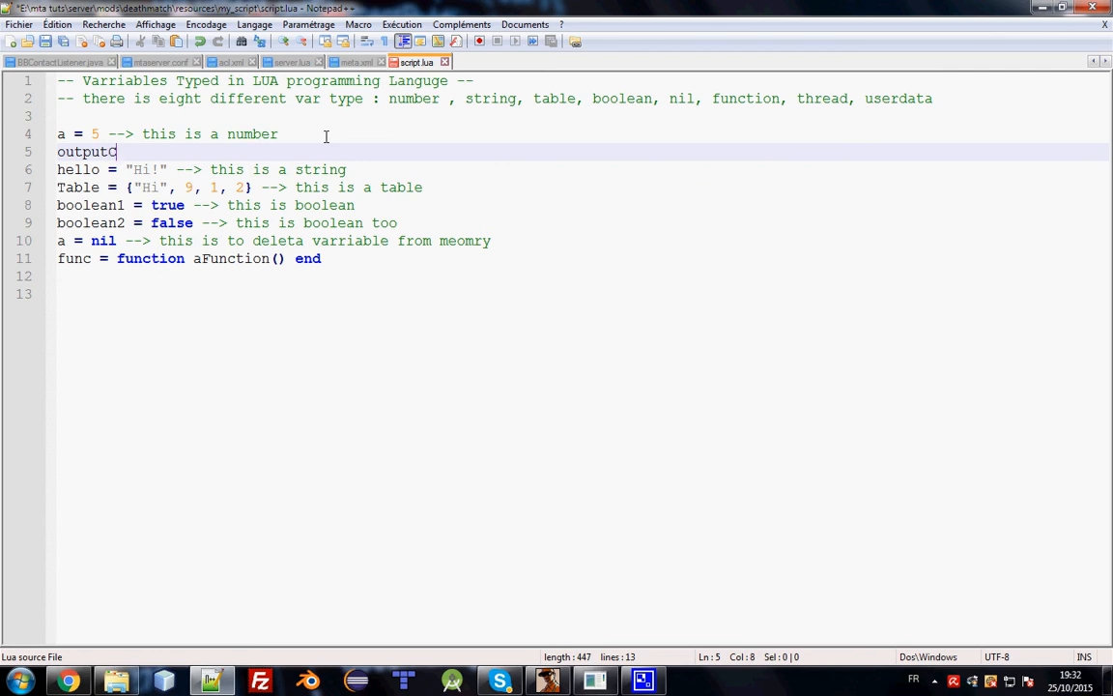
{"action": "type", "text": "hatB"}
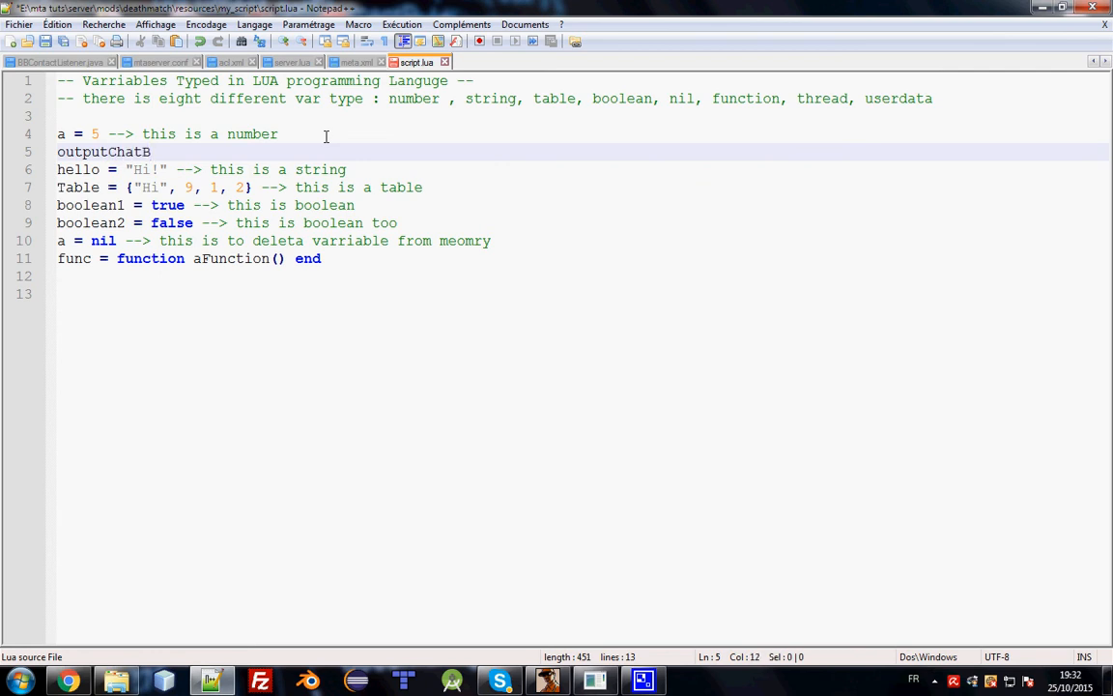
{"action": "type", "text": "(a)"}
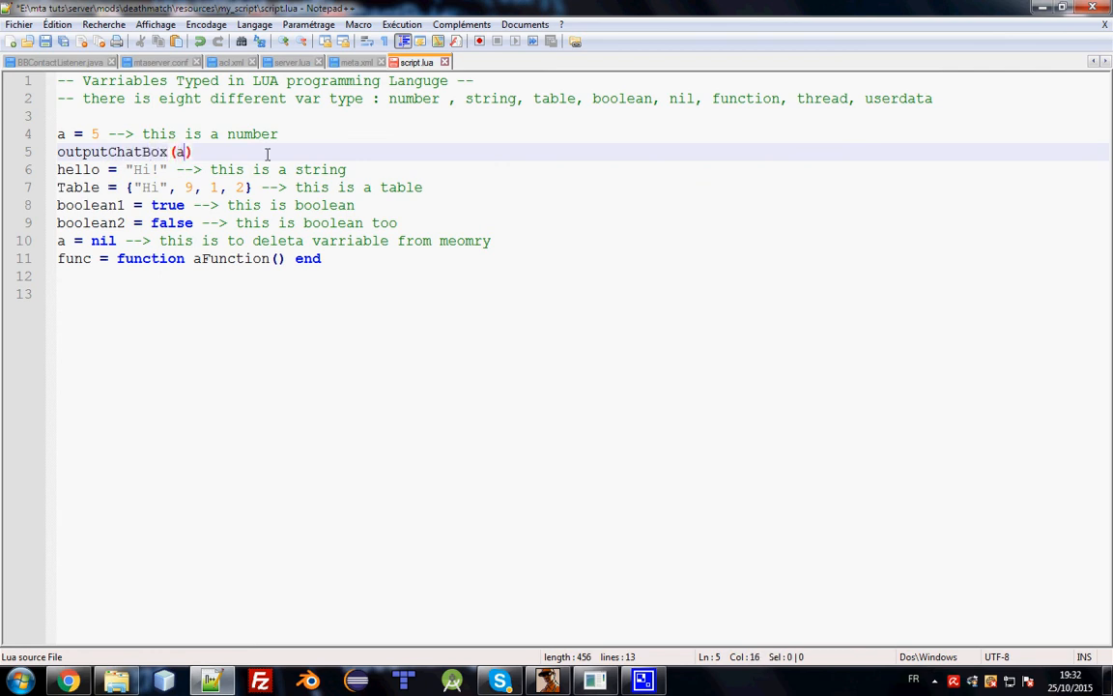
{"action": "key", "text": "Ctrl+s"}
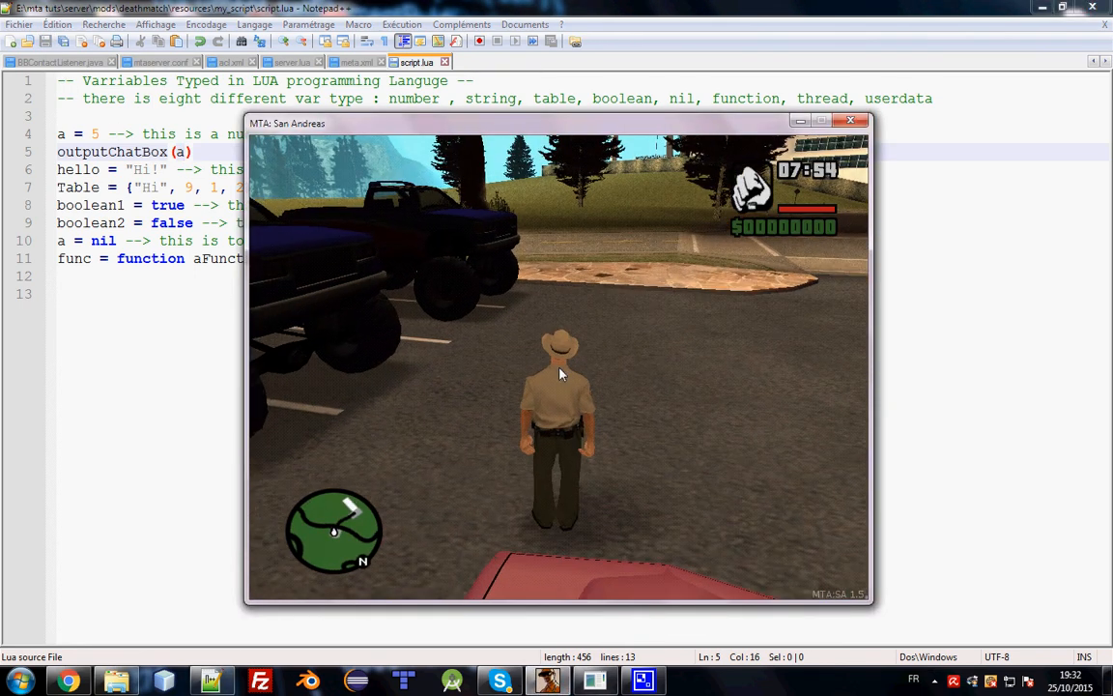
- Enter restart my_script in the MTA Server console
{"action": "left_click", "coordinate": [27, 678]}
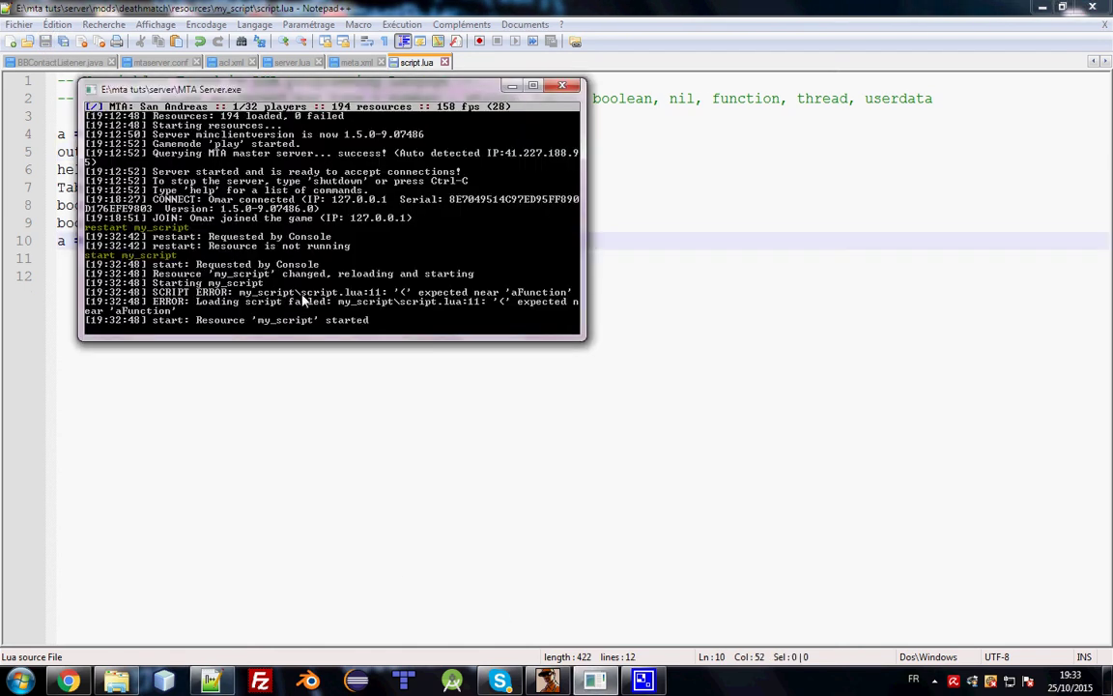
{"action": "type", "text": "restart"}
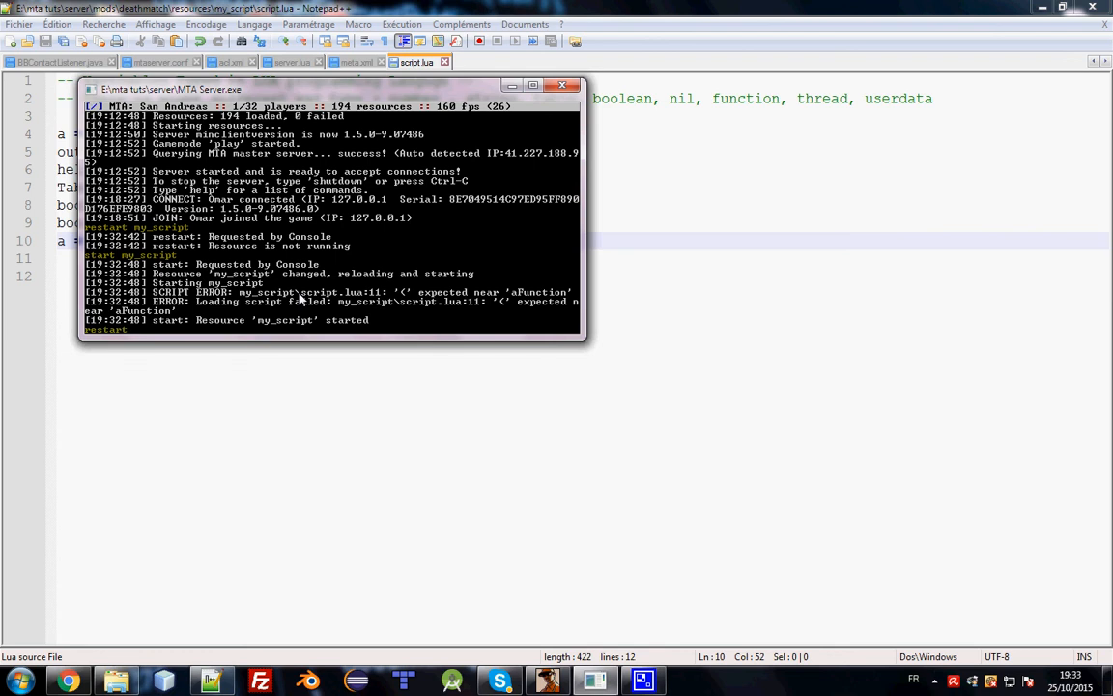
{"action": "type", "text": "my"}
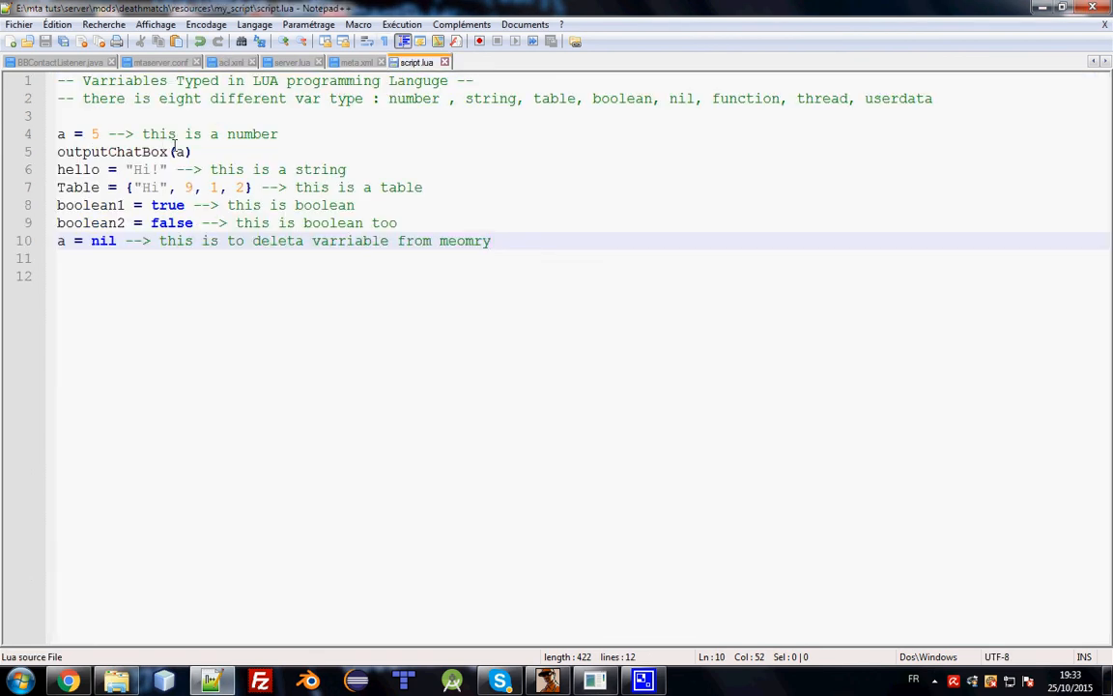
- Wrap outputChatBox's argument in type(), then relocate the call below hello as outputChatBox((hello))
{"action": "type", "text": "ty"}
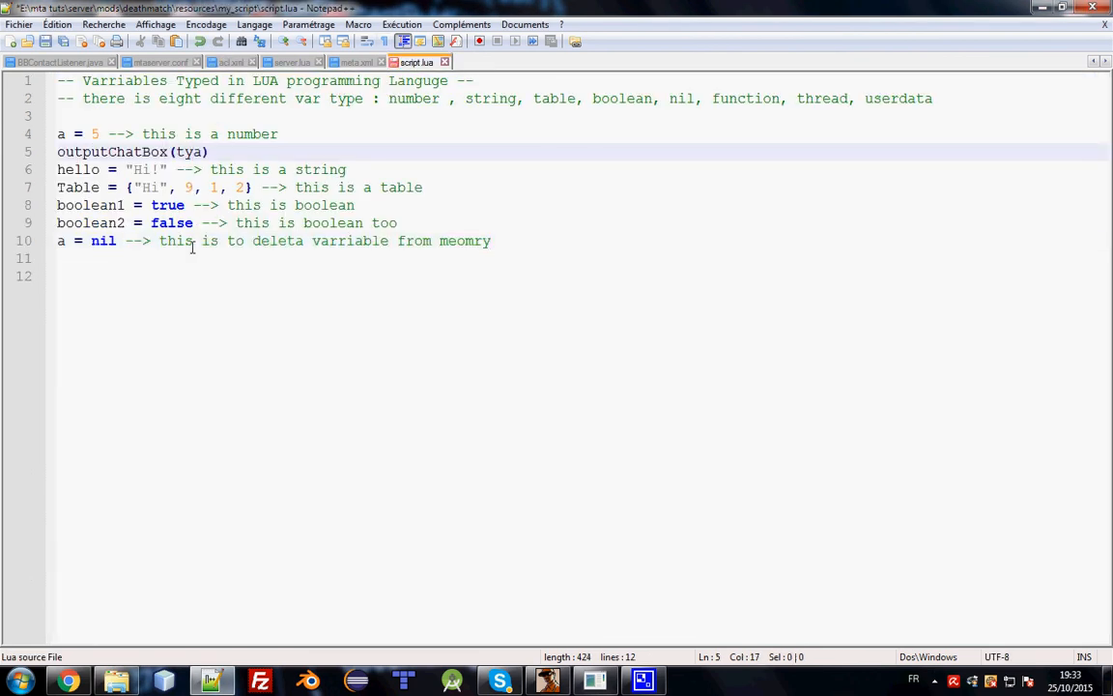
{"action": "type", "text": "type()"}
{"action": "type", "text": "restart my_scri"}
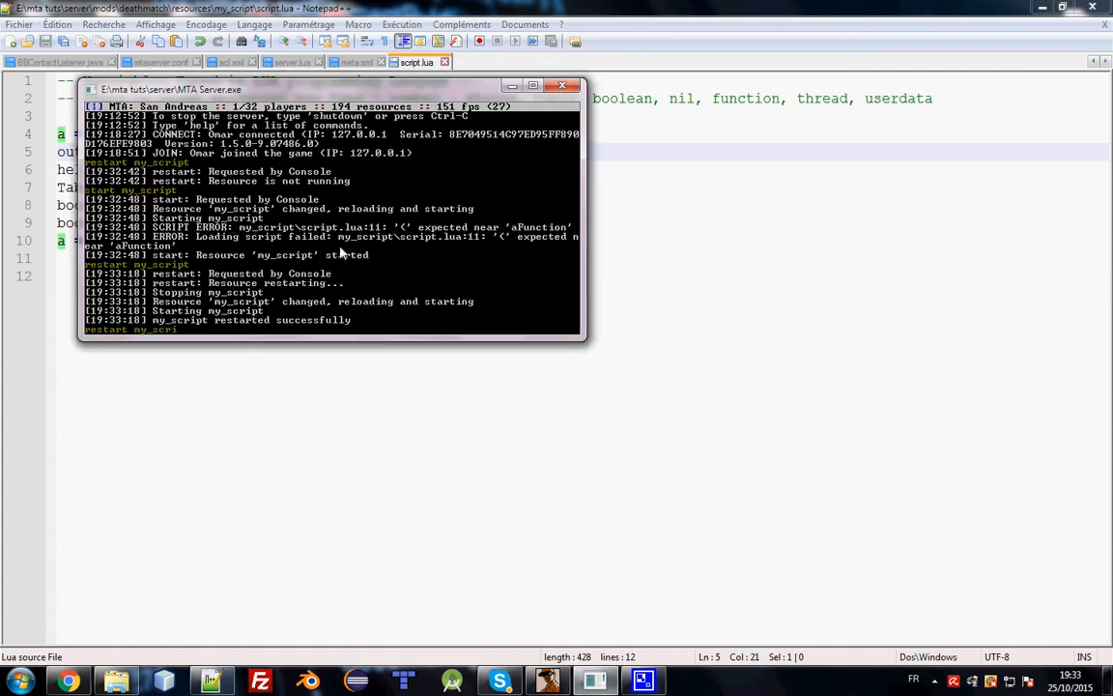
{"action": "left_click", "coordinate": [548, 679]}
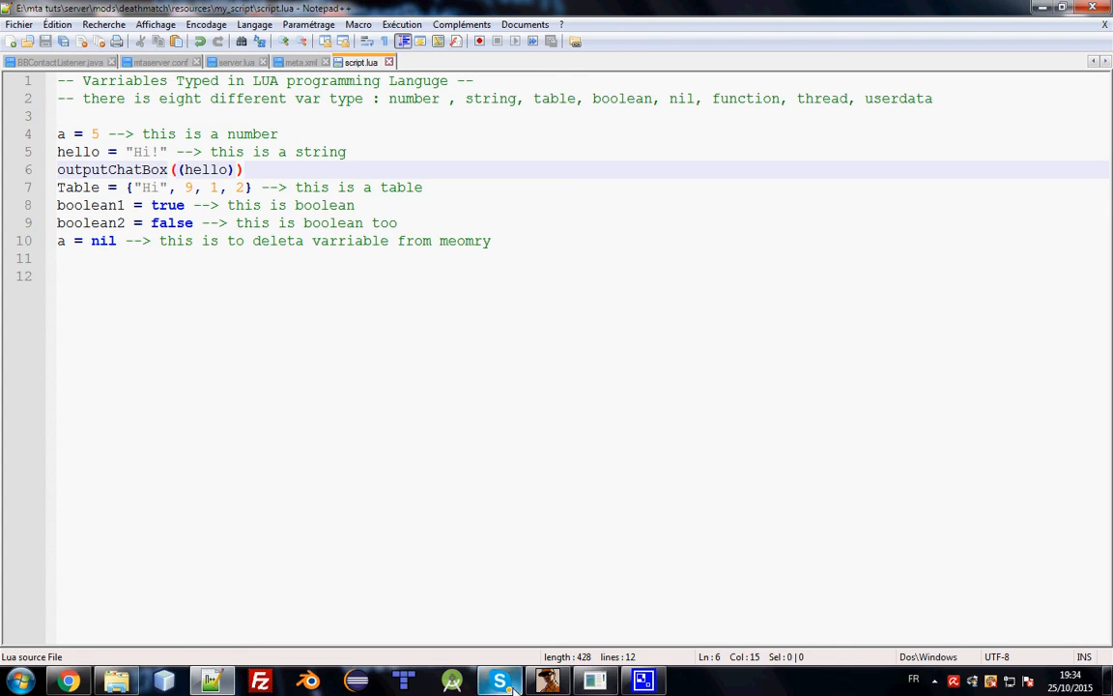
{"action": "mouse_move", "coordinate": [544, 680]}
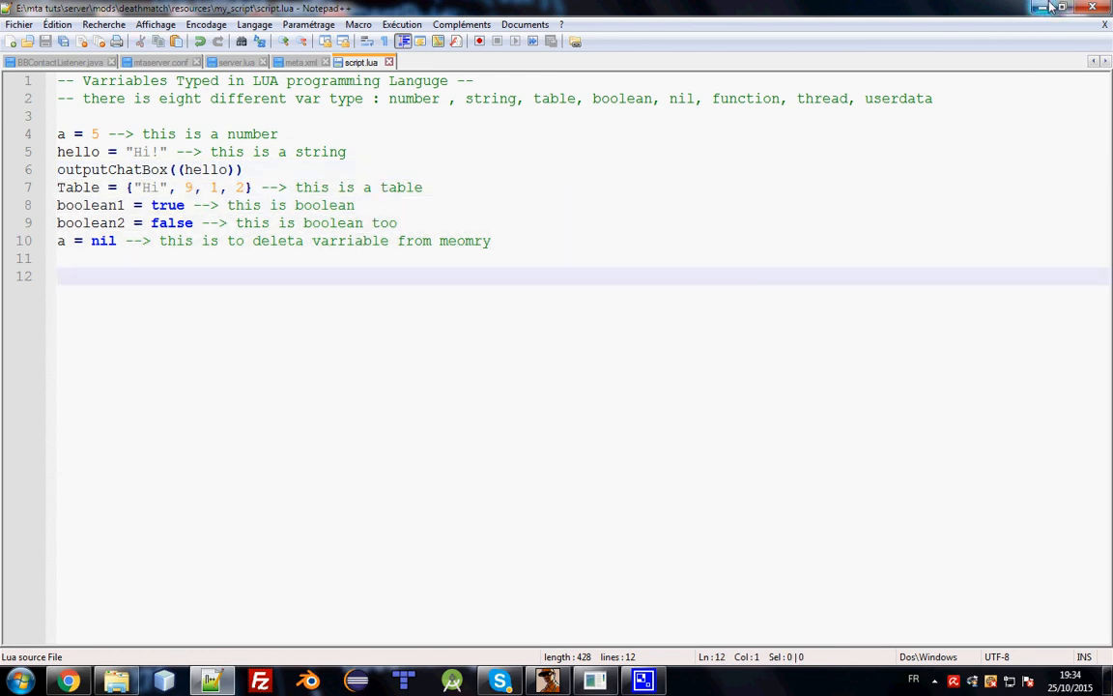
{"action": "mouse_move", "coordinate": [1043, 10]}
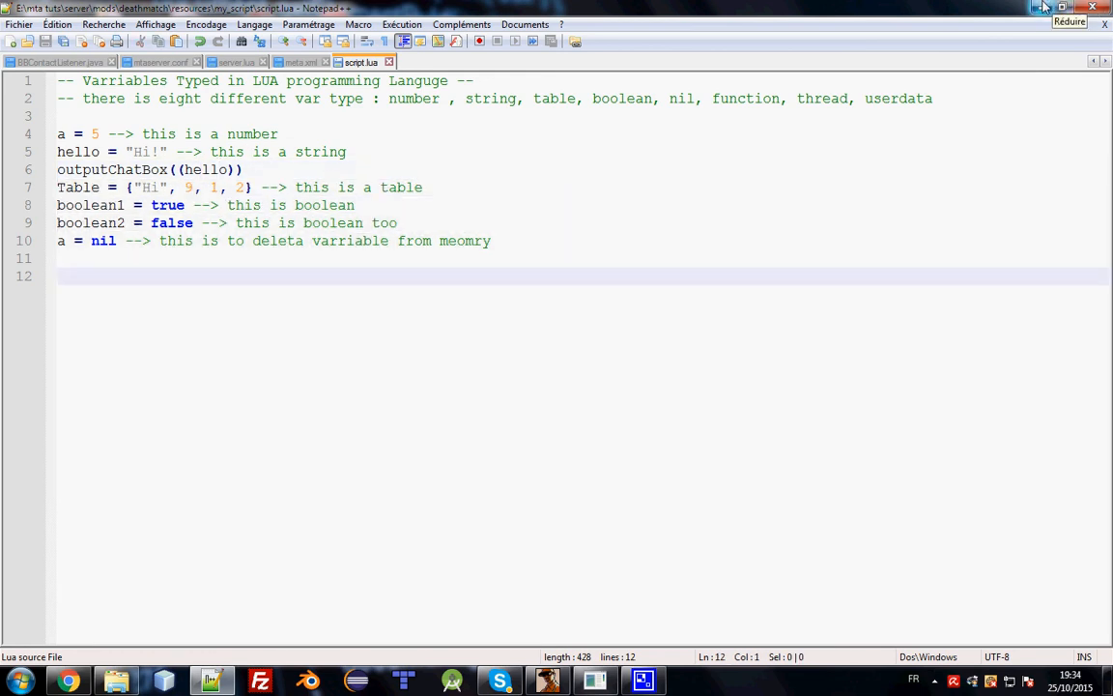